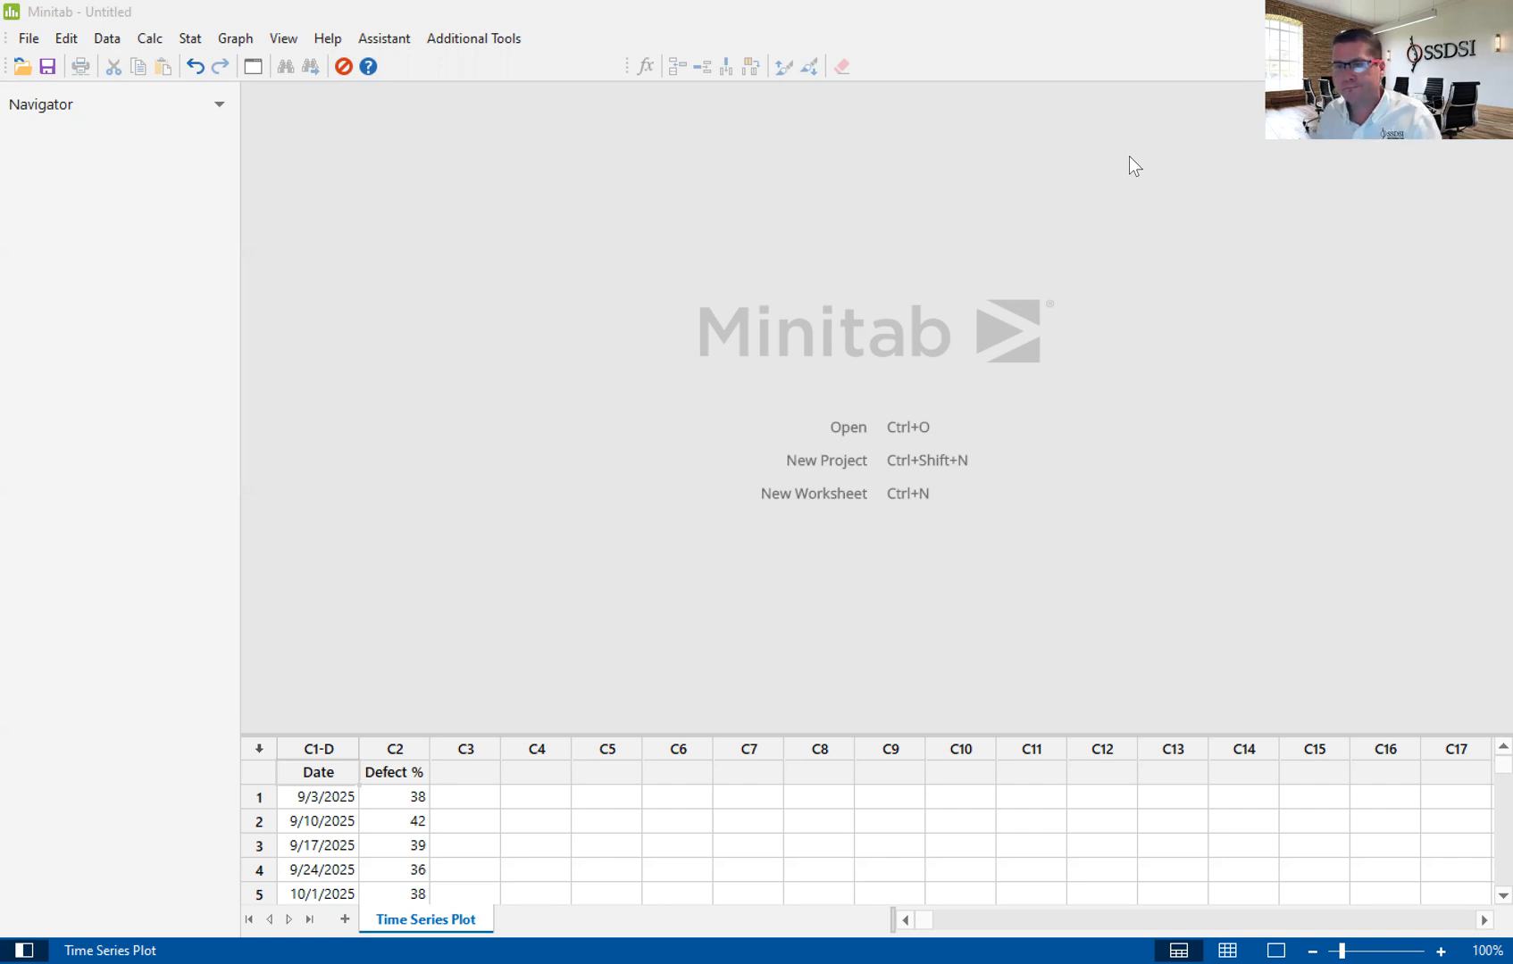
mouse_move(806, 283)
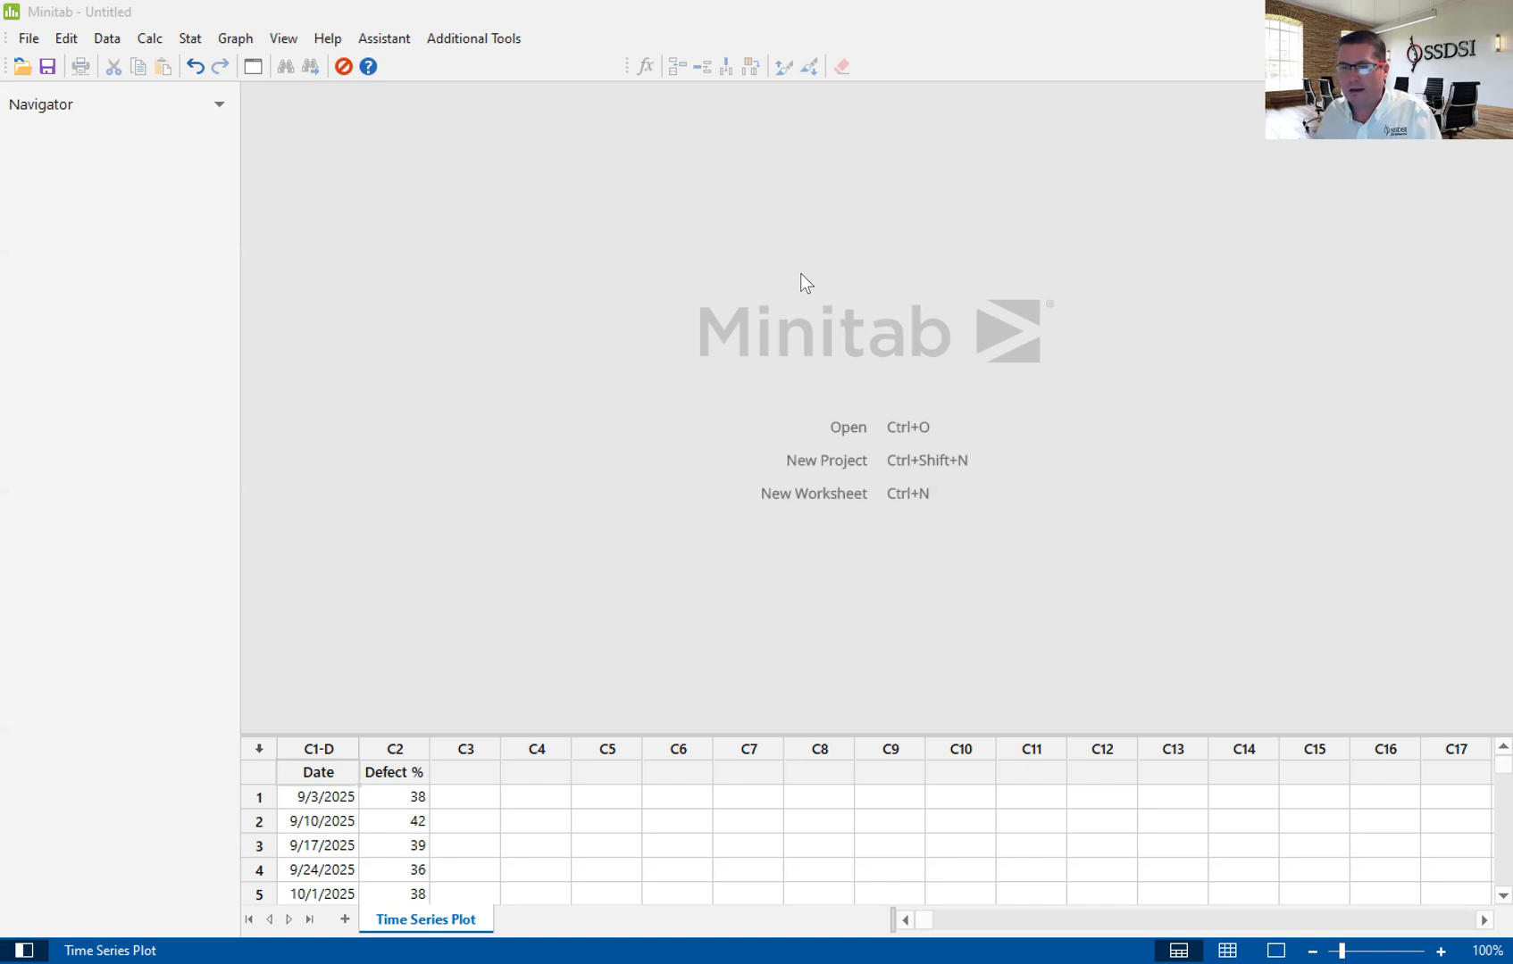
mouse_move(782, 186)
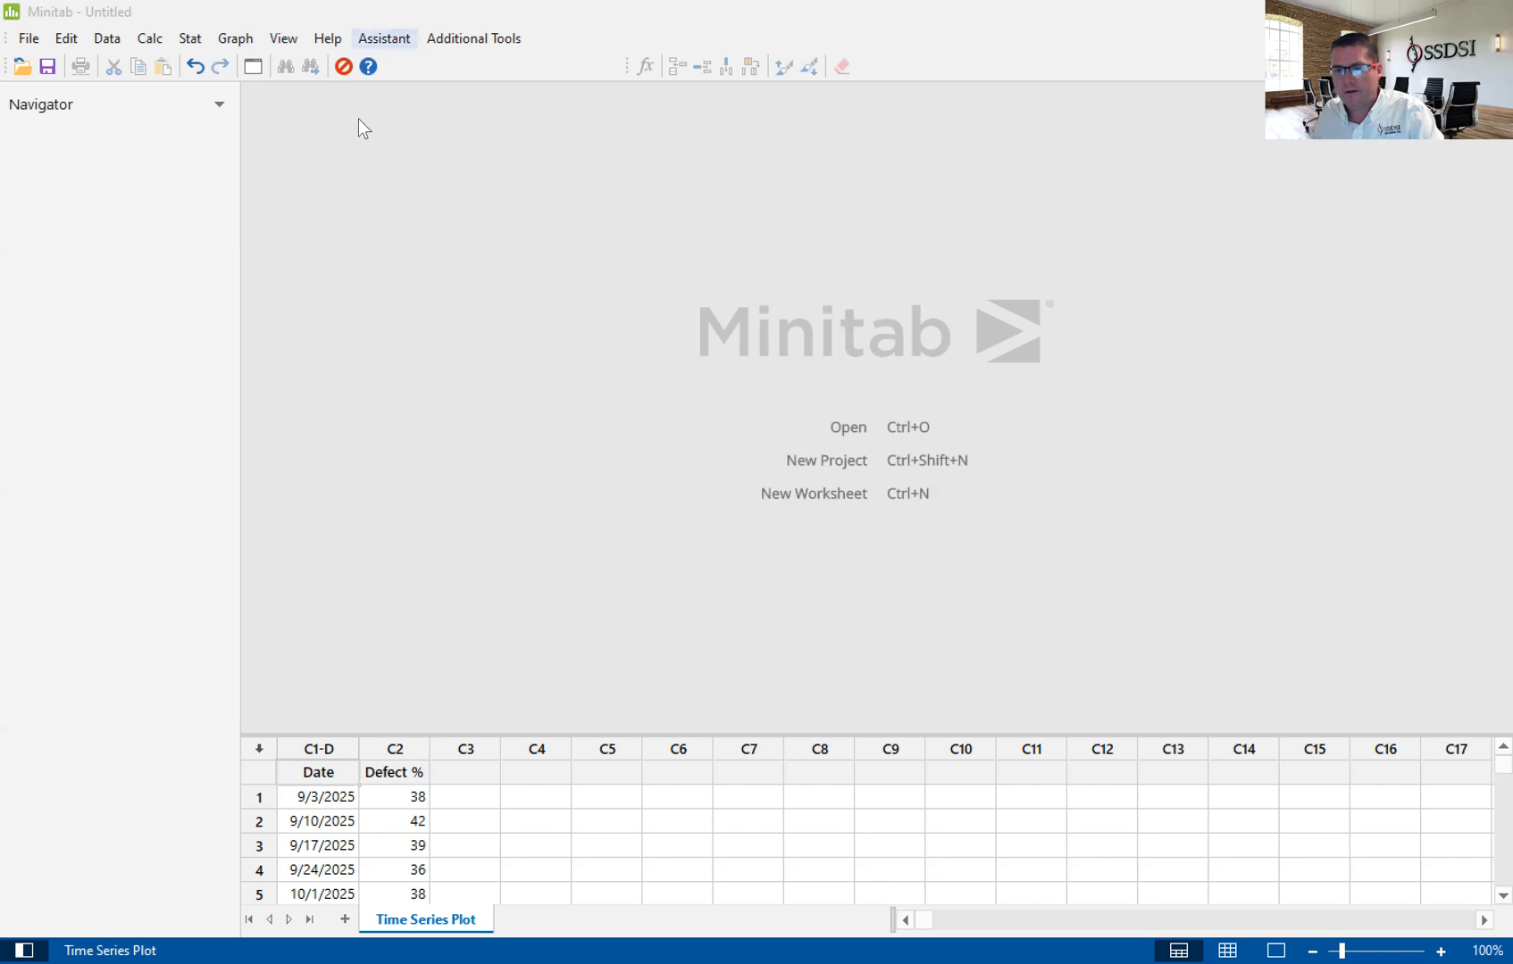
Start an Assistant Time Series Plot via Graphical Analysis > Graph variables over time
click(382, 37)
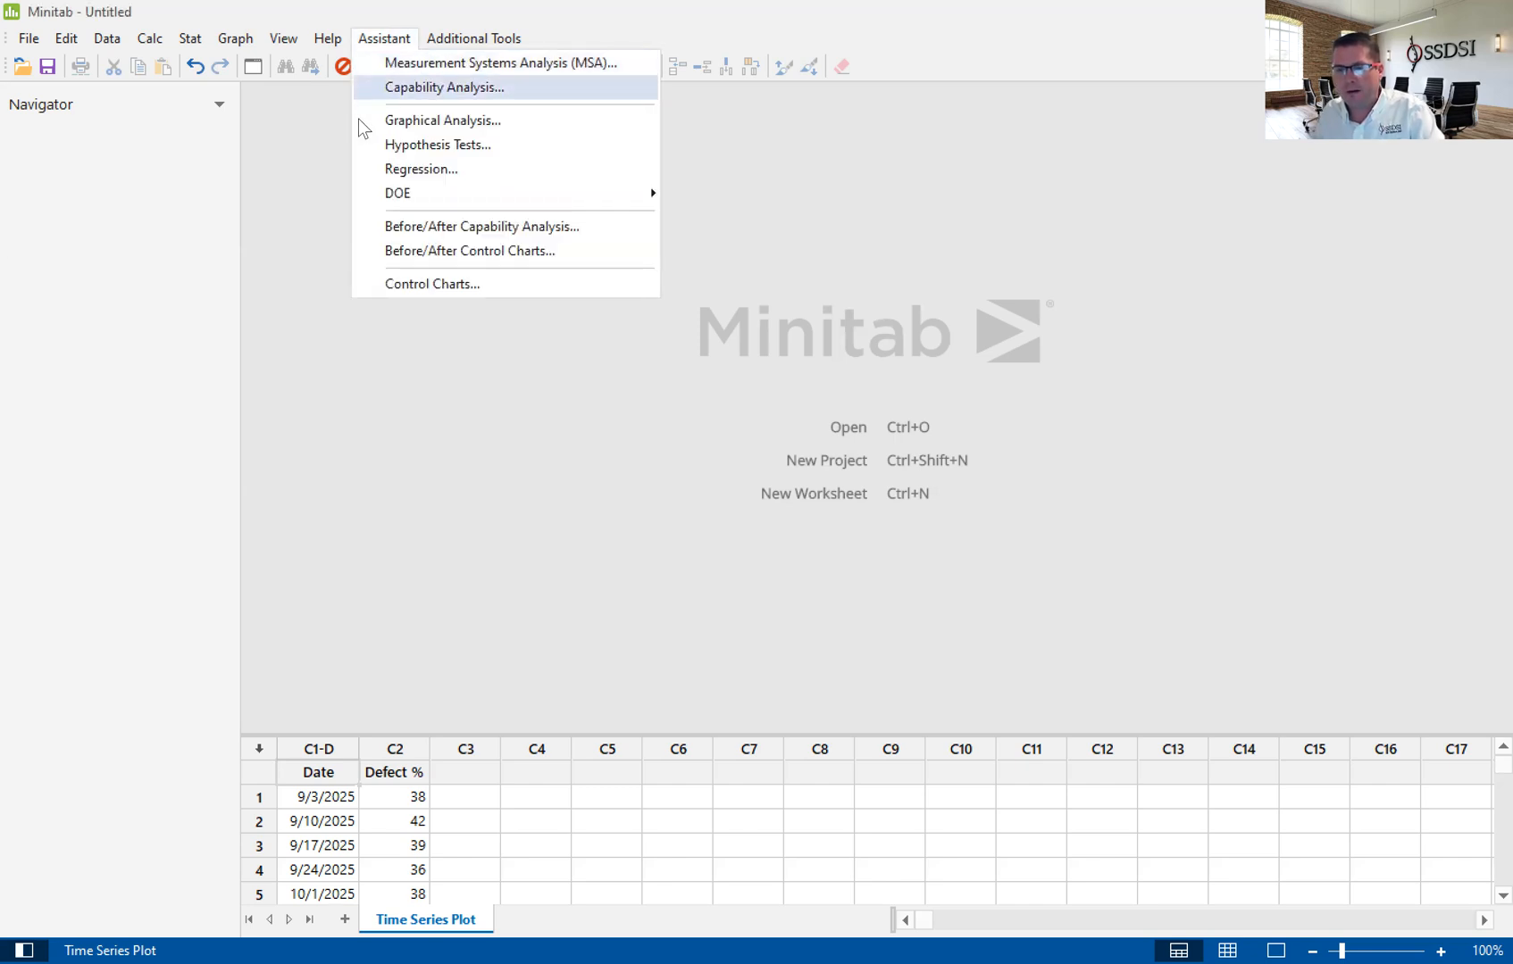
mouse_move(441, 120)
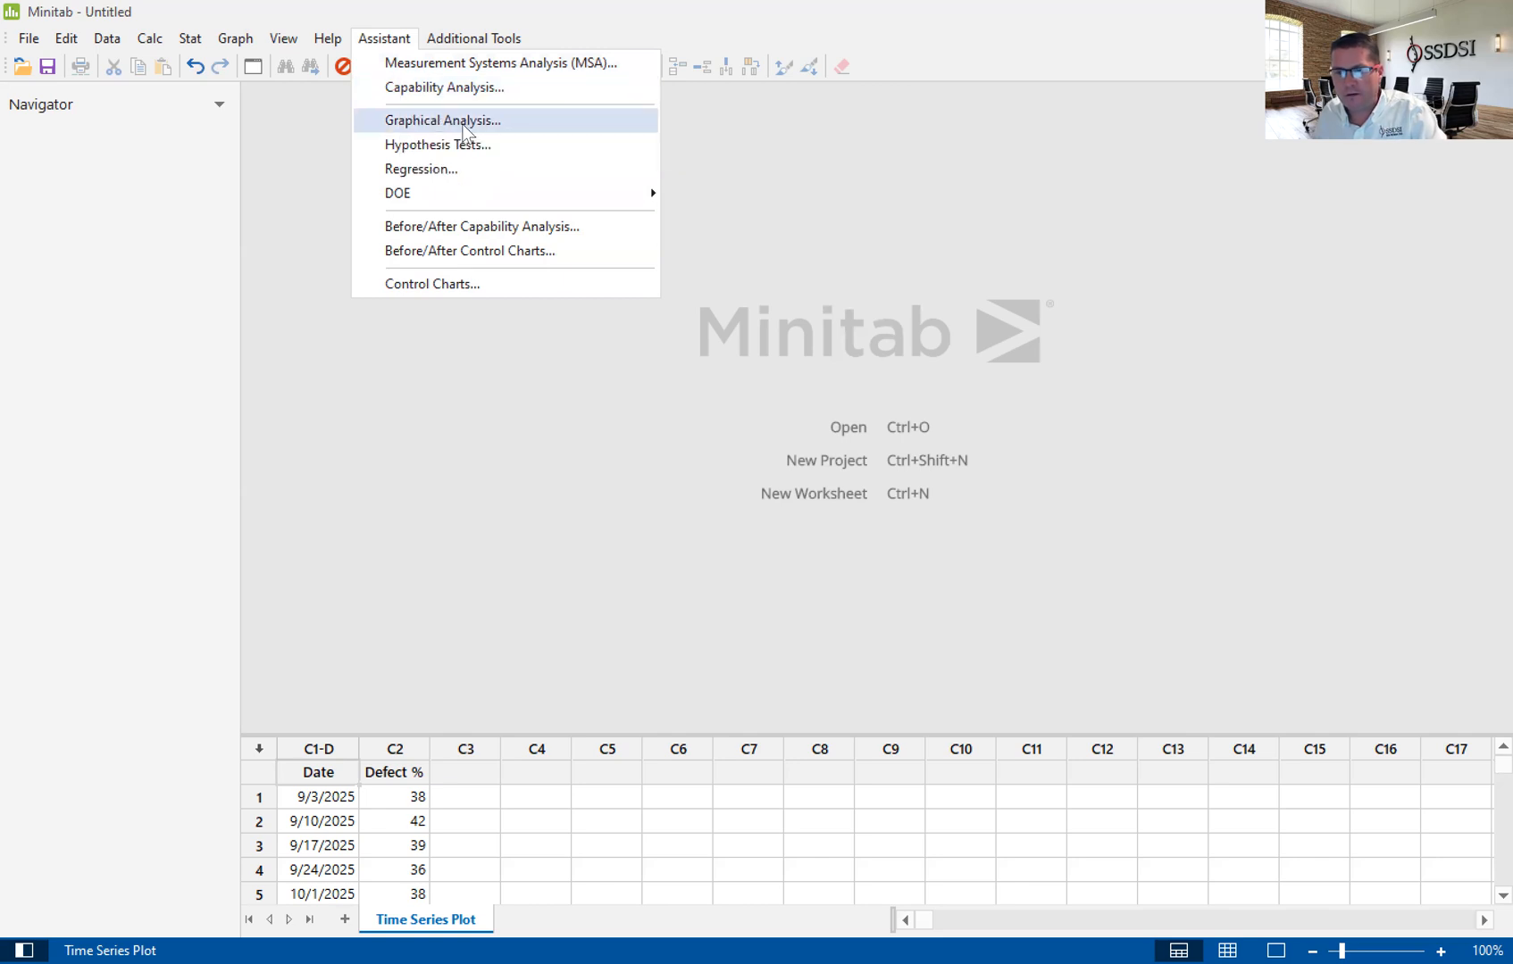
mouse_move(443, 120)
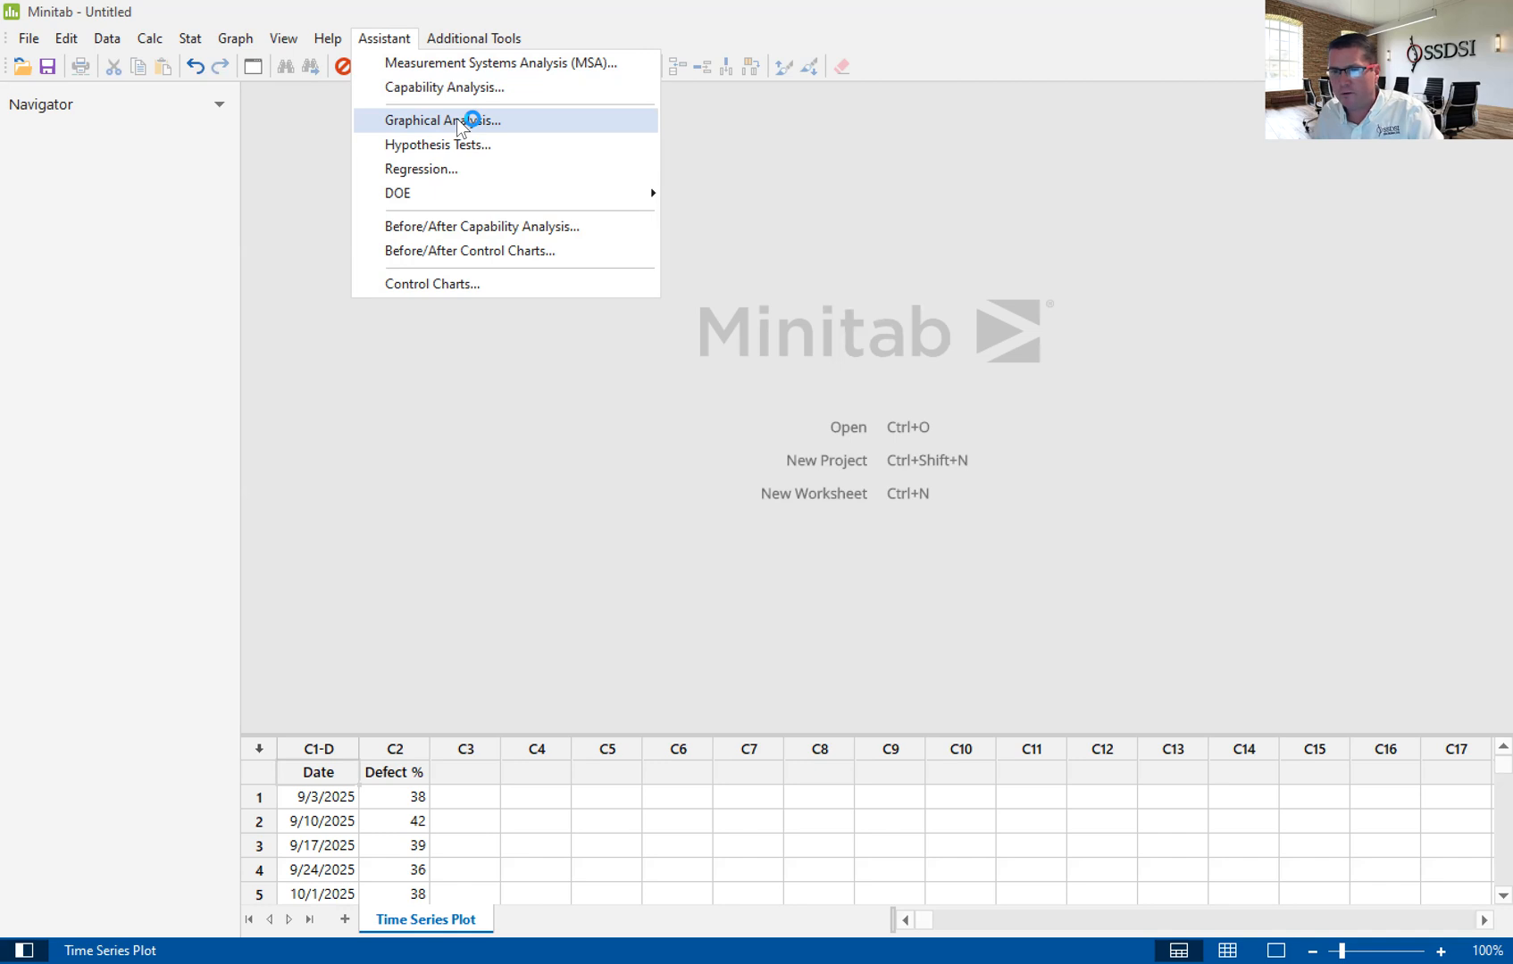
click(443, 119)
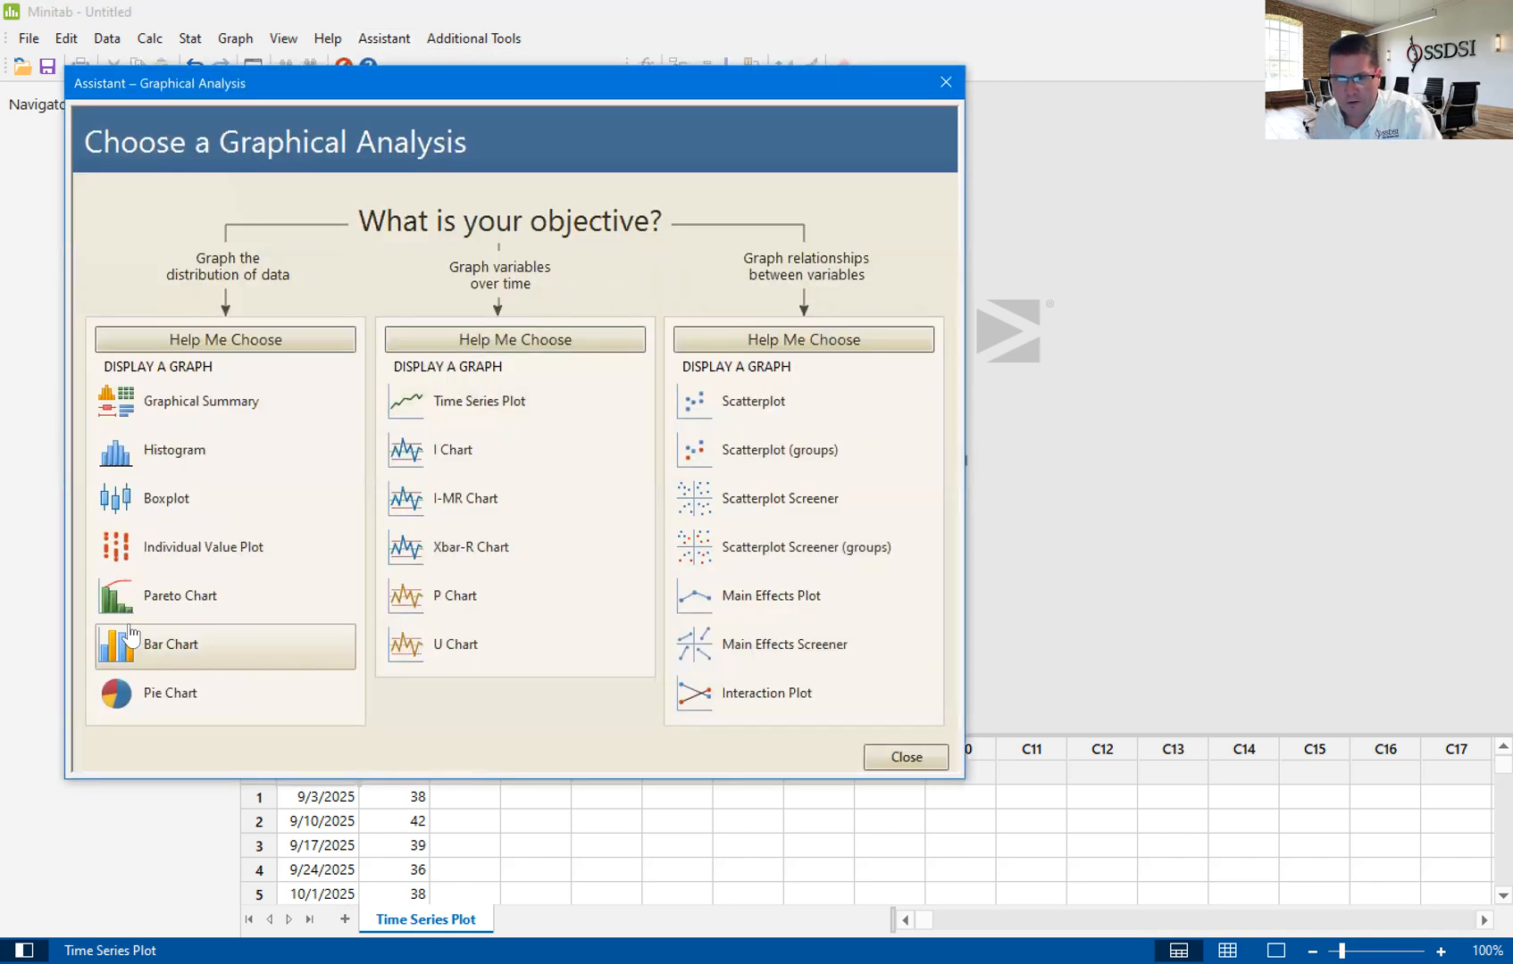
mouse_move(478, 401)
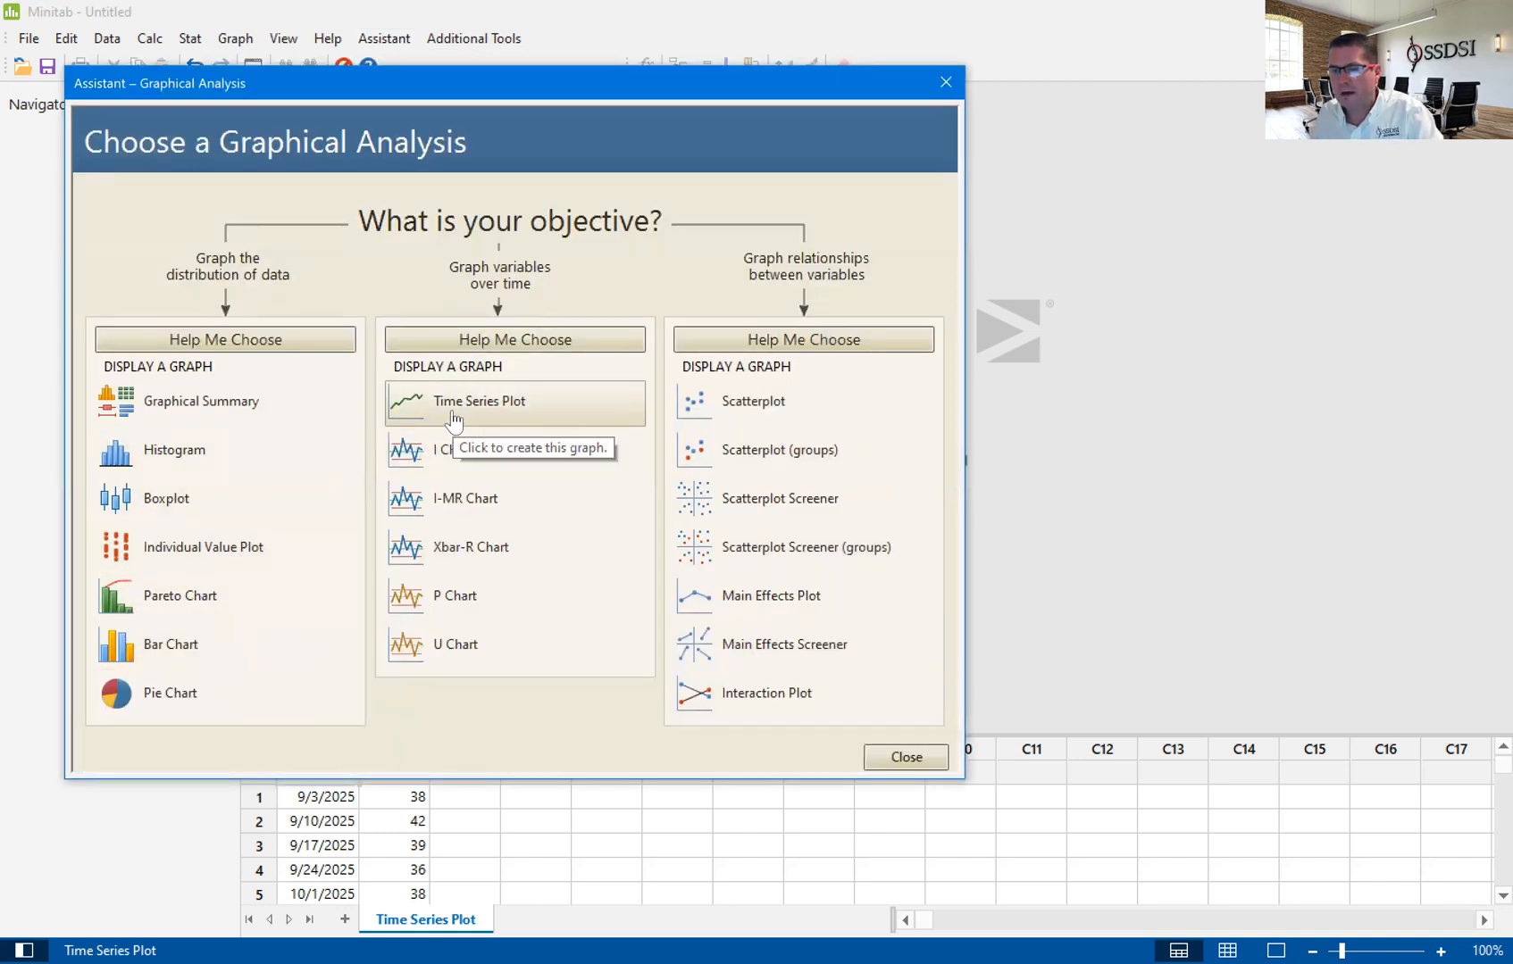
mouse_move(459, 411)
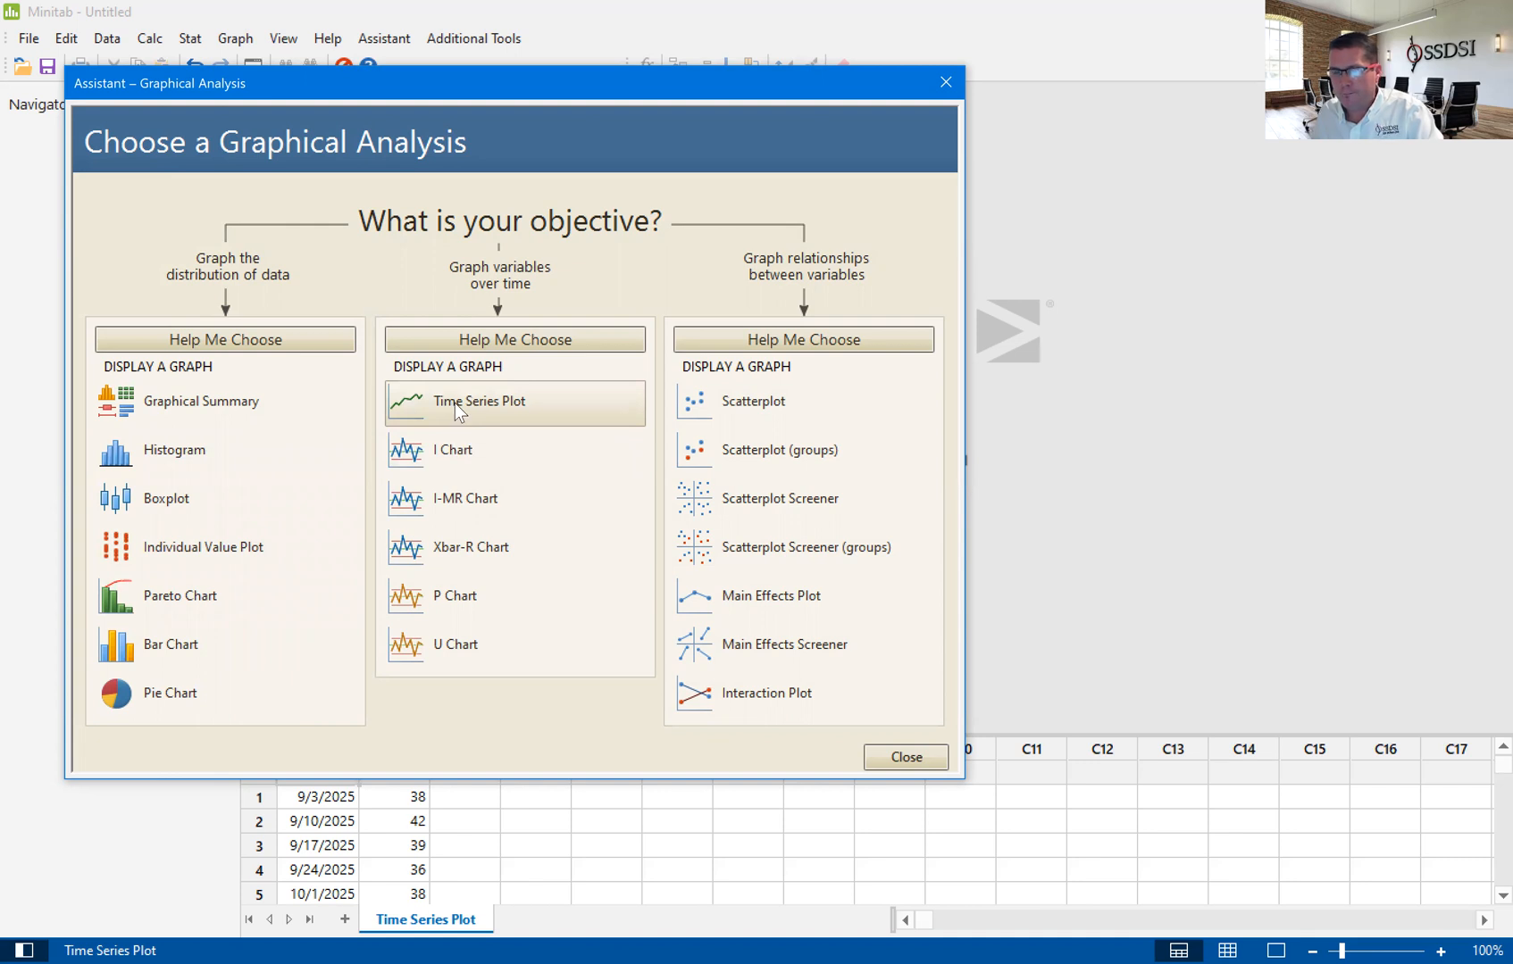
click(479, 402)
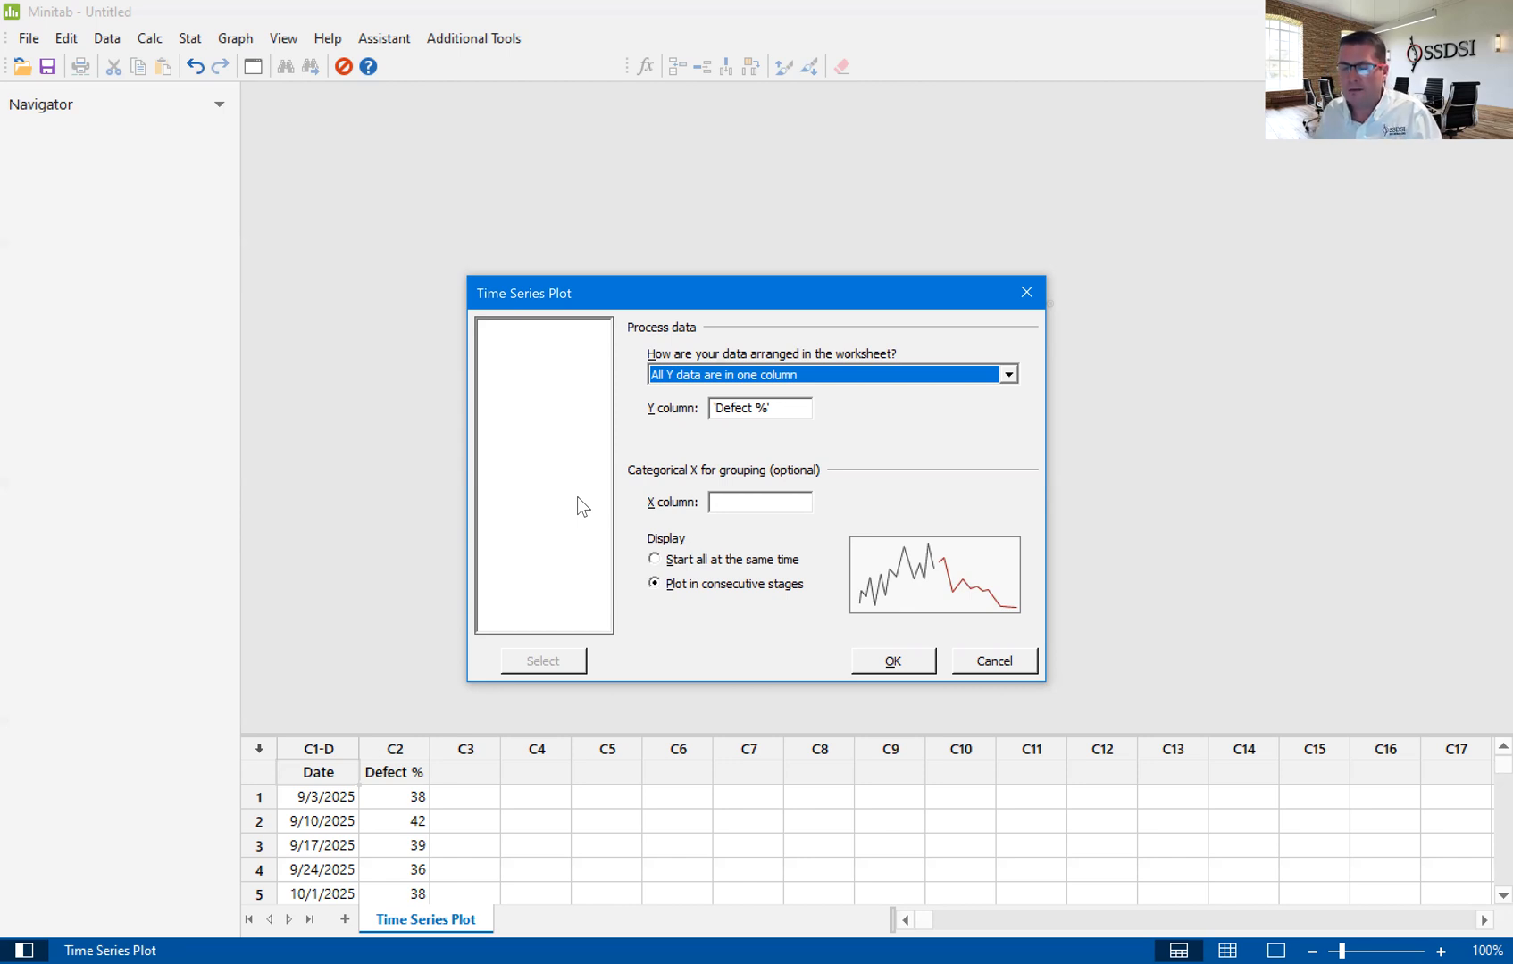
mouse_move(965, 404)
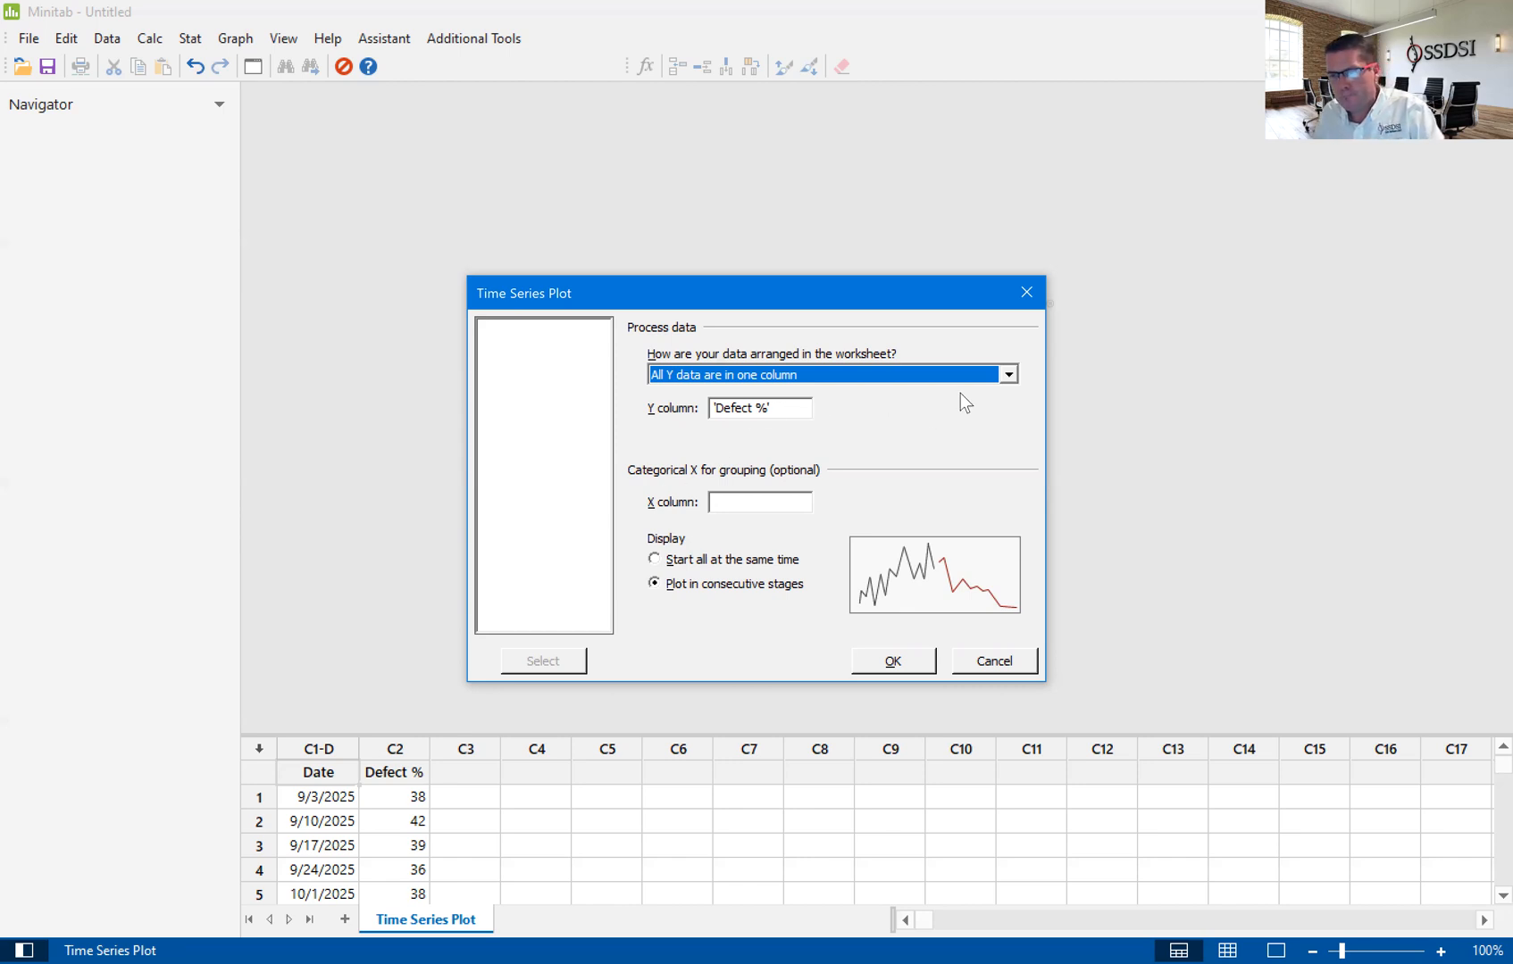
Review the data arrangement choices and keep all Y data in one column
click(1007, 375)
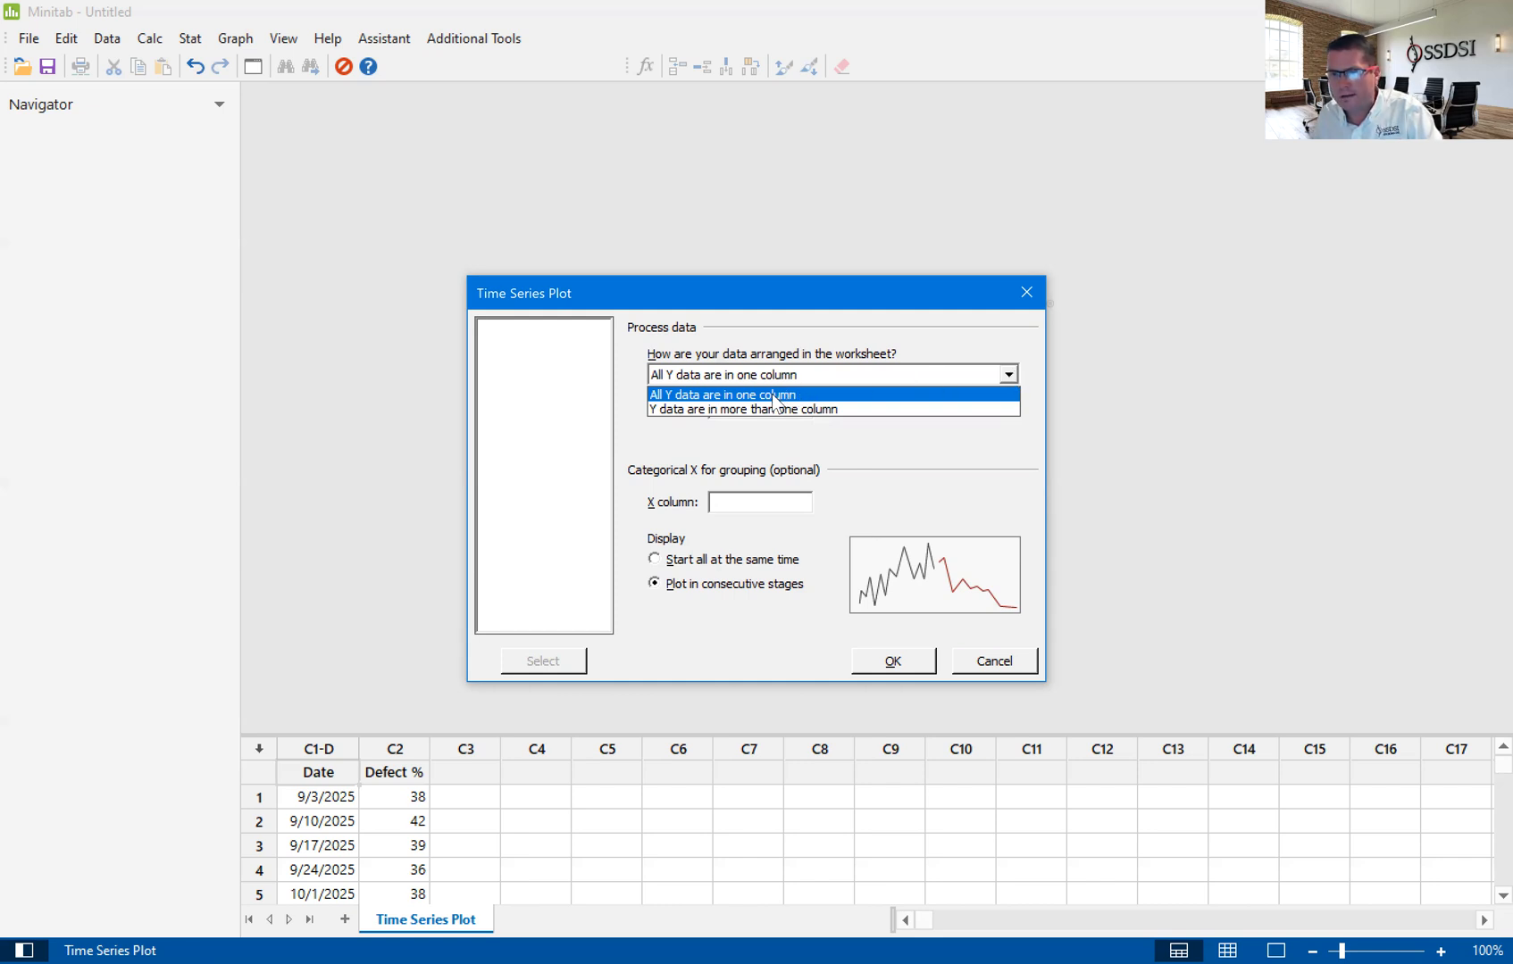
click(721, 395)
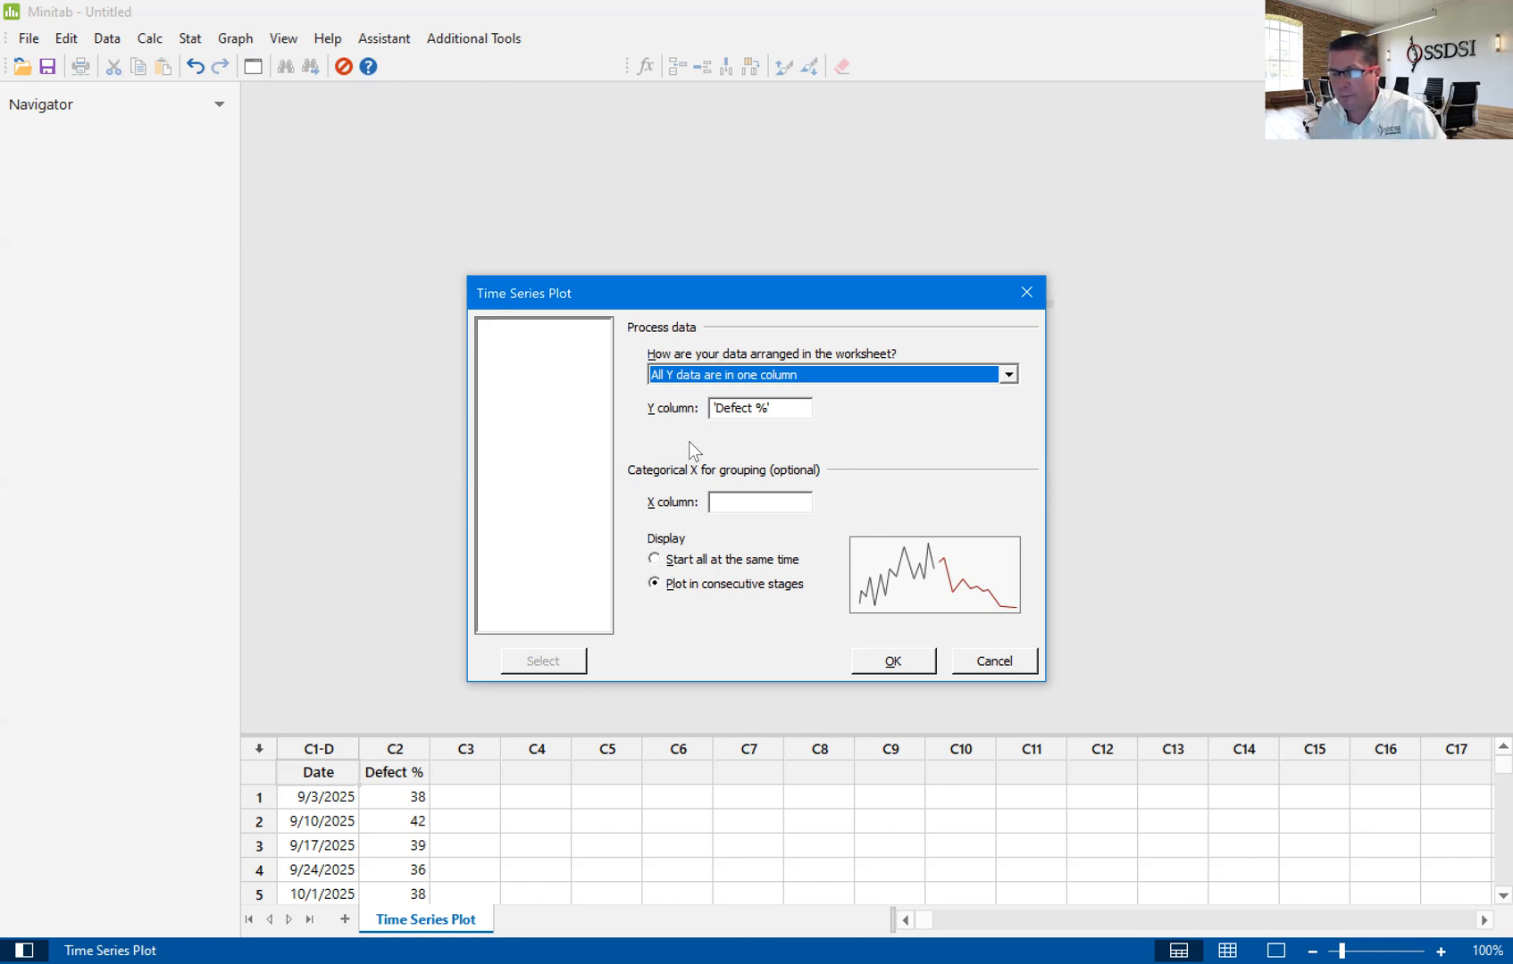
mouse_move(382, 845)
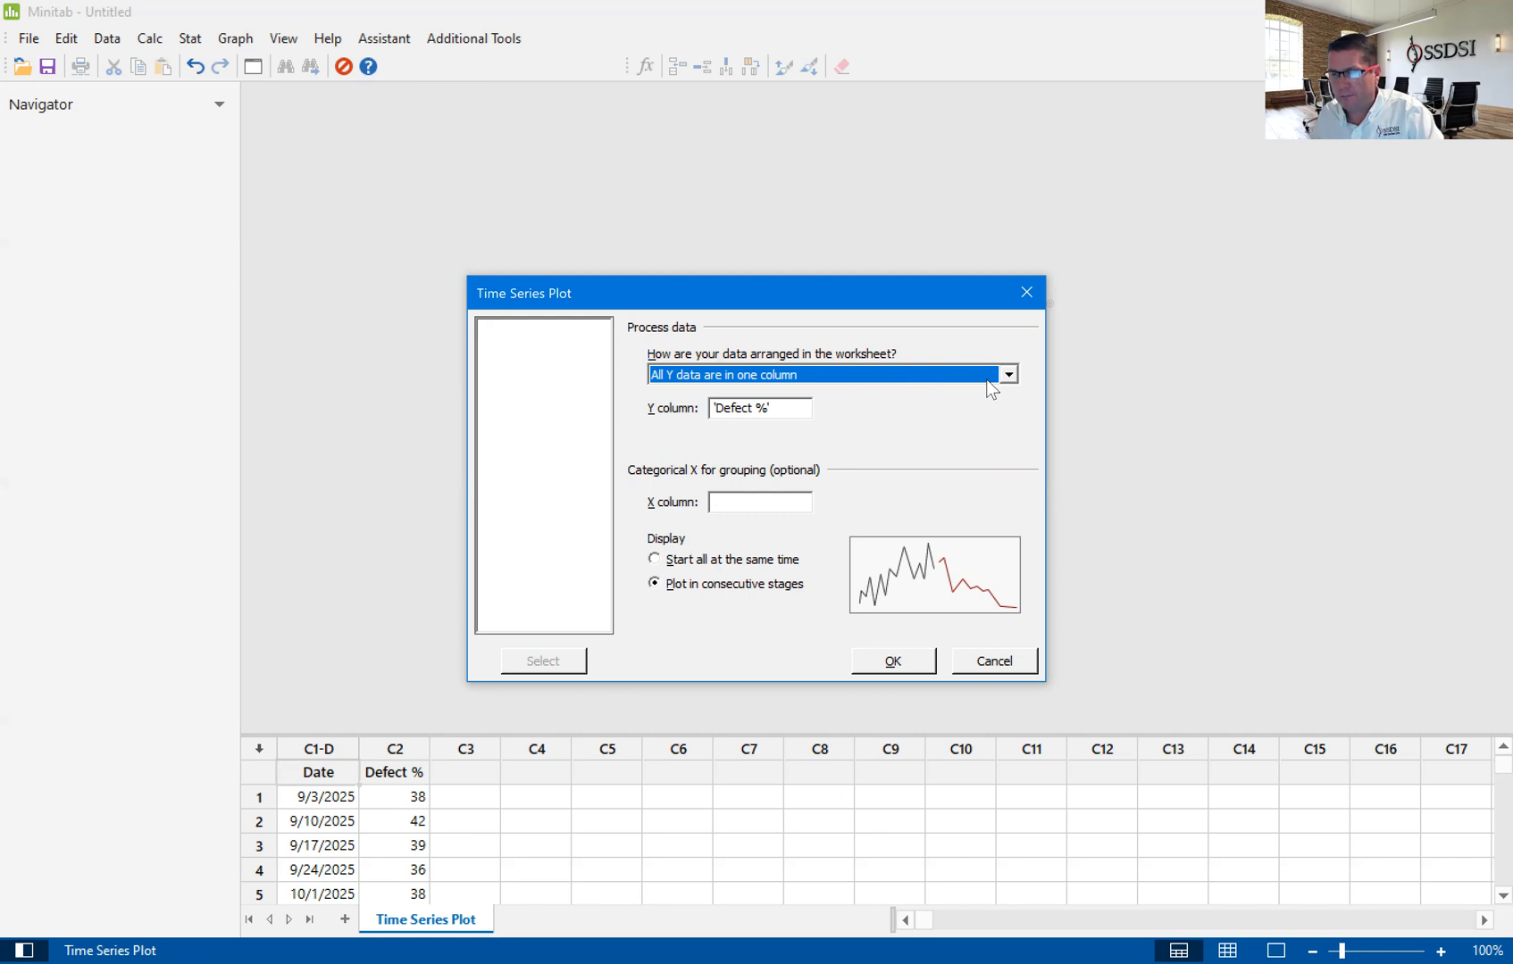
click(1005, 375)
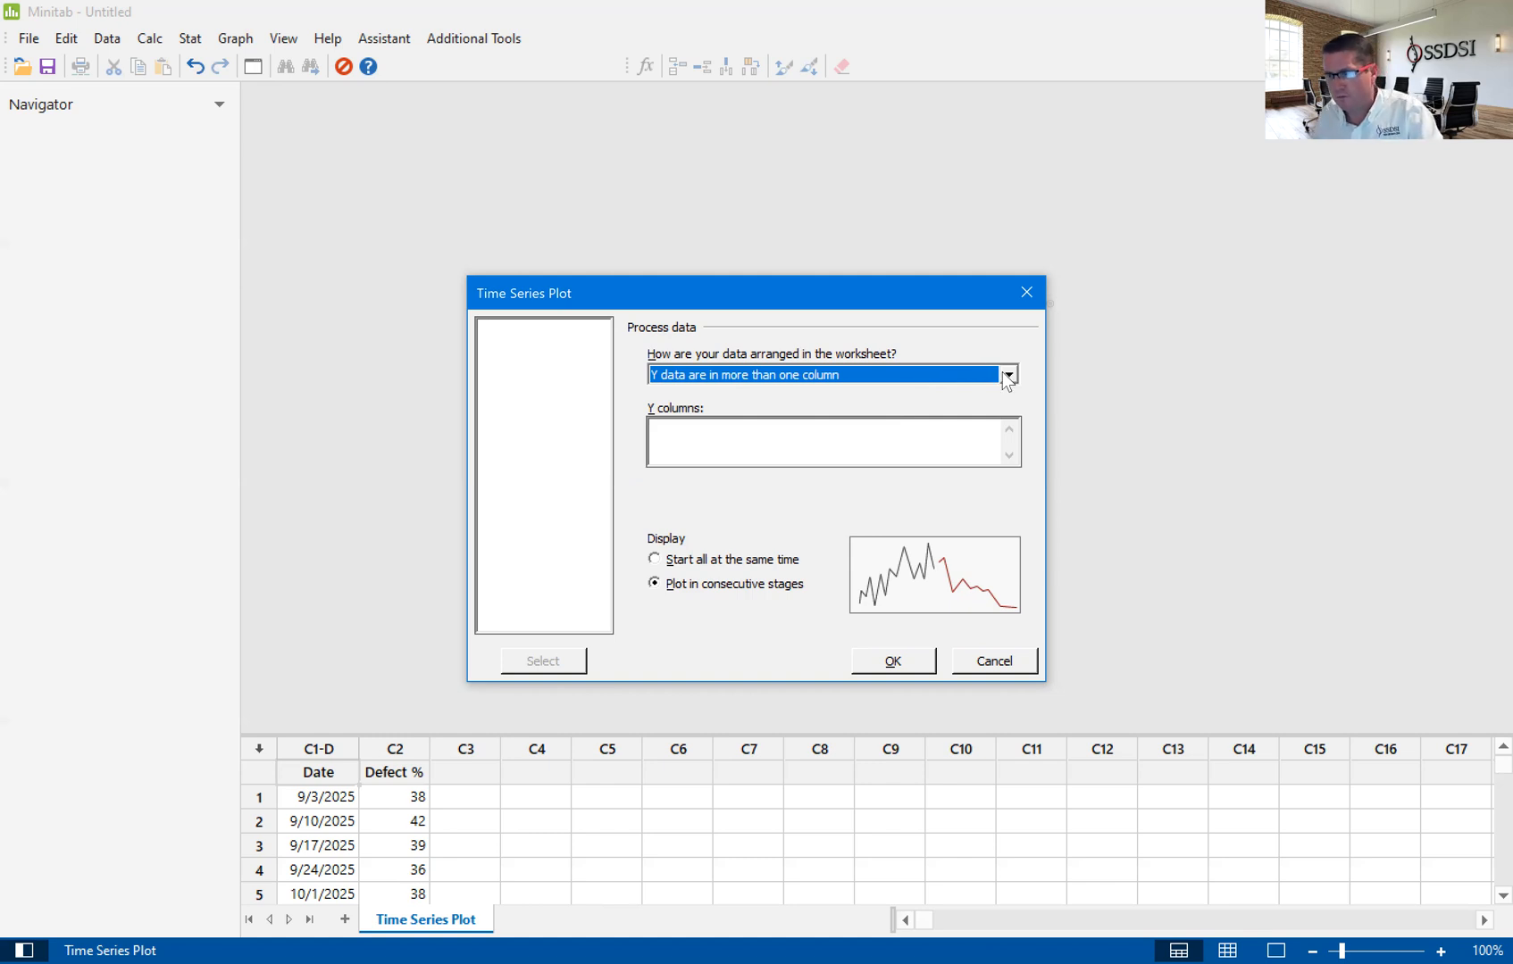
click(1008, 375)
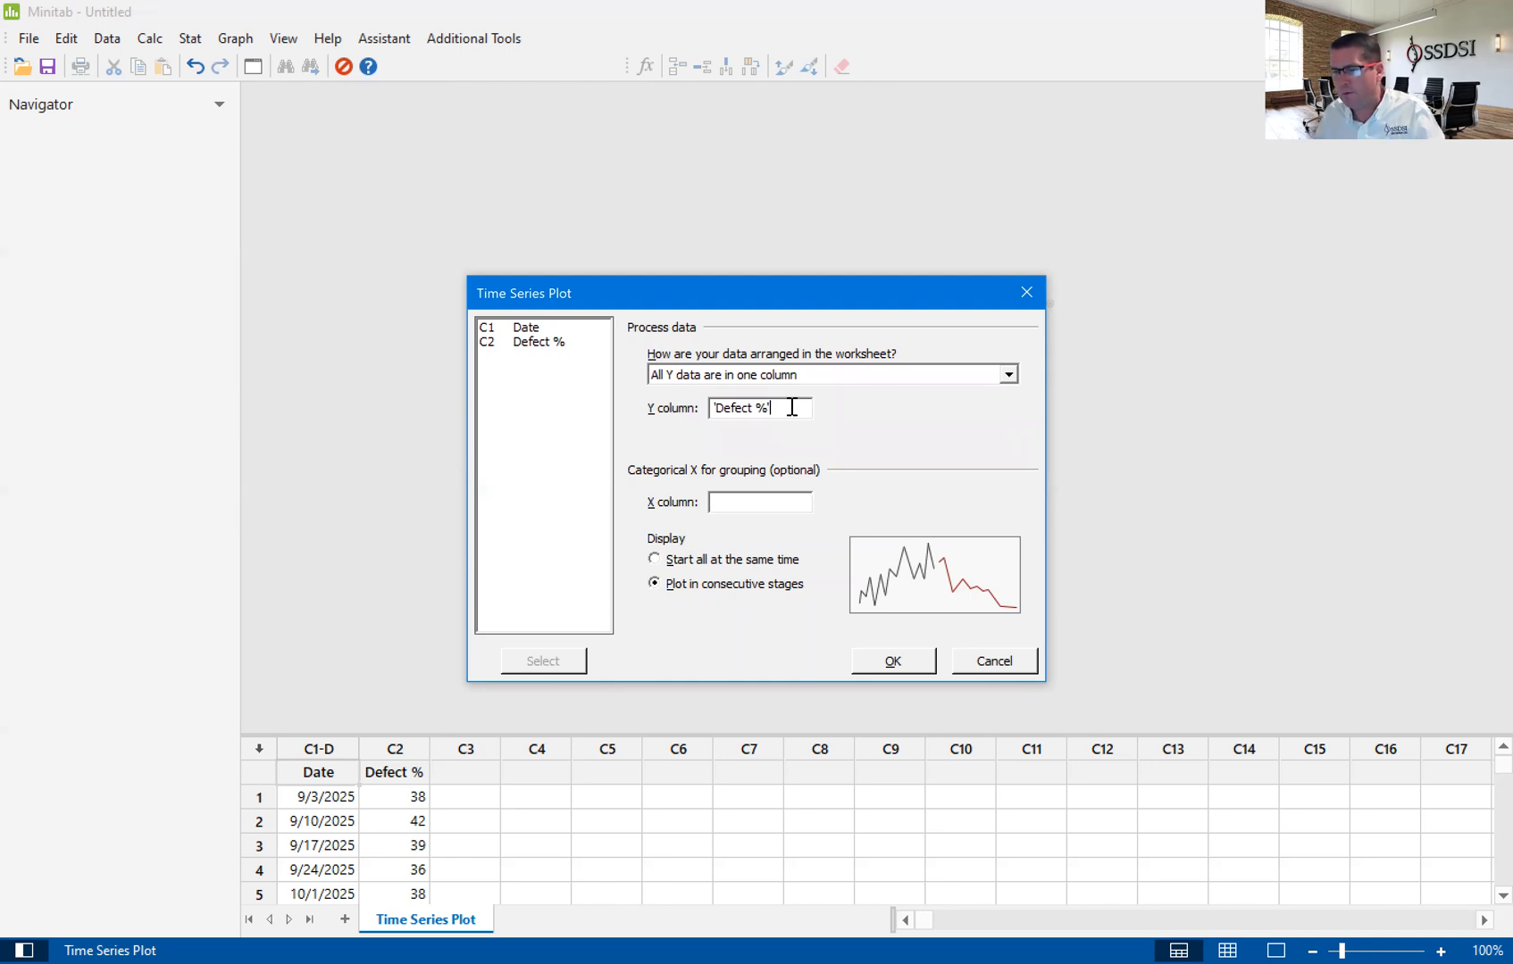
mouse_move(759, 501)
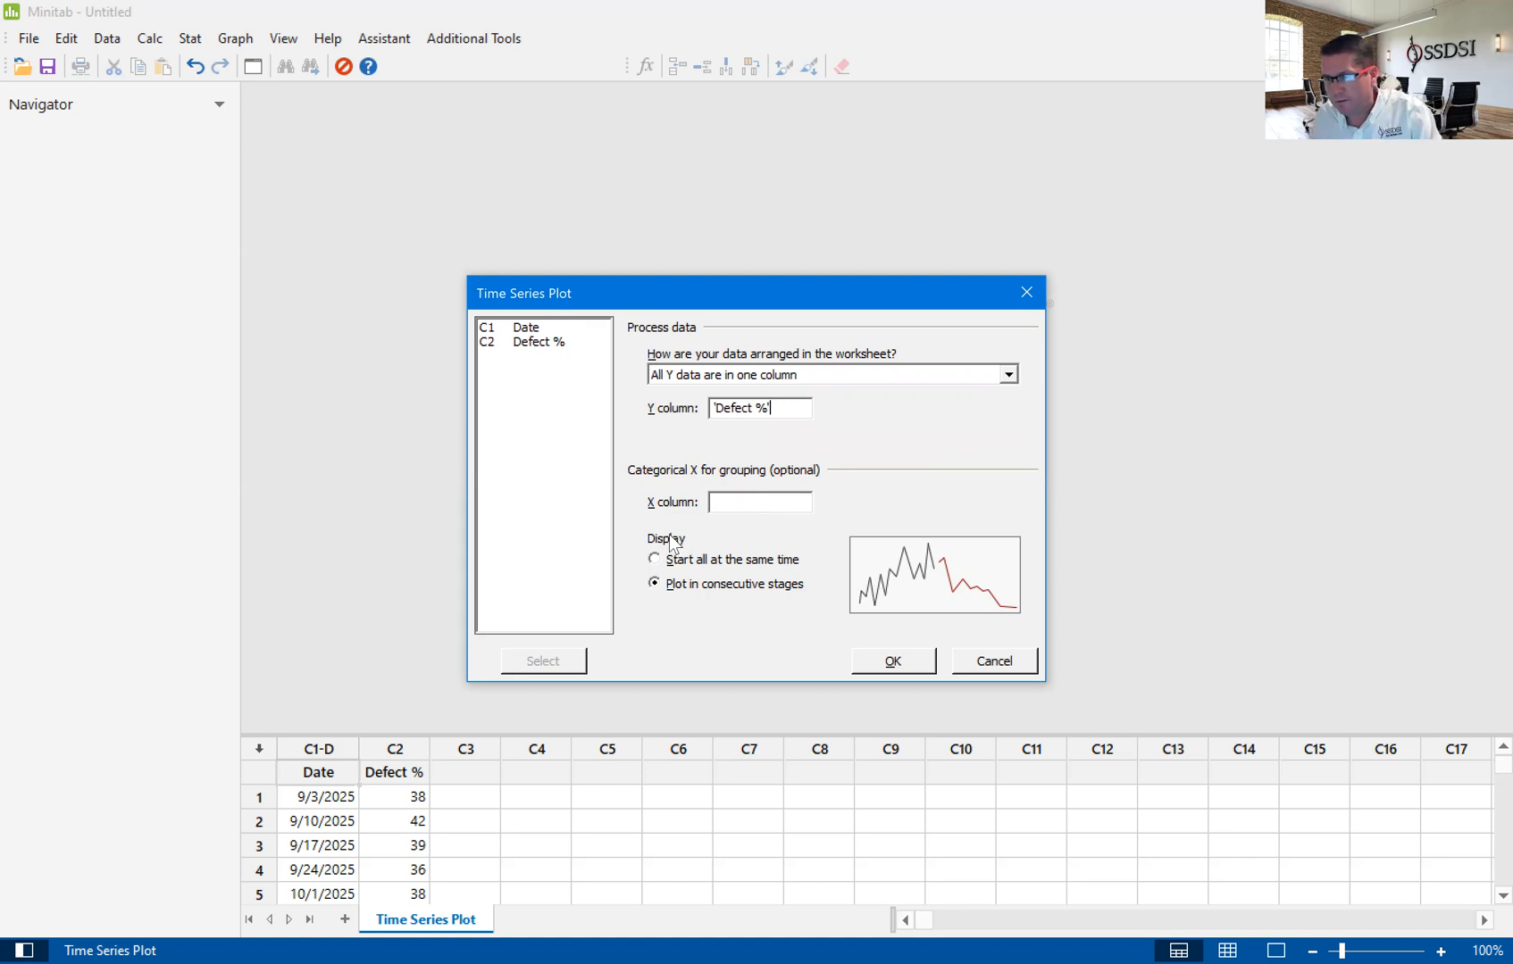
Keep consecutive stage plotting and generate the Defect % time series summary report
click(654, 559)
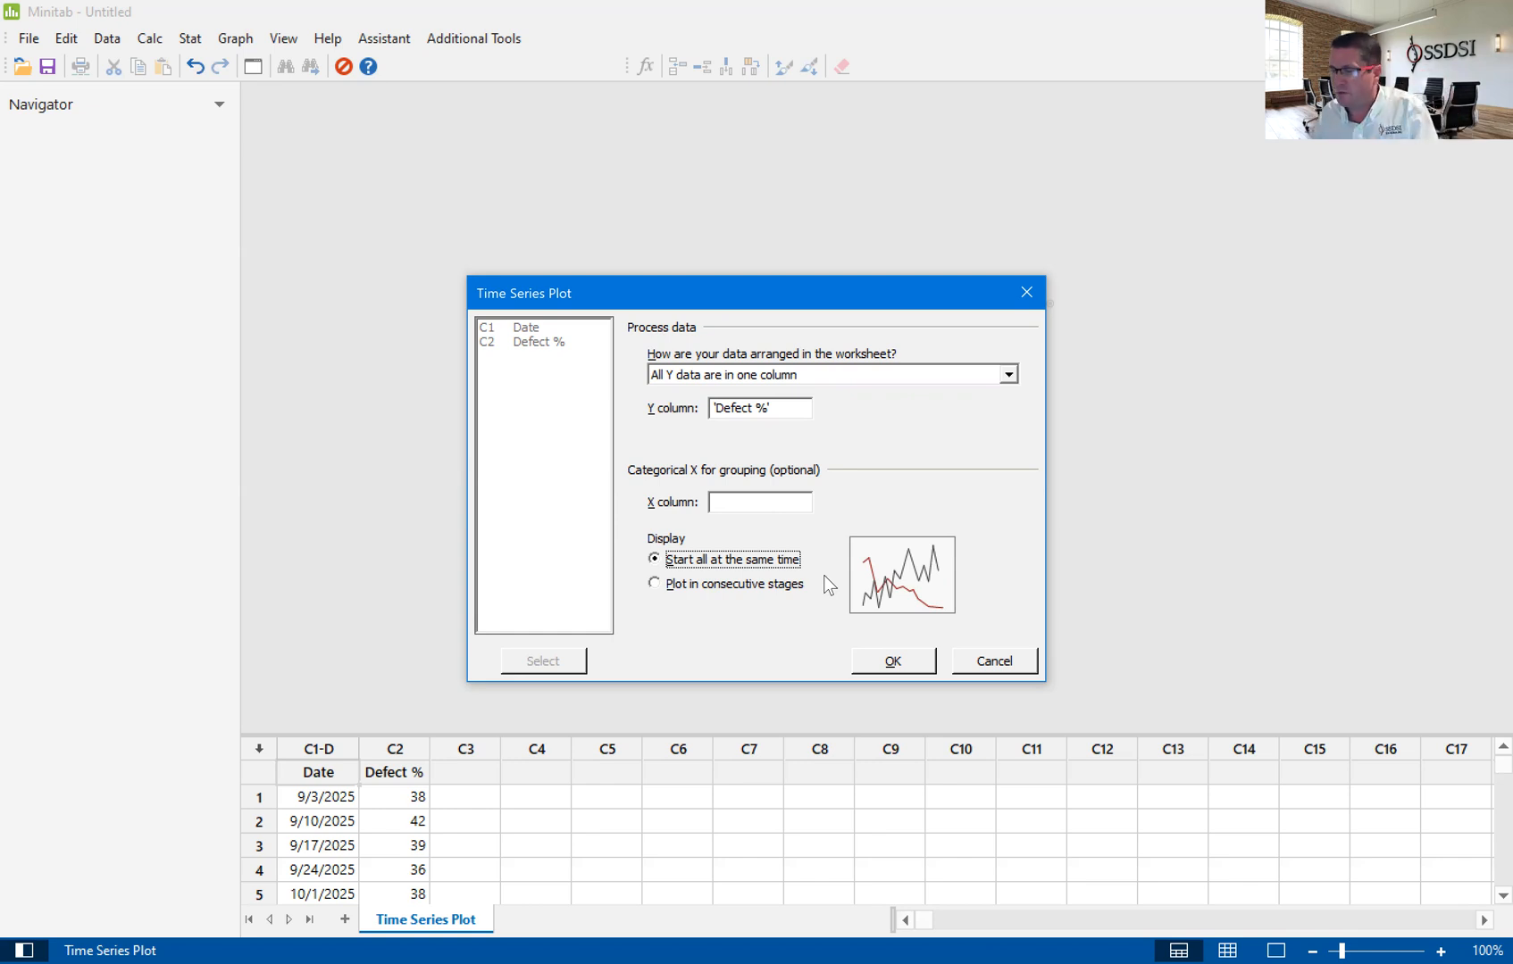
mouse_move(687, 598)
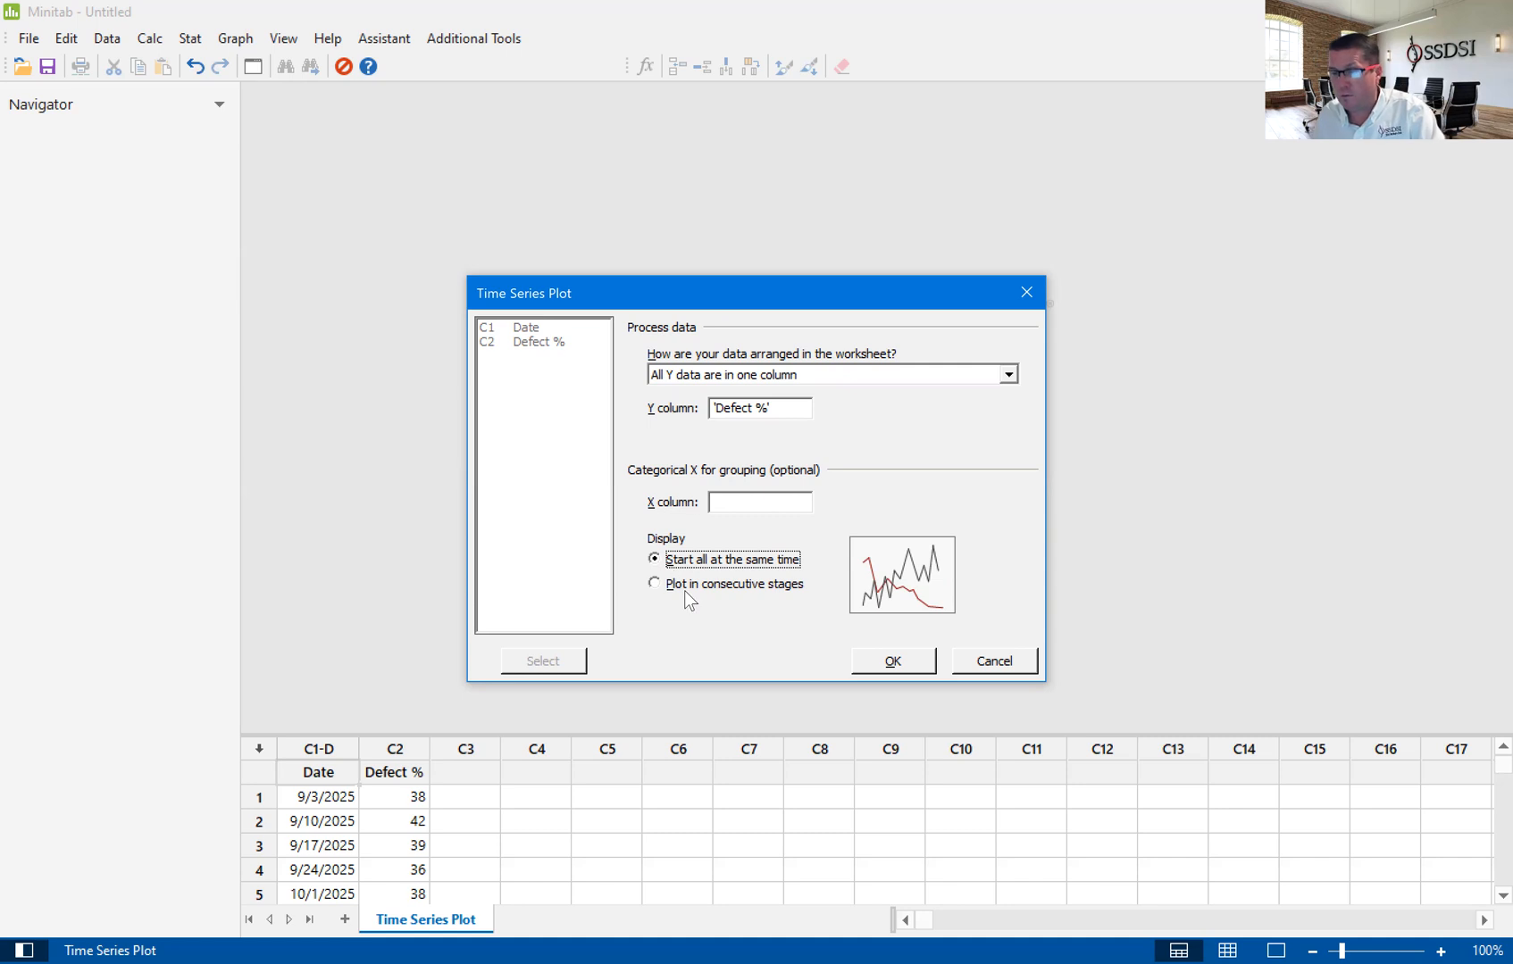
click(654, 584)
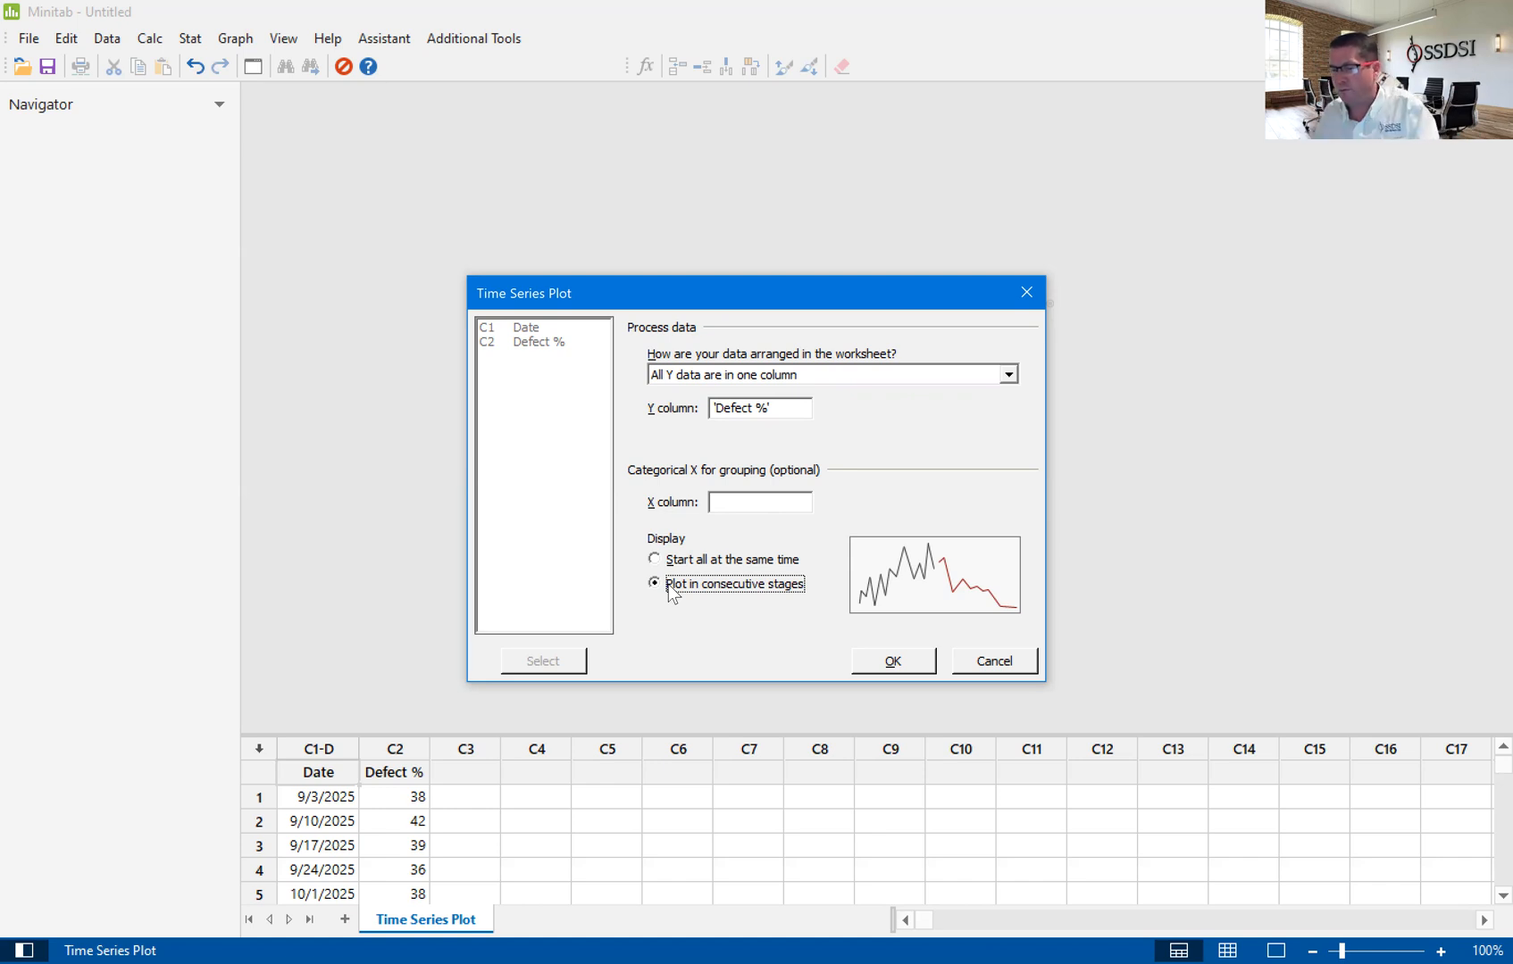
mouse_move(729, 588)
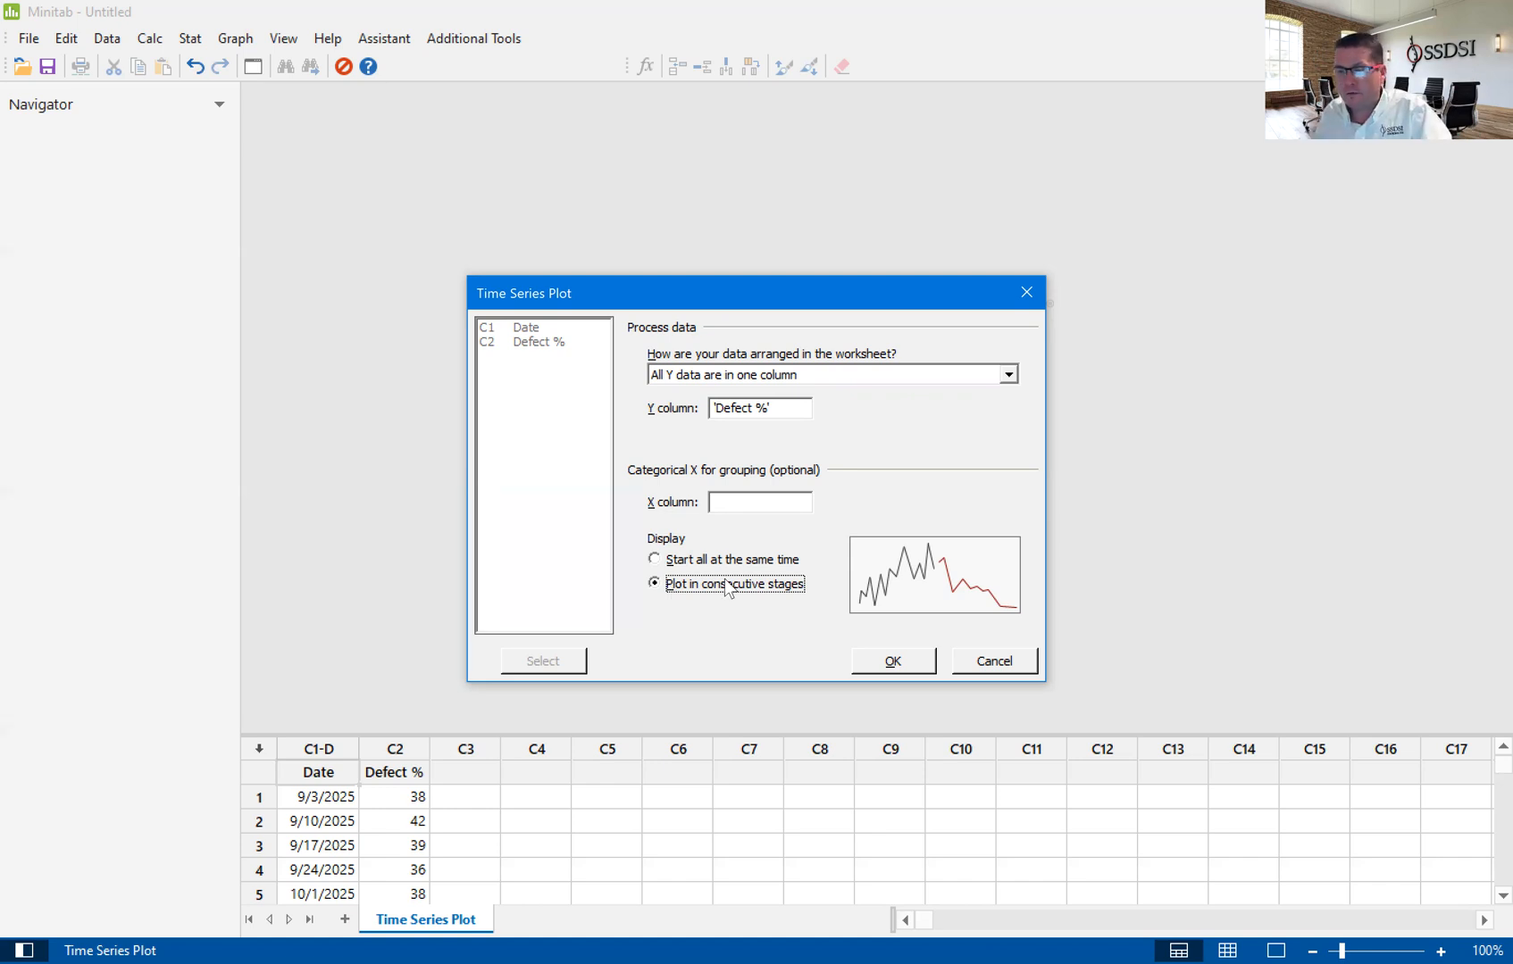
mouse_move(1072, 595)
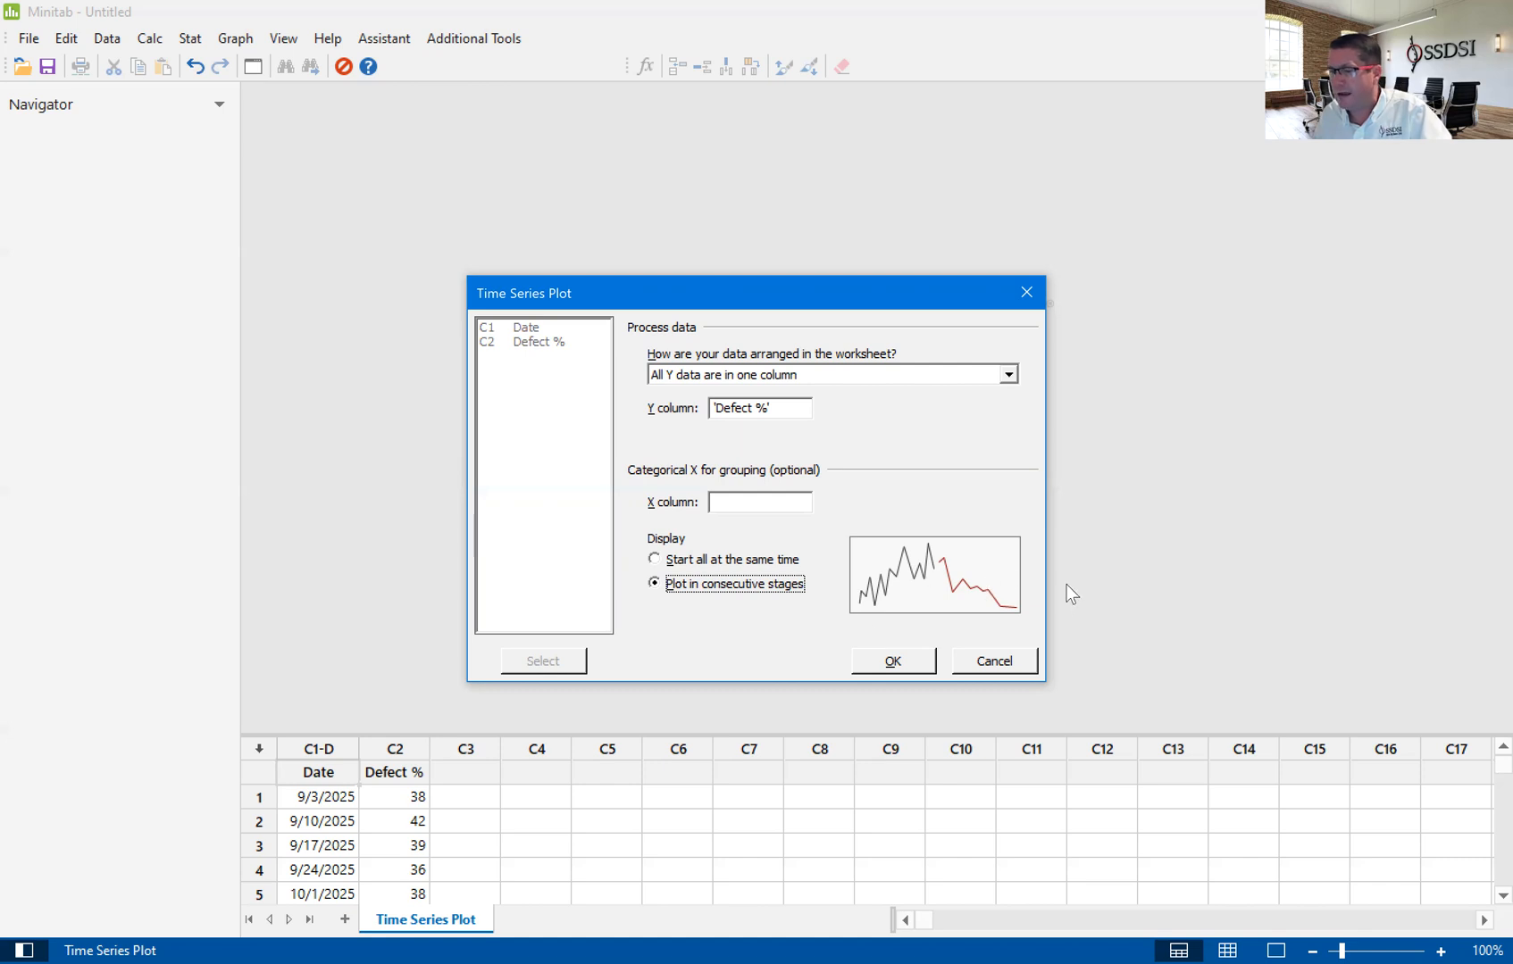
mouse_move(1040, 623)
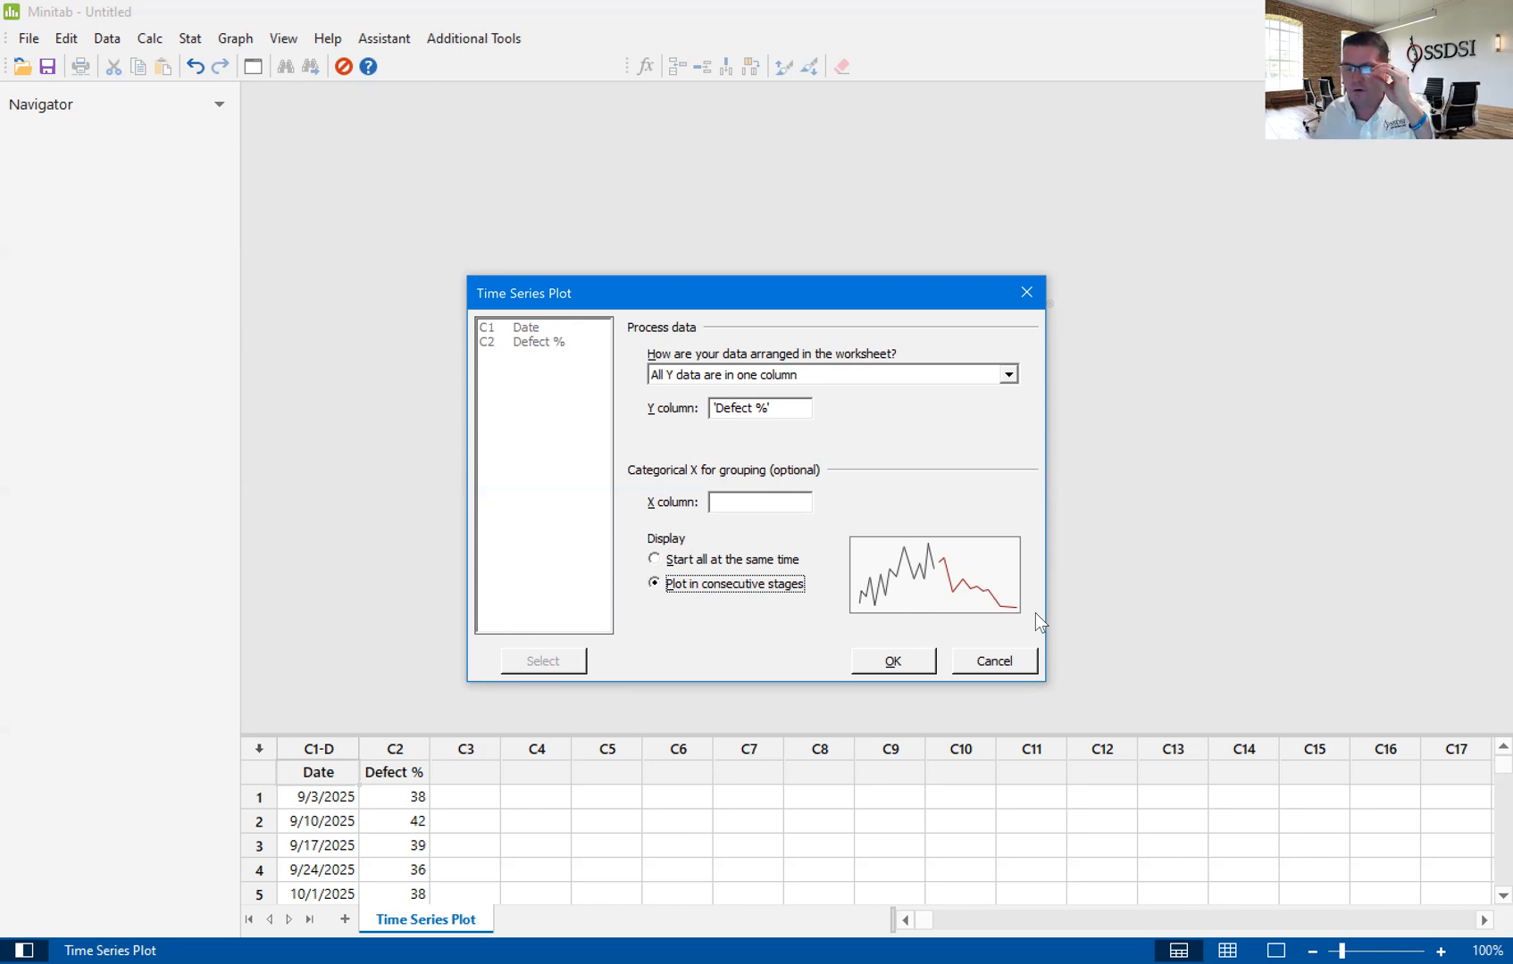
mouse_move(861, 768)
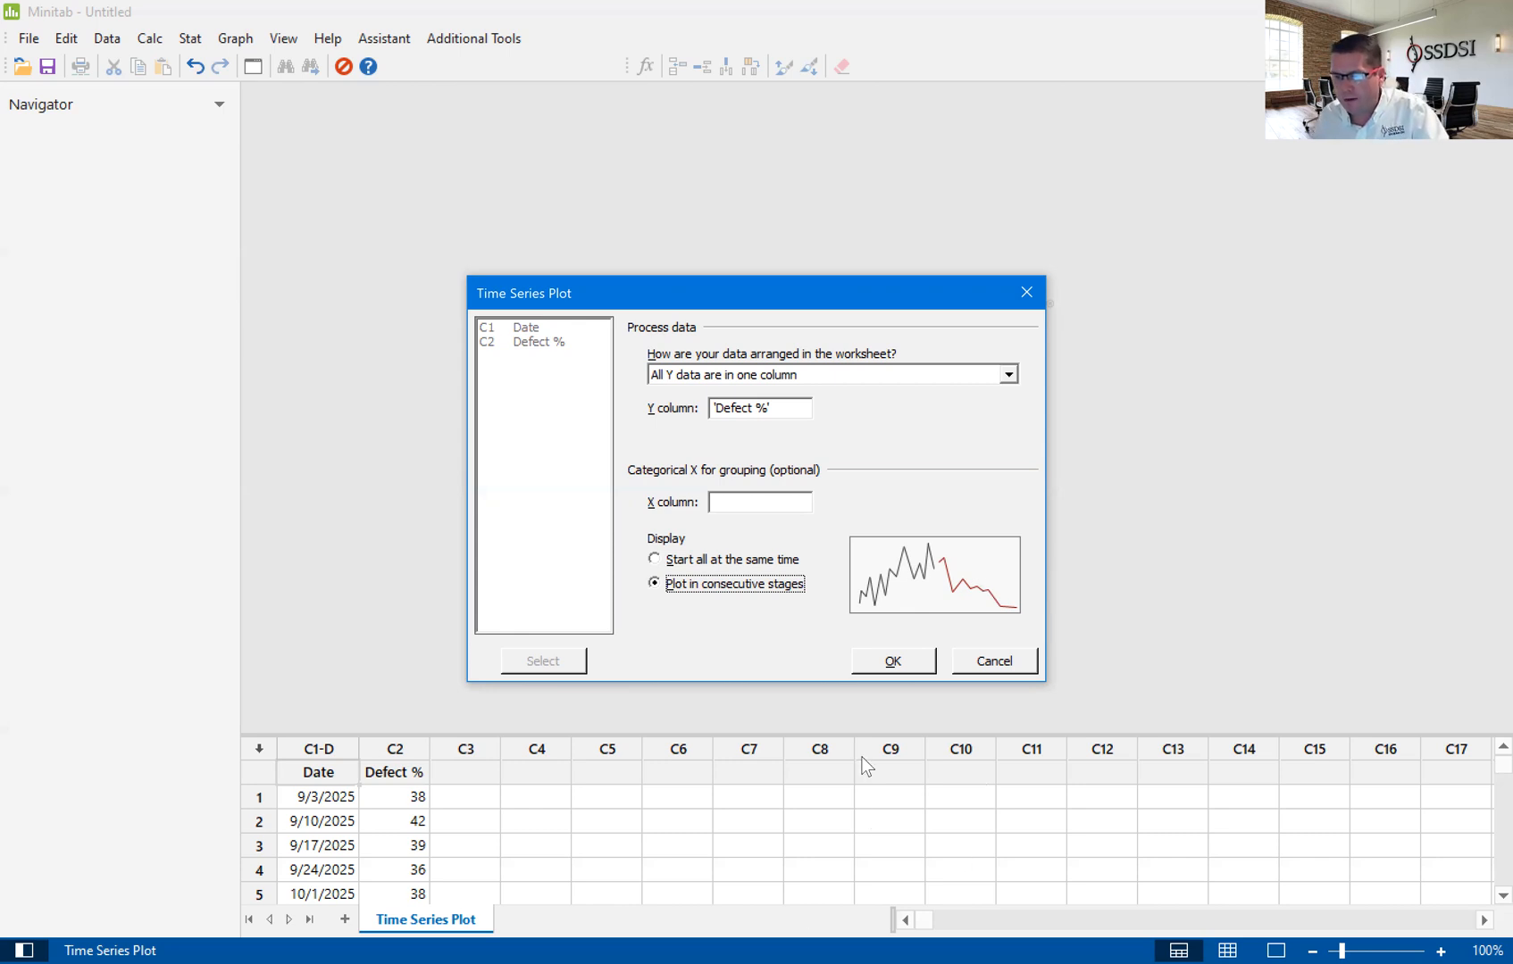
click(891, 661)
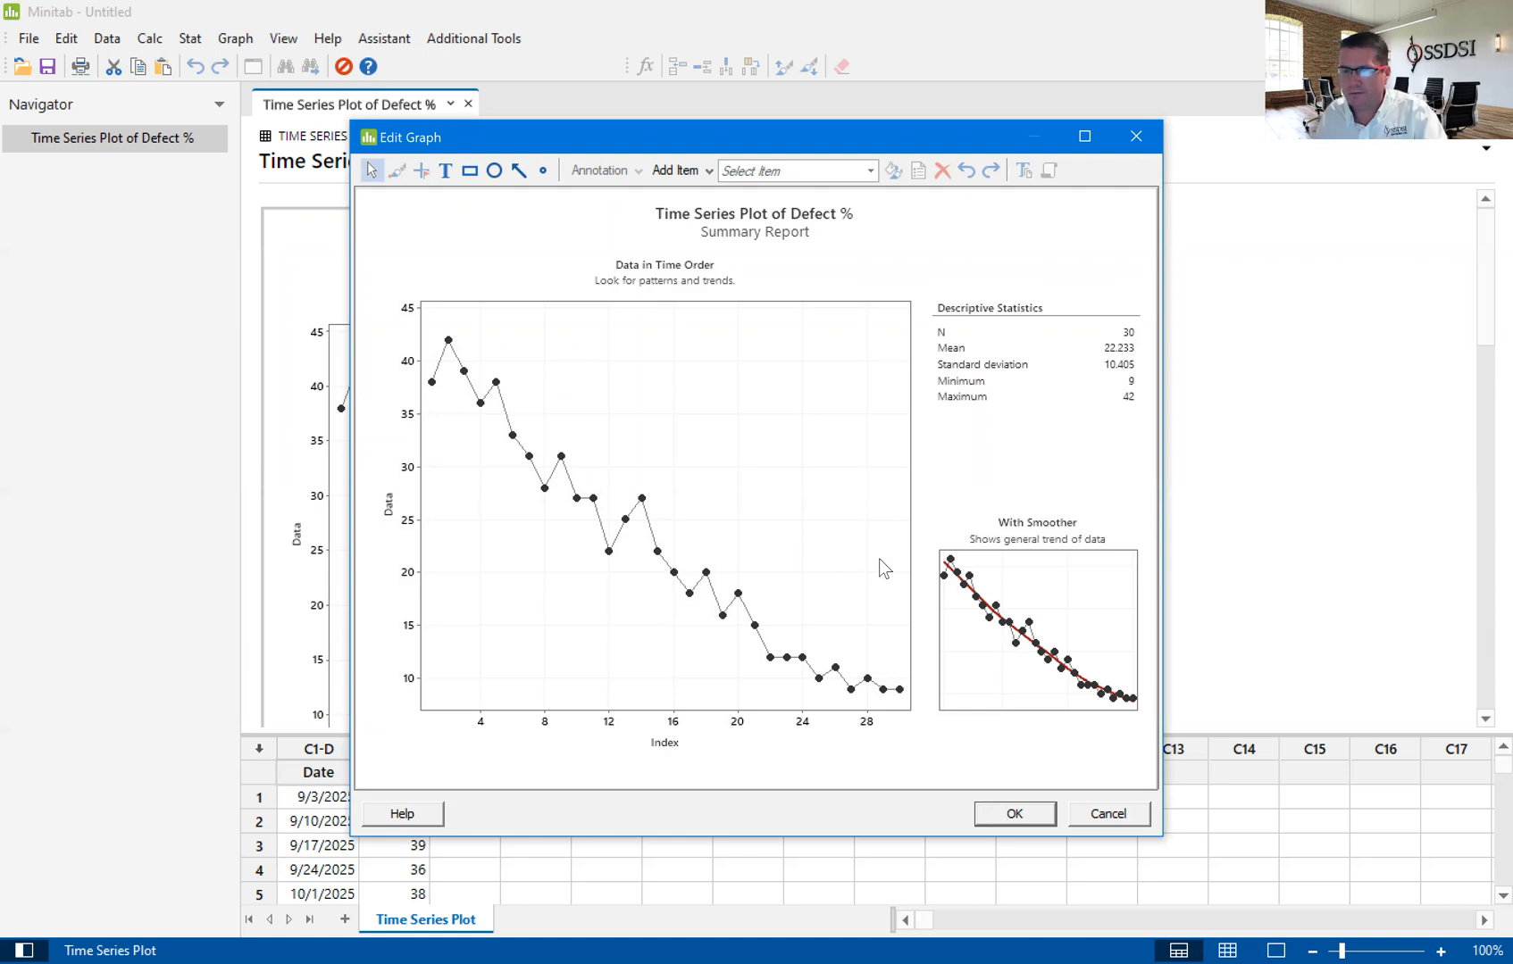
mouse_move(479, 734)
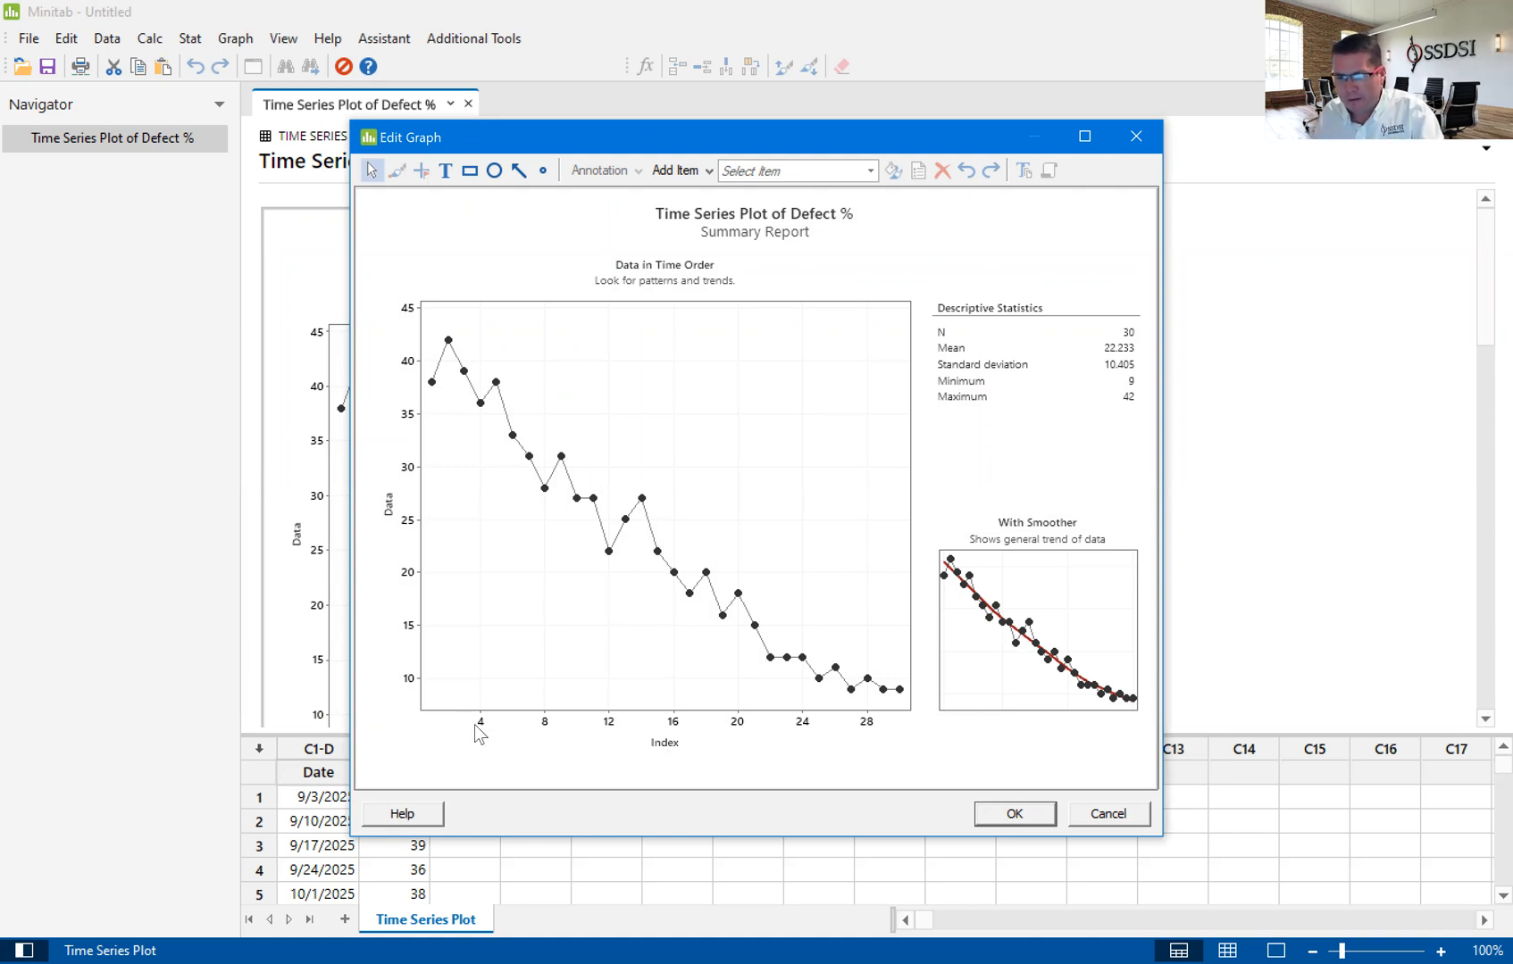
mouse_move(553, 732)
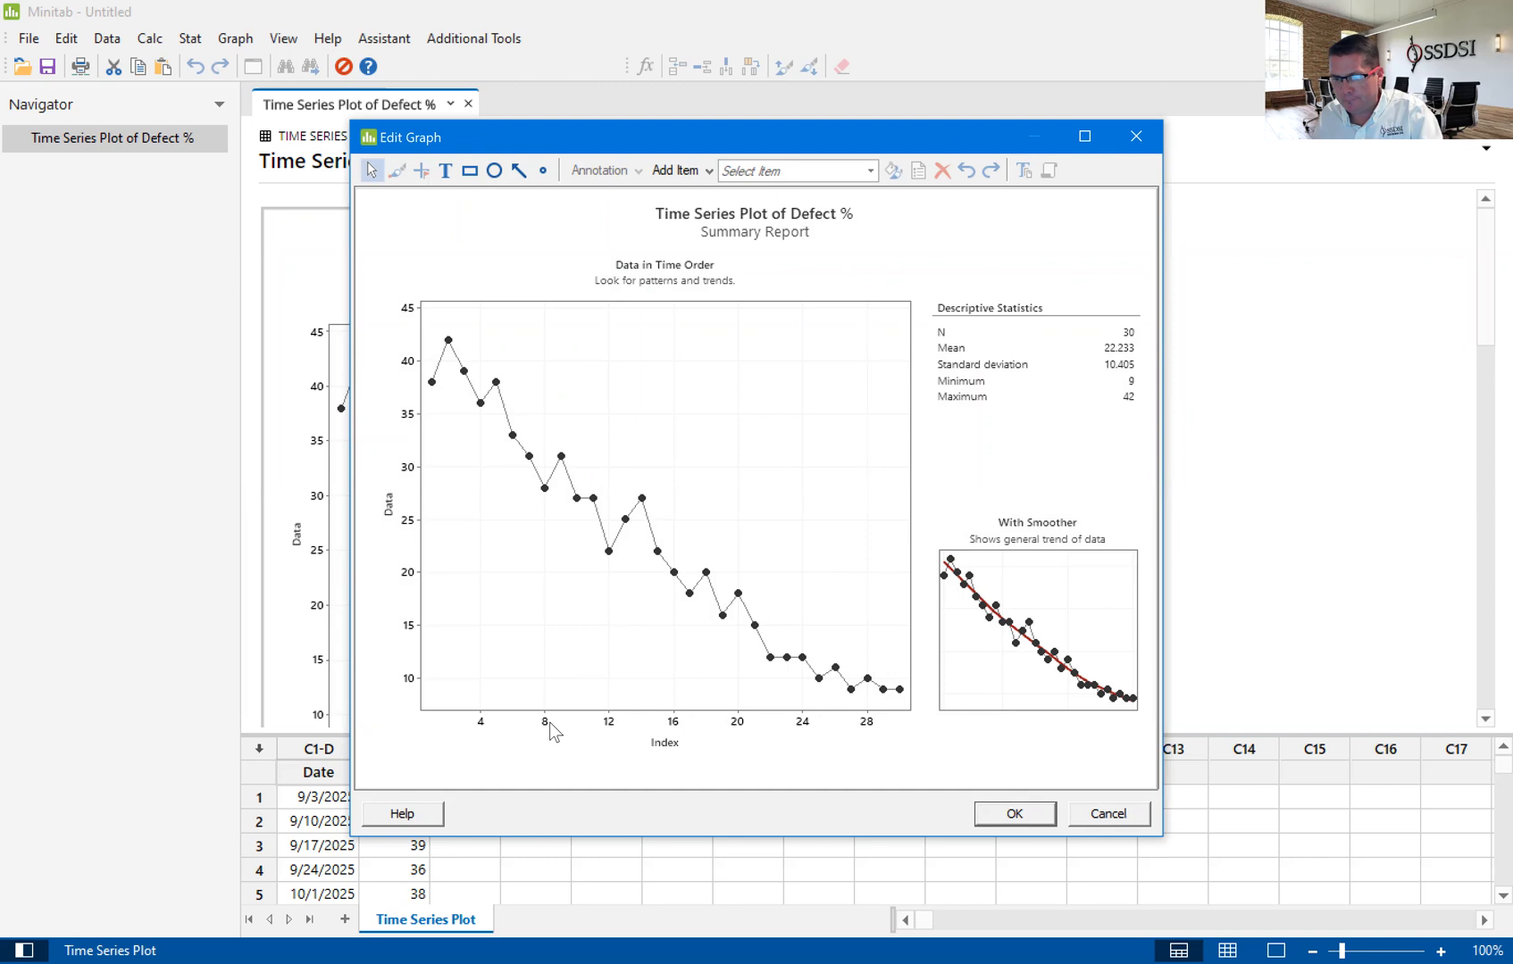
mouse_move(606, 763)
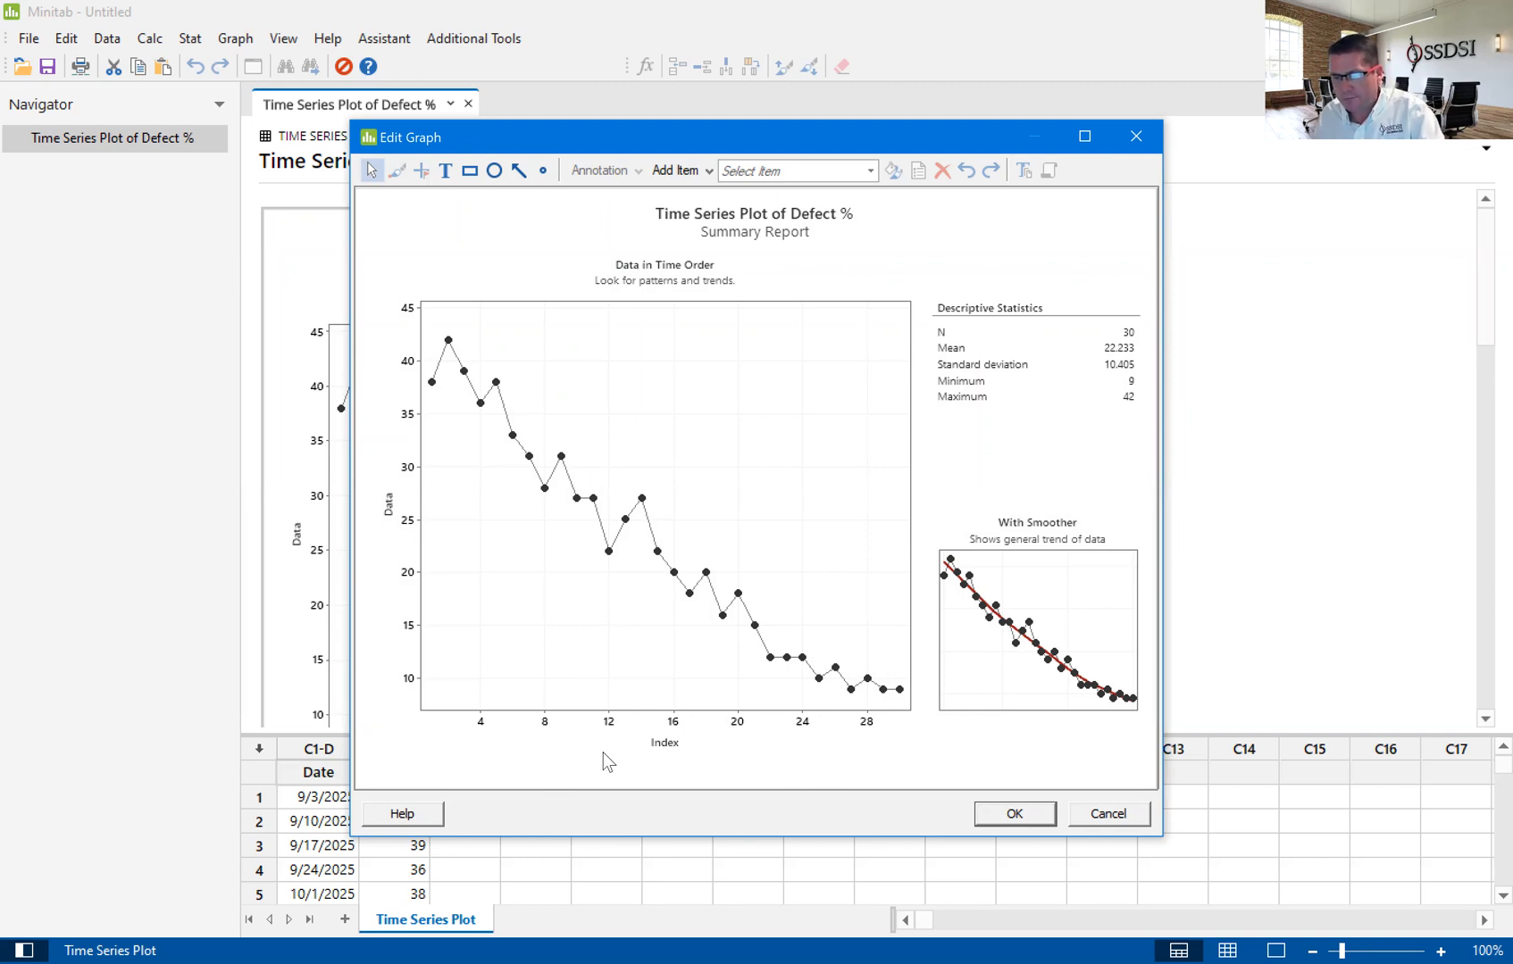
mouse_move(680, 770)
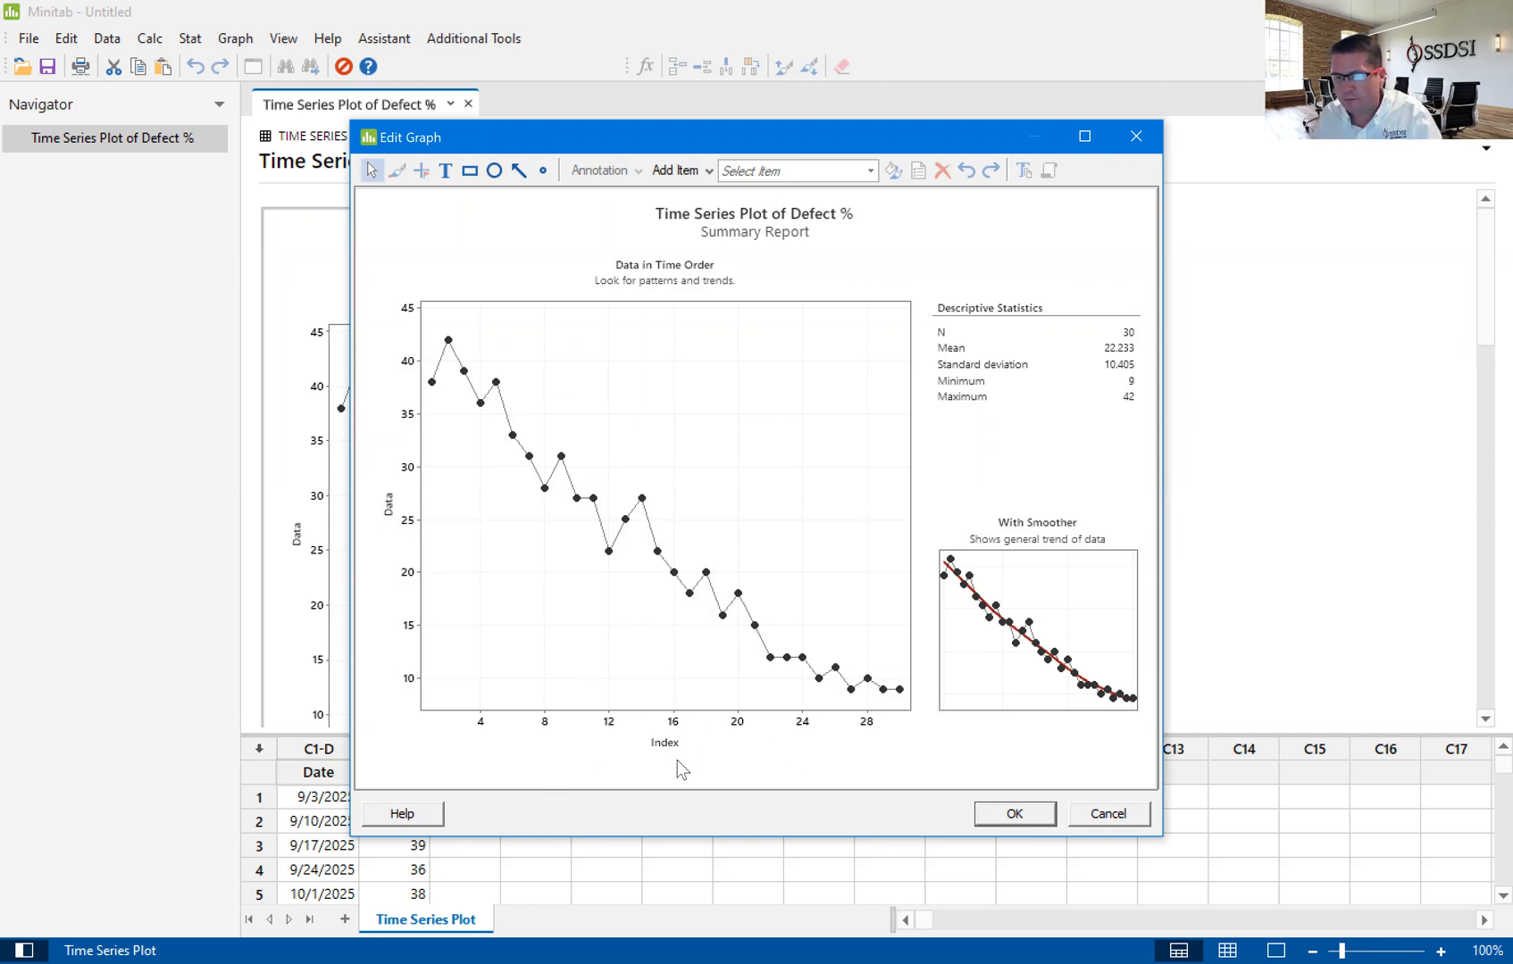
mouse_move(589, 727)
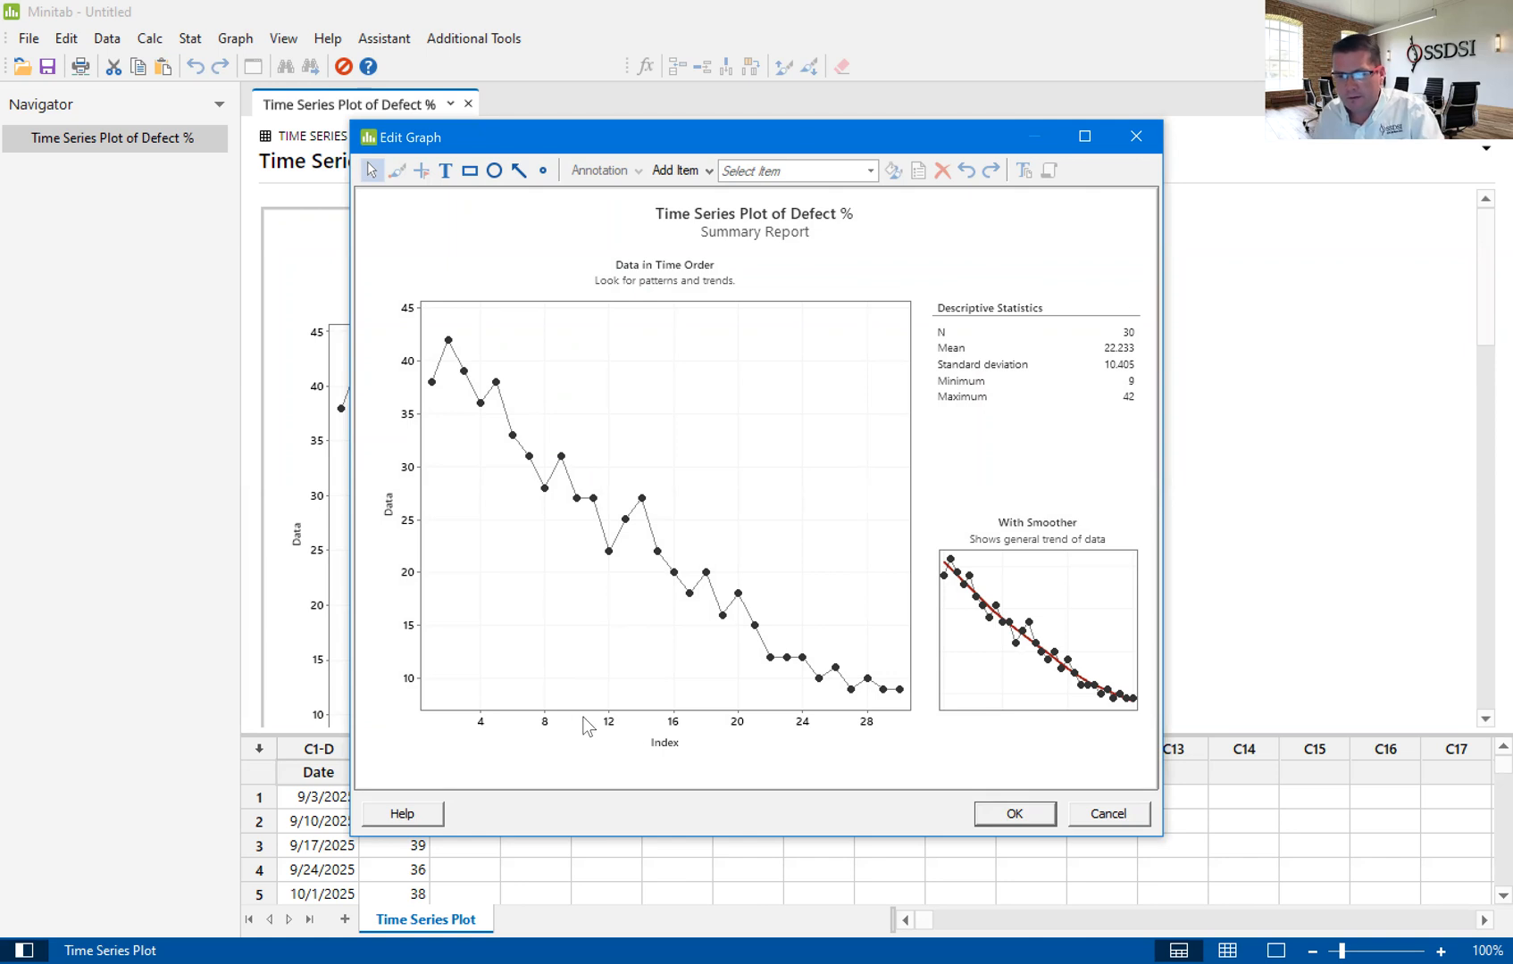
mouse_move(514, 736)
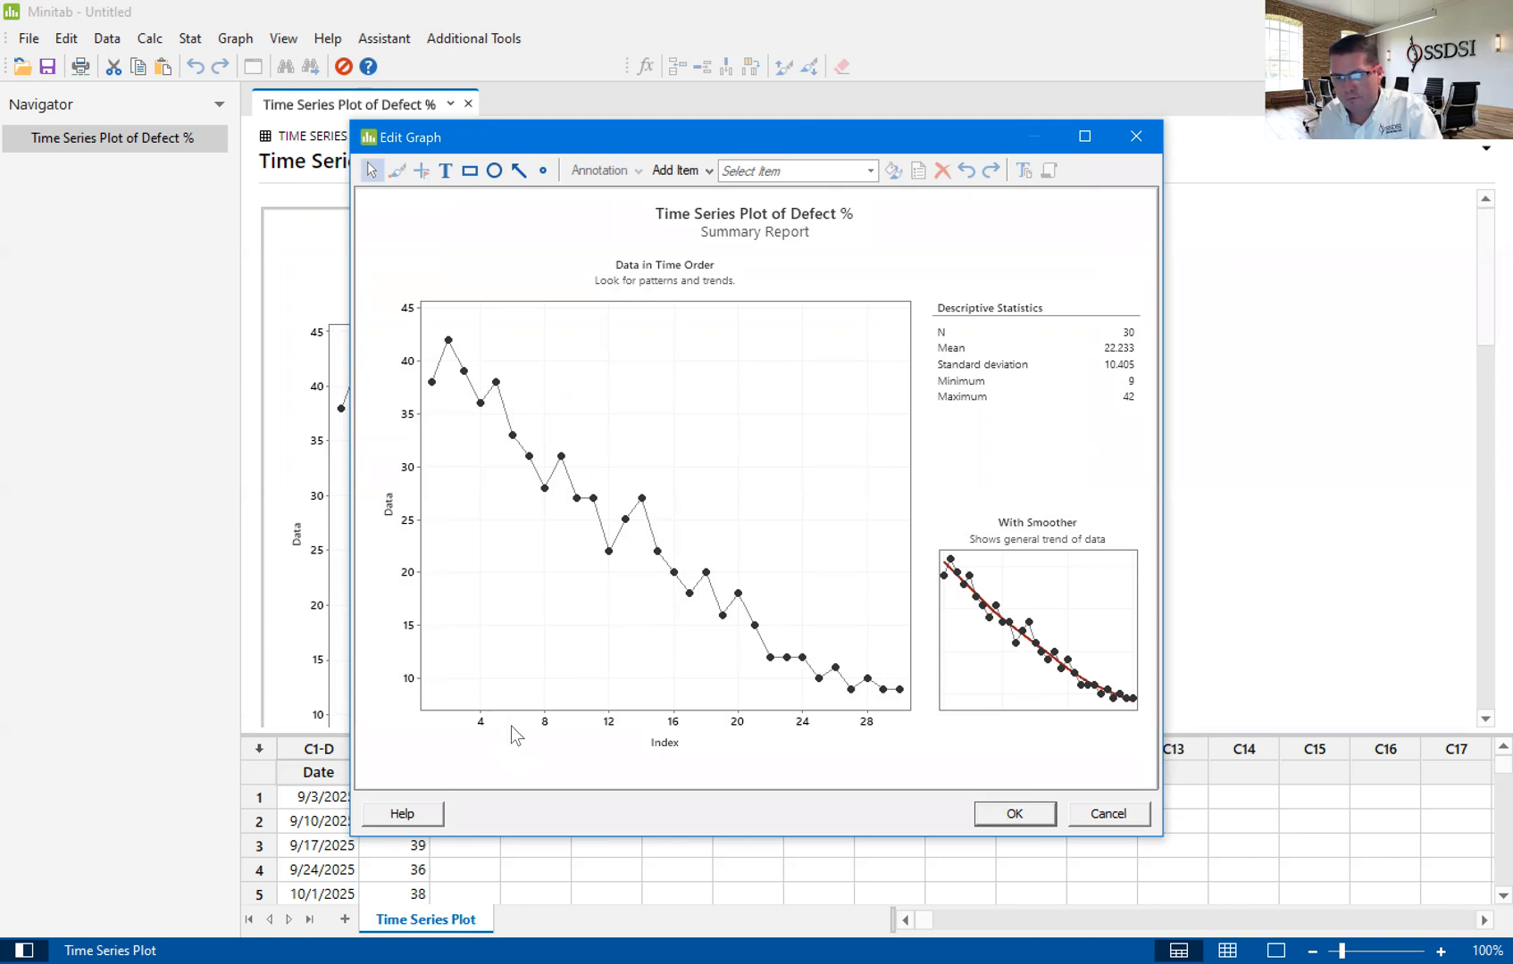
mouse_move(532, 738)
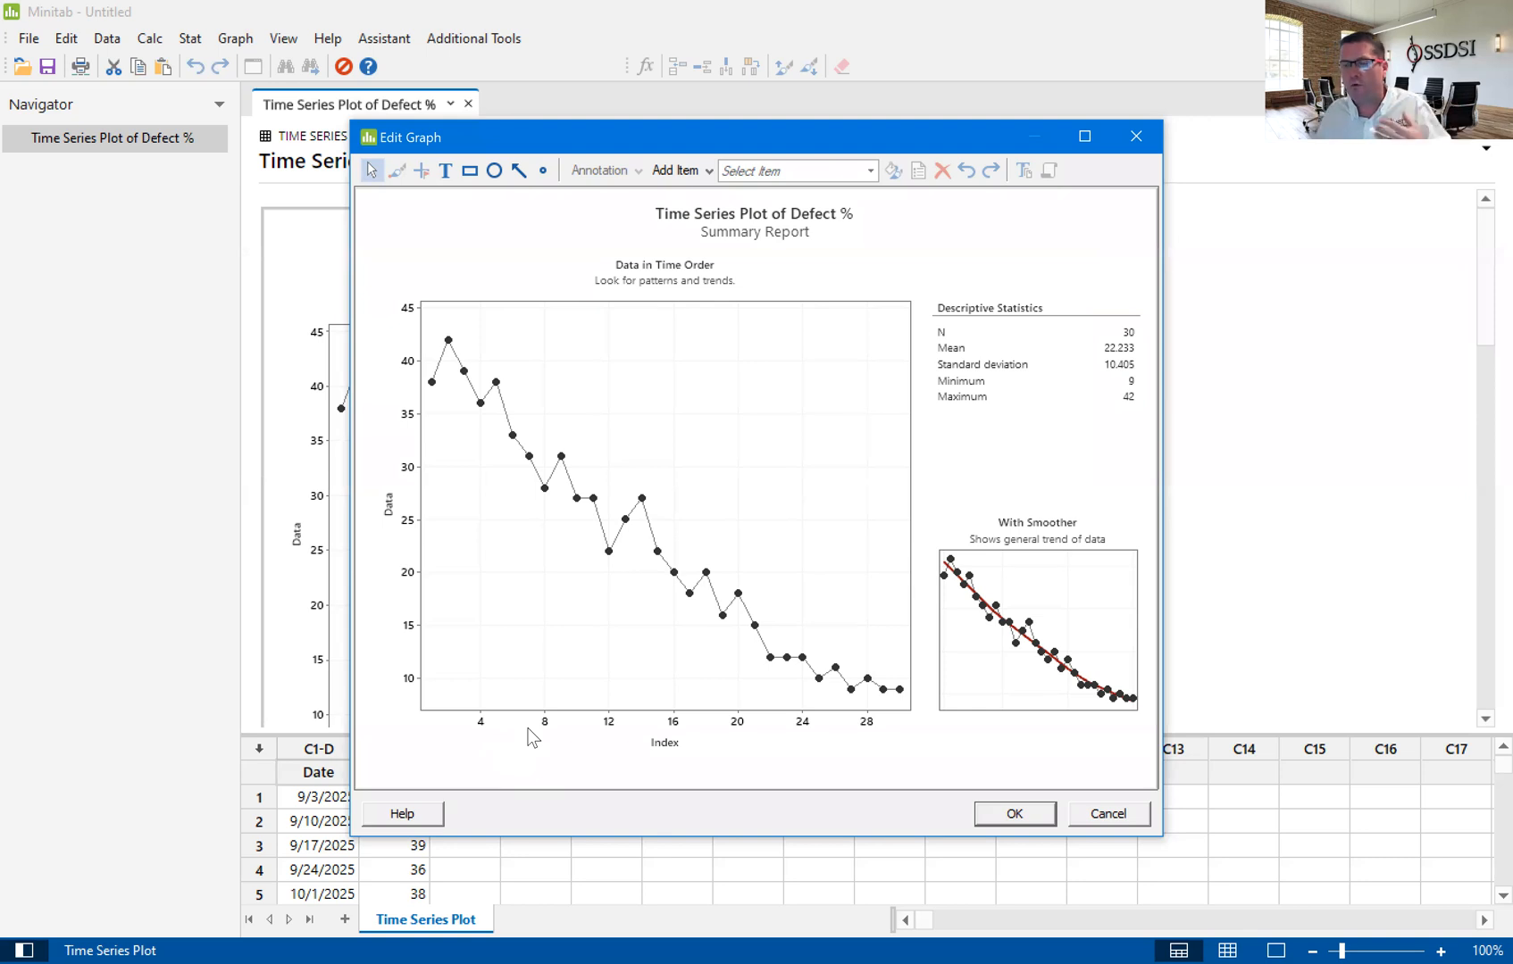
mouse_move(521, 732)
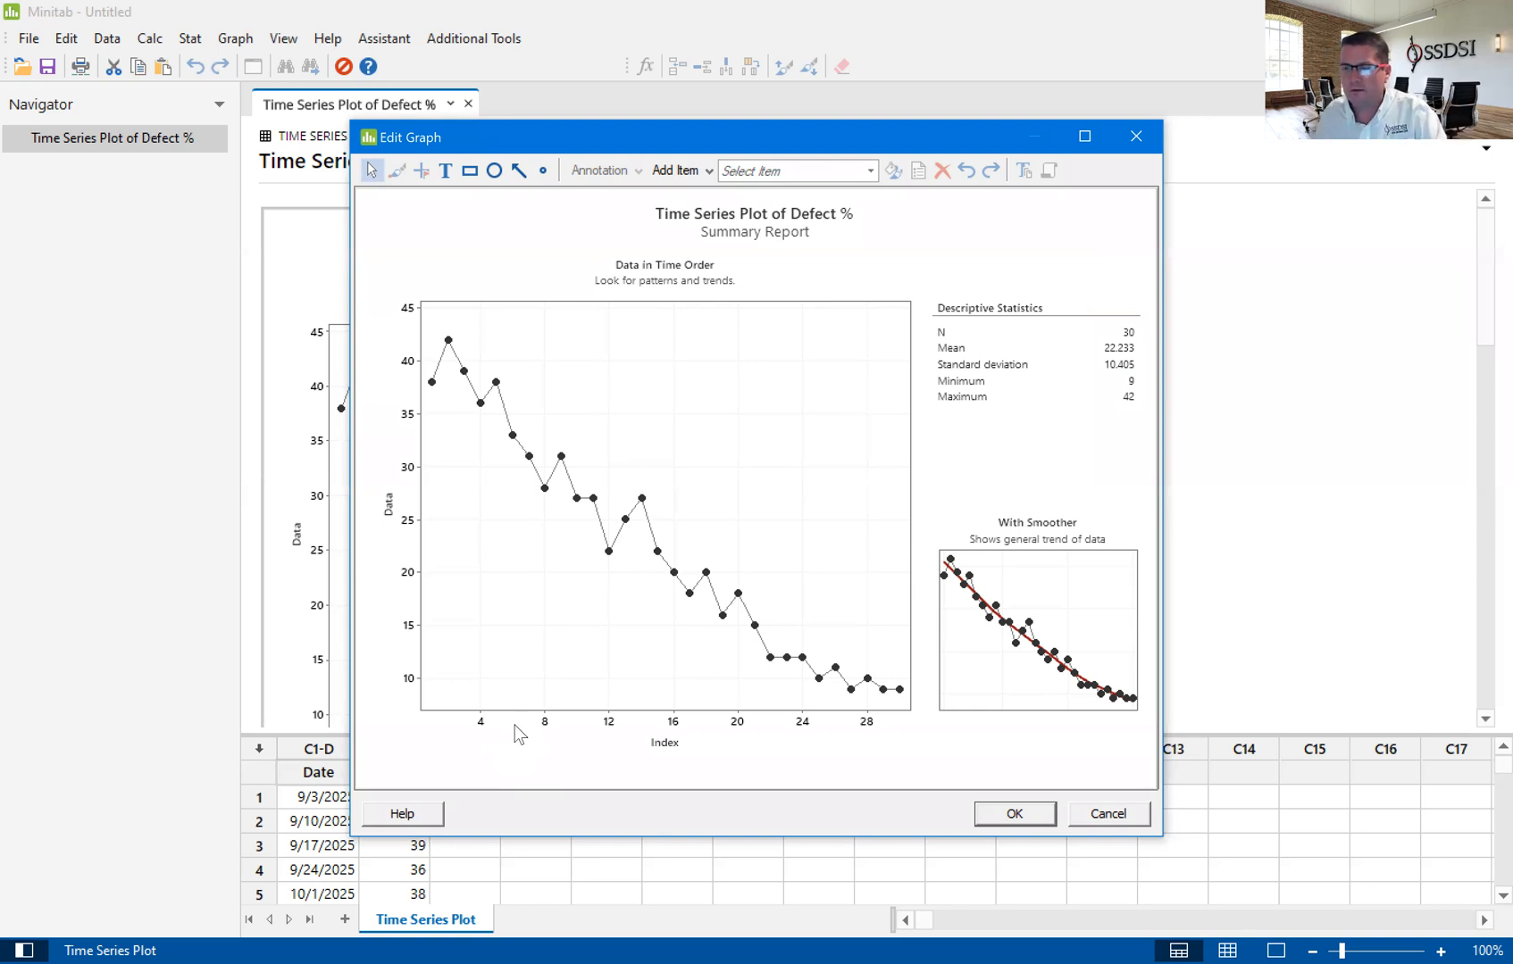
mouse_move(483, 723)
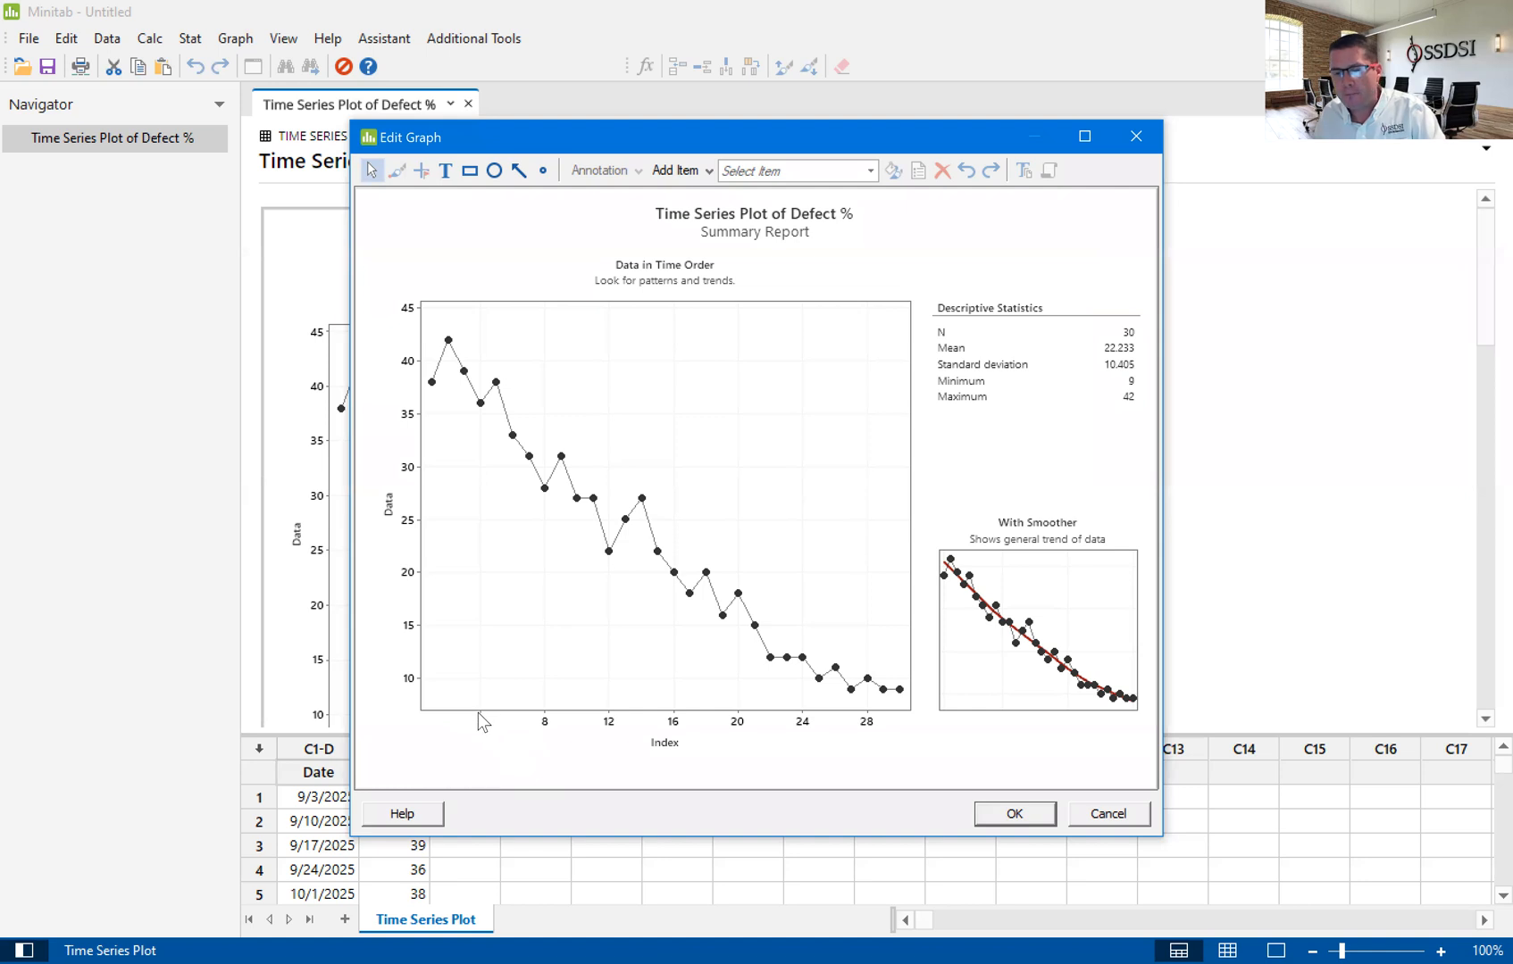
mouse_move(482, 731)
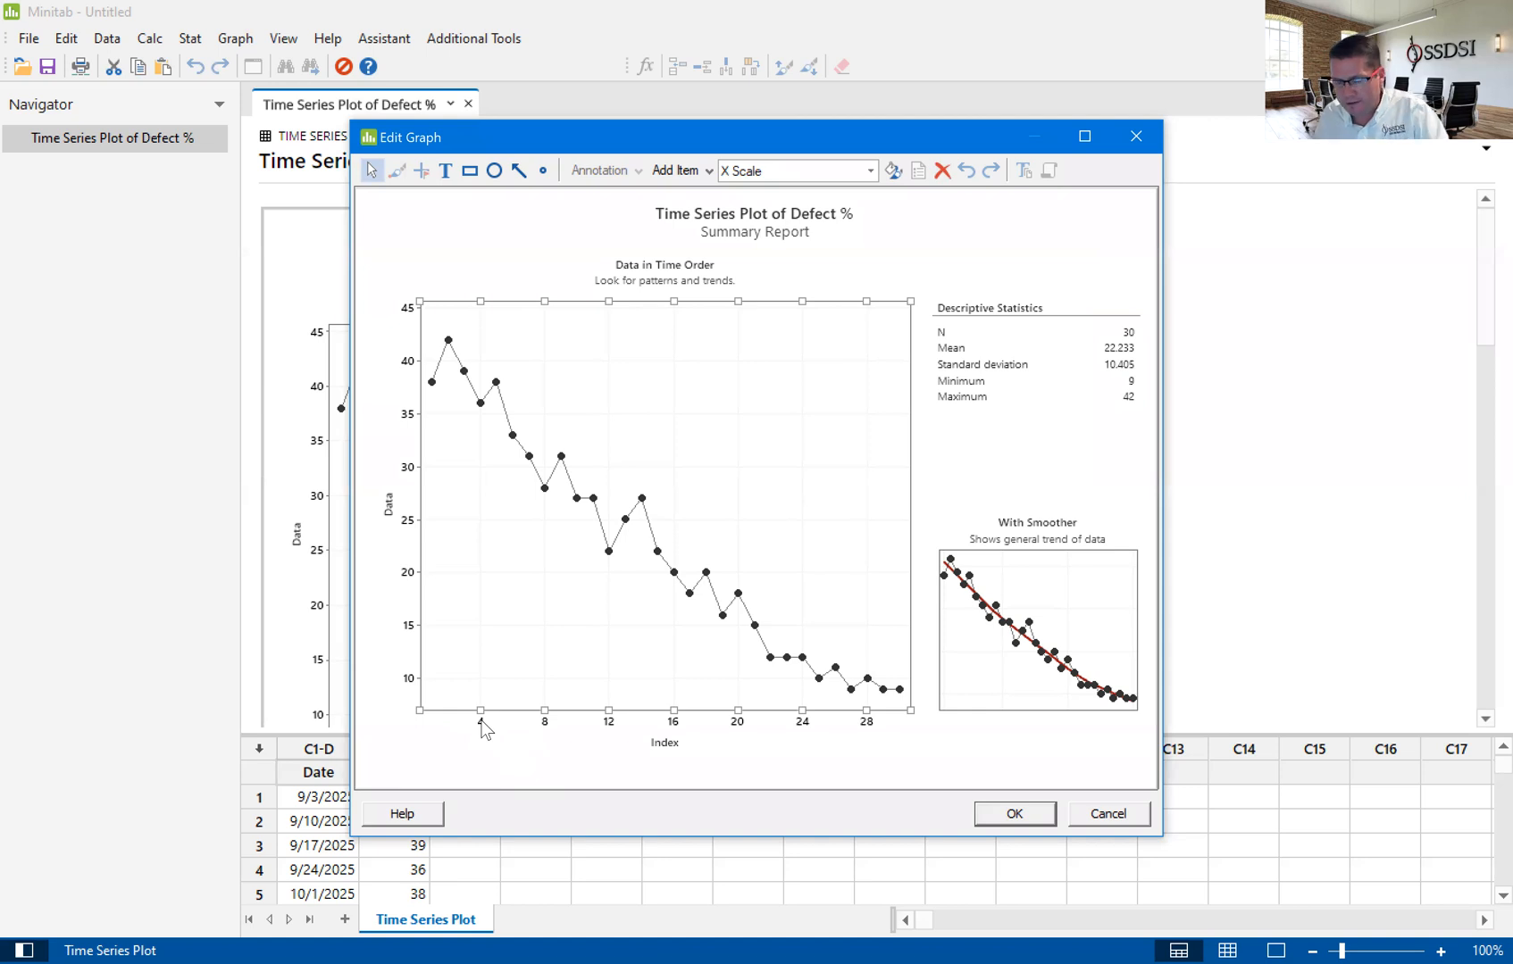
mouse_move(525, 755)
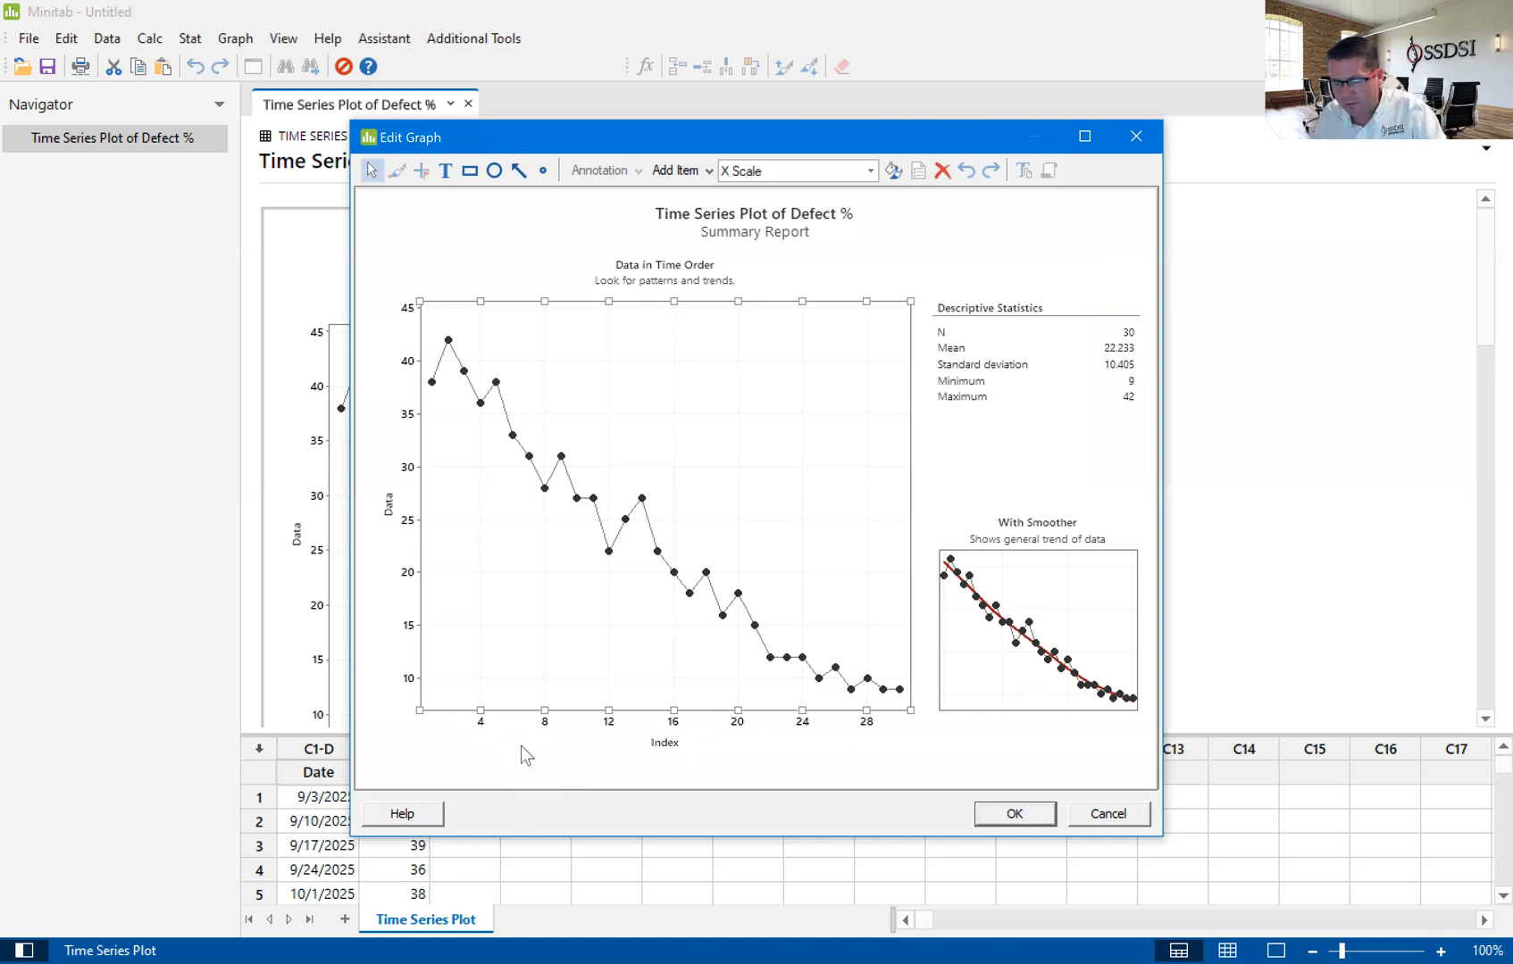
mouse_move(847, 293)
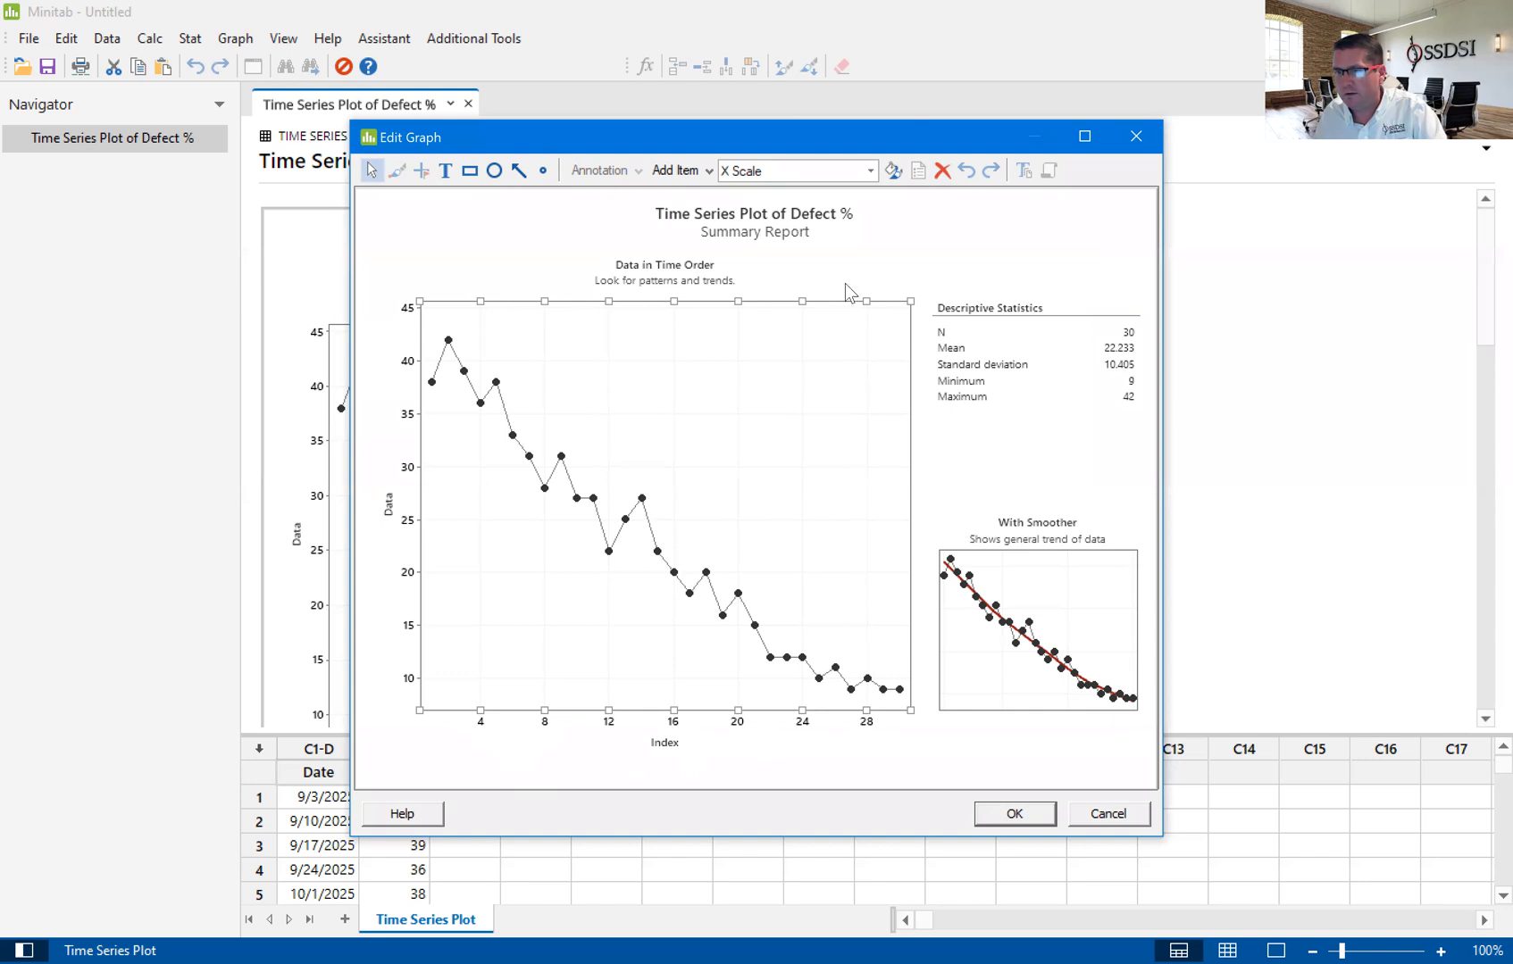
mouse_move(750, 184)
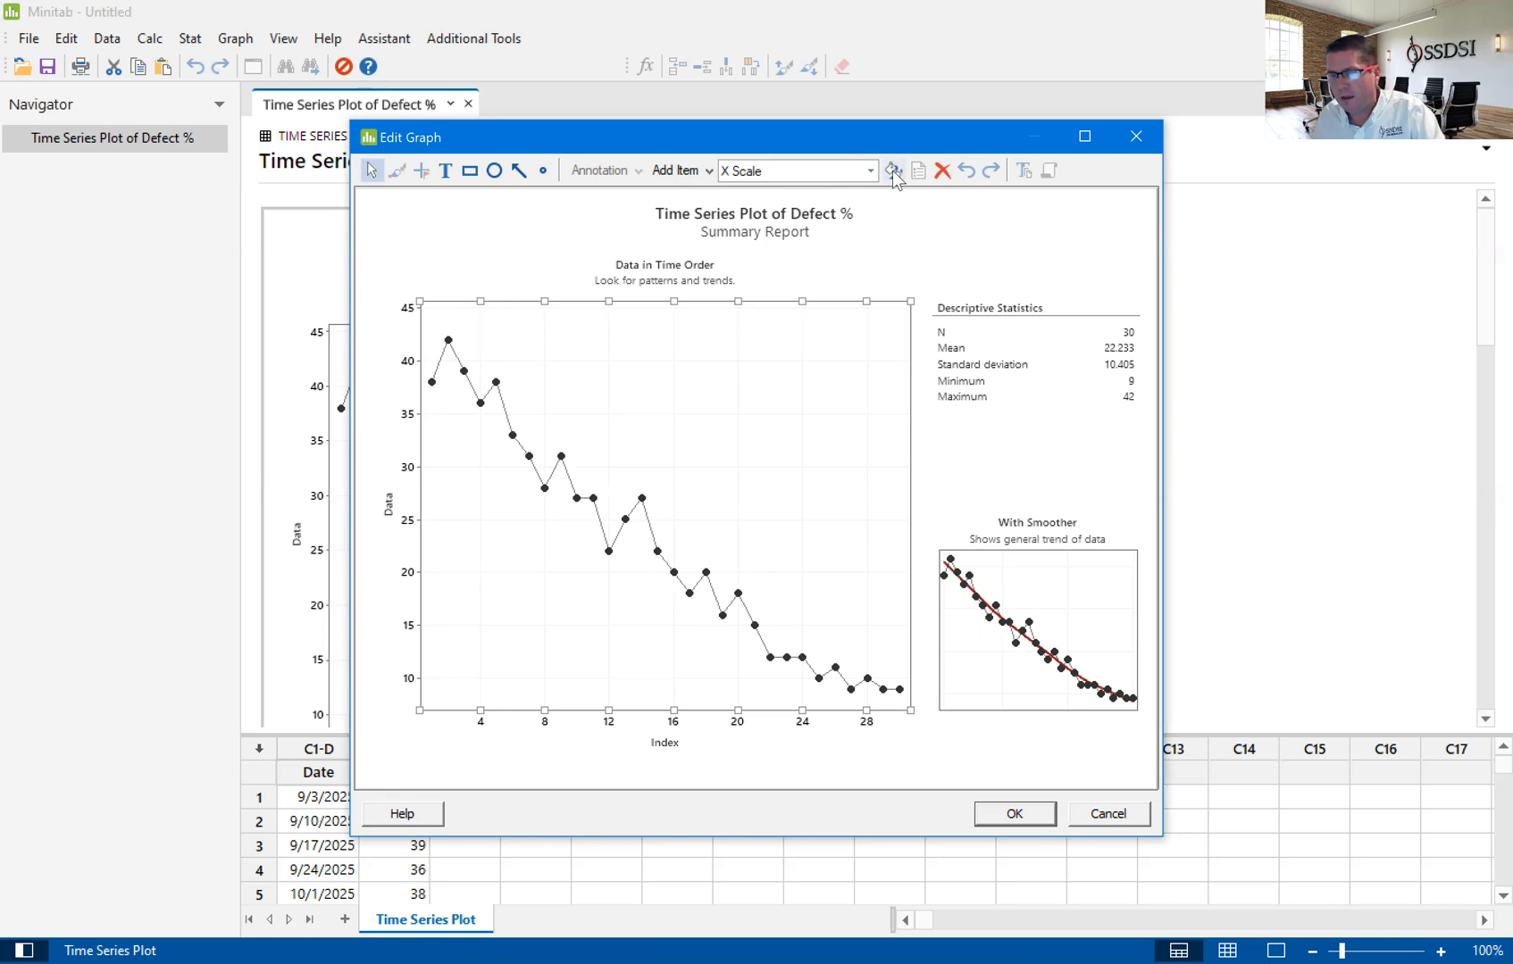
mouse_move(893, 171)
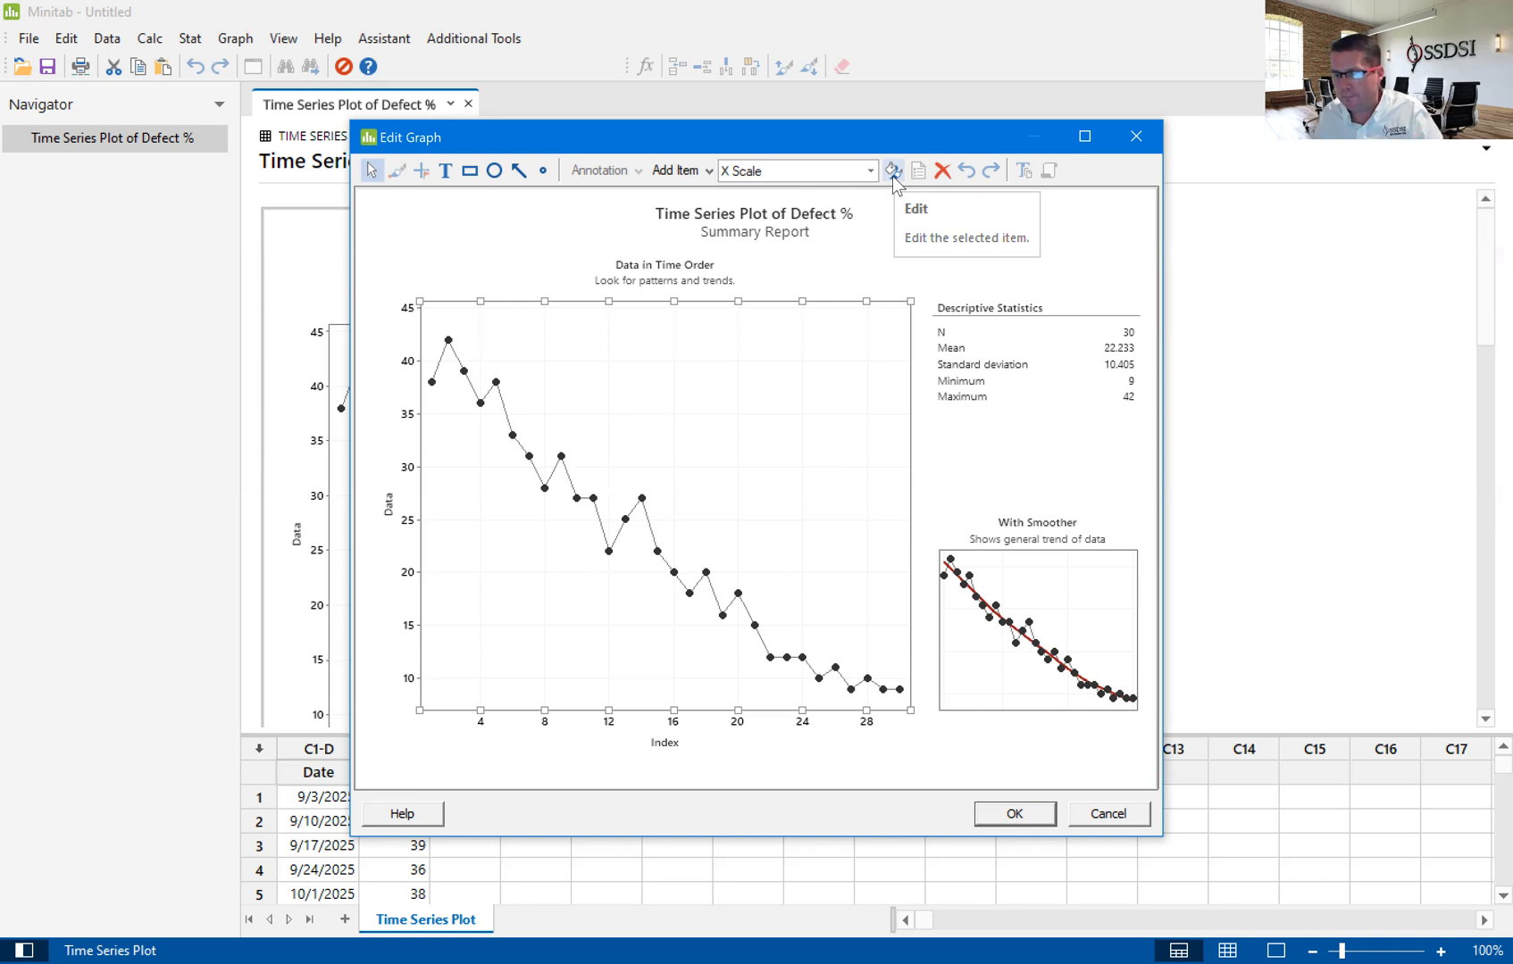
mouse_move(895, 184)
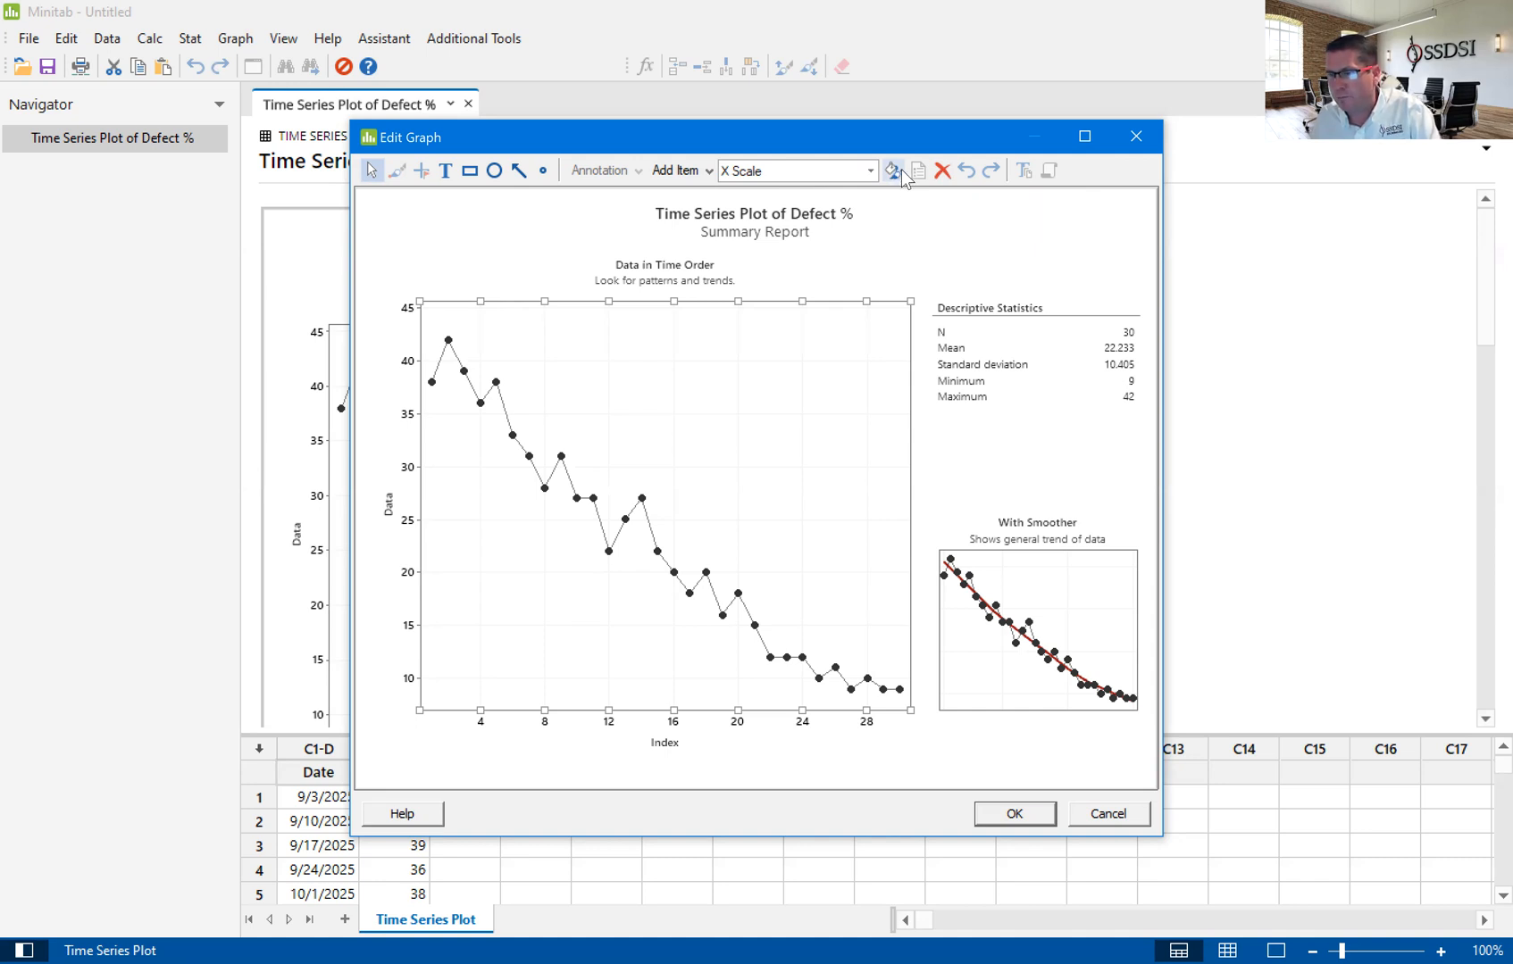
Bring up Edit Scale for the report's X (Index) axis
click(891, 171)
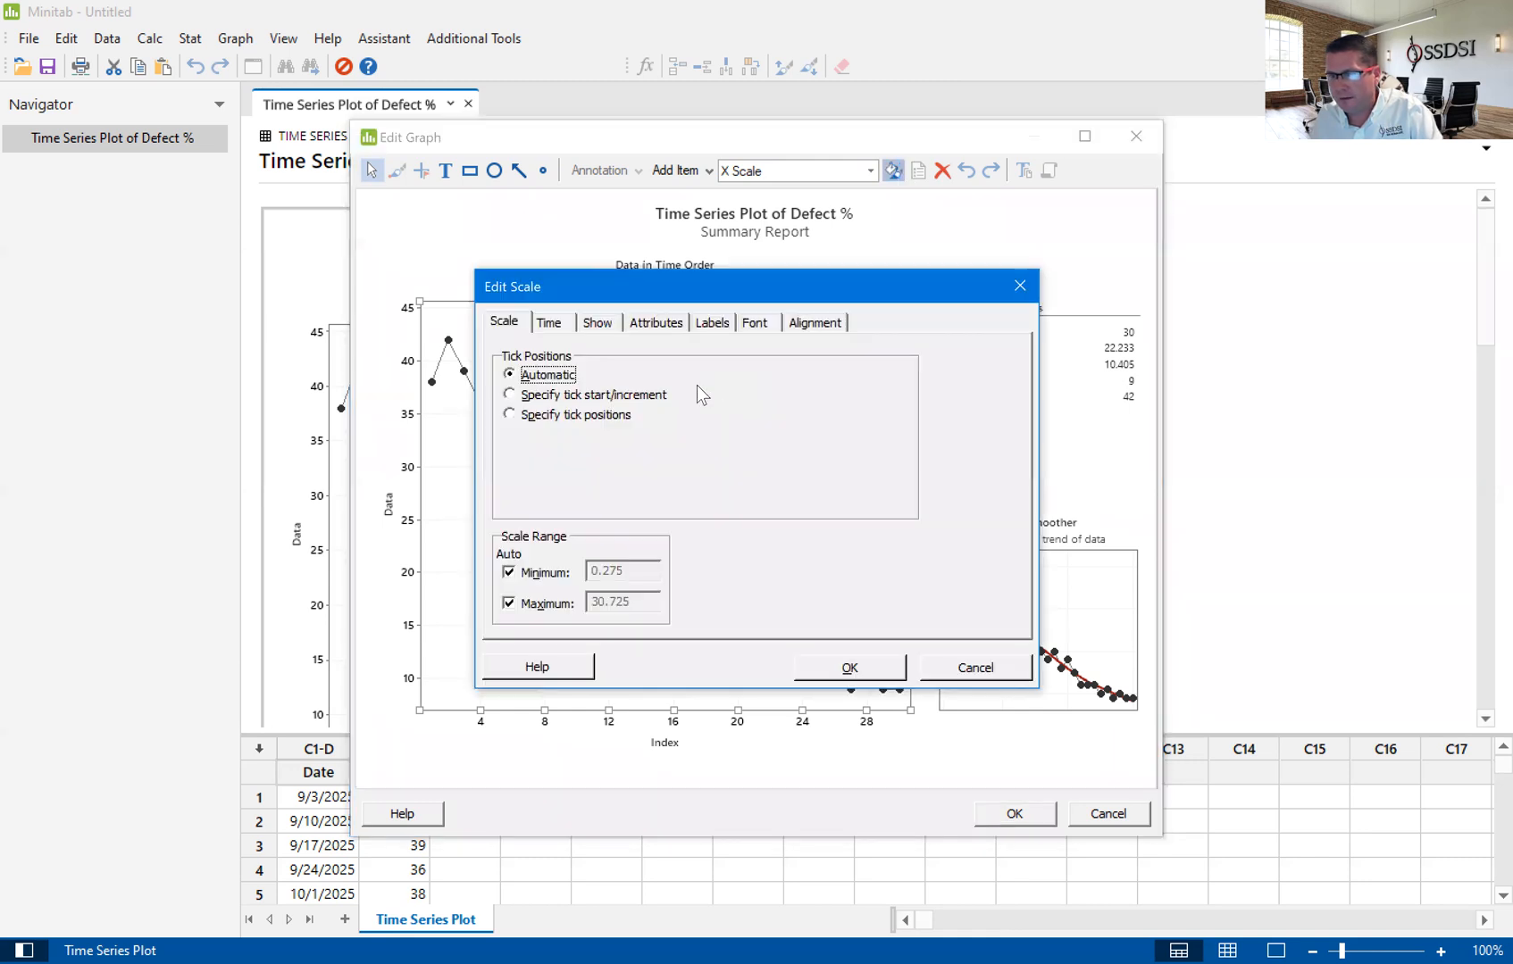
mouse_move(709, 405)
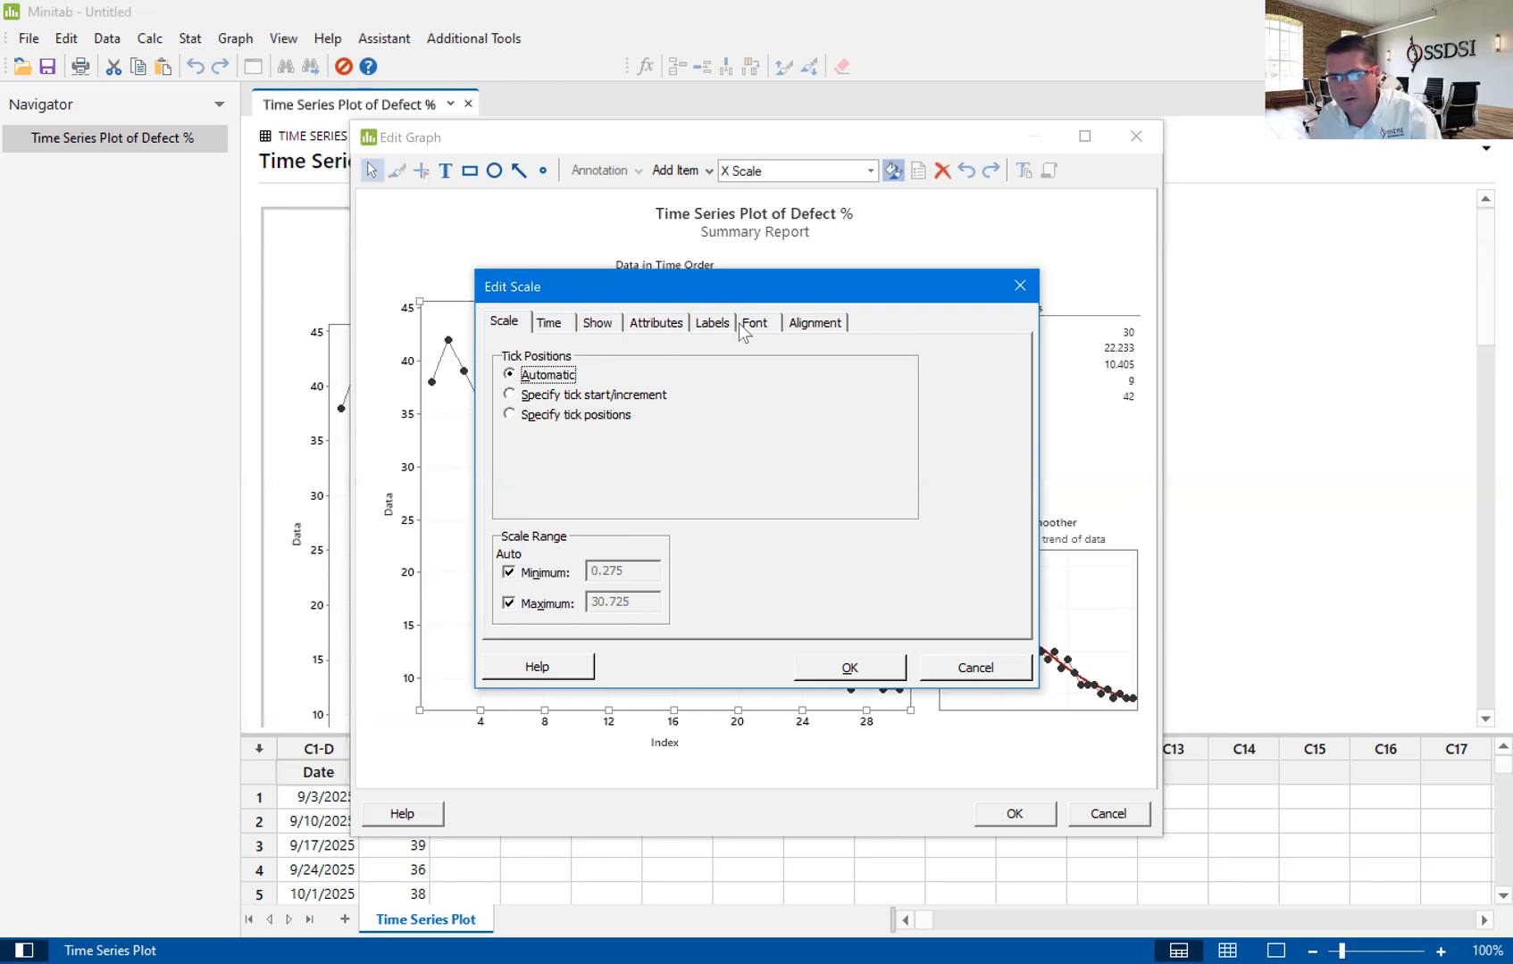
mouse_move(564, 314)
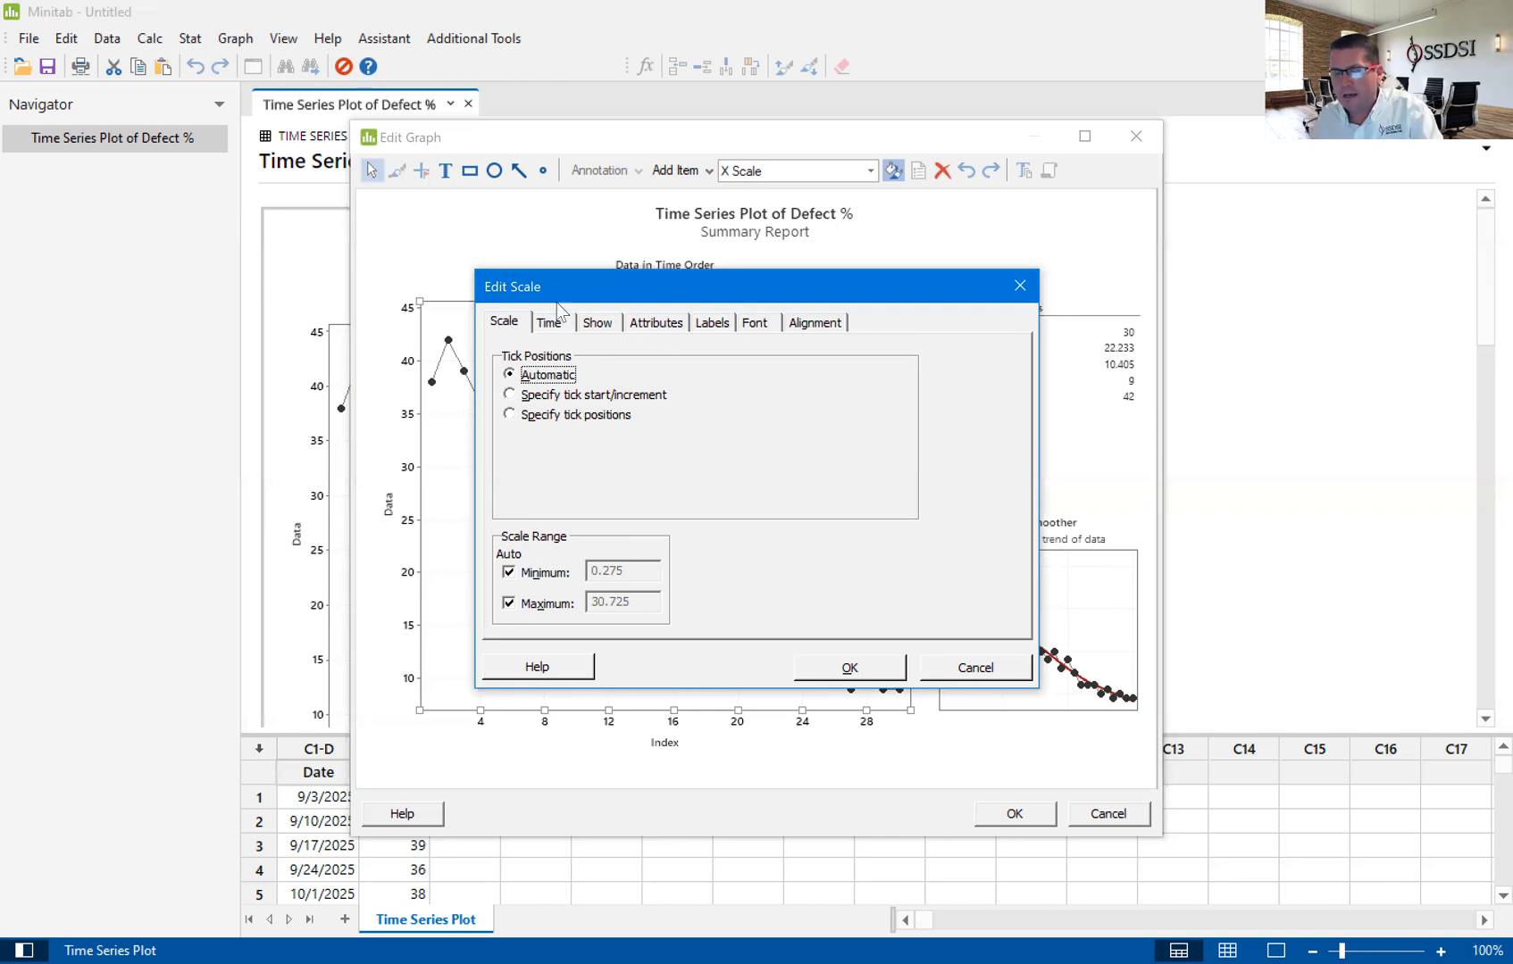
On the Time settings, preview Calendar and Clock, then choose Stamp for the time scale
click(549, 322)
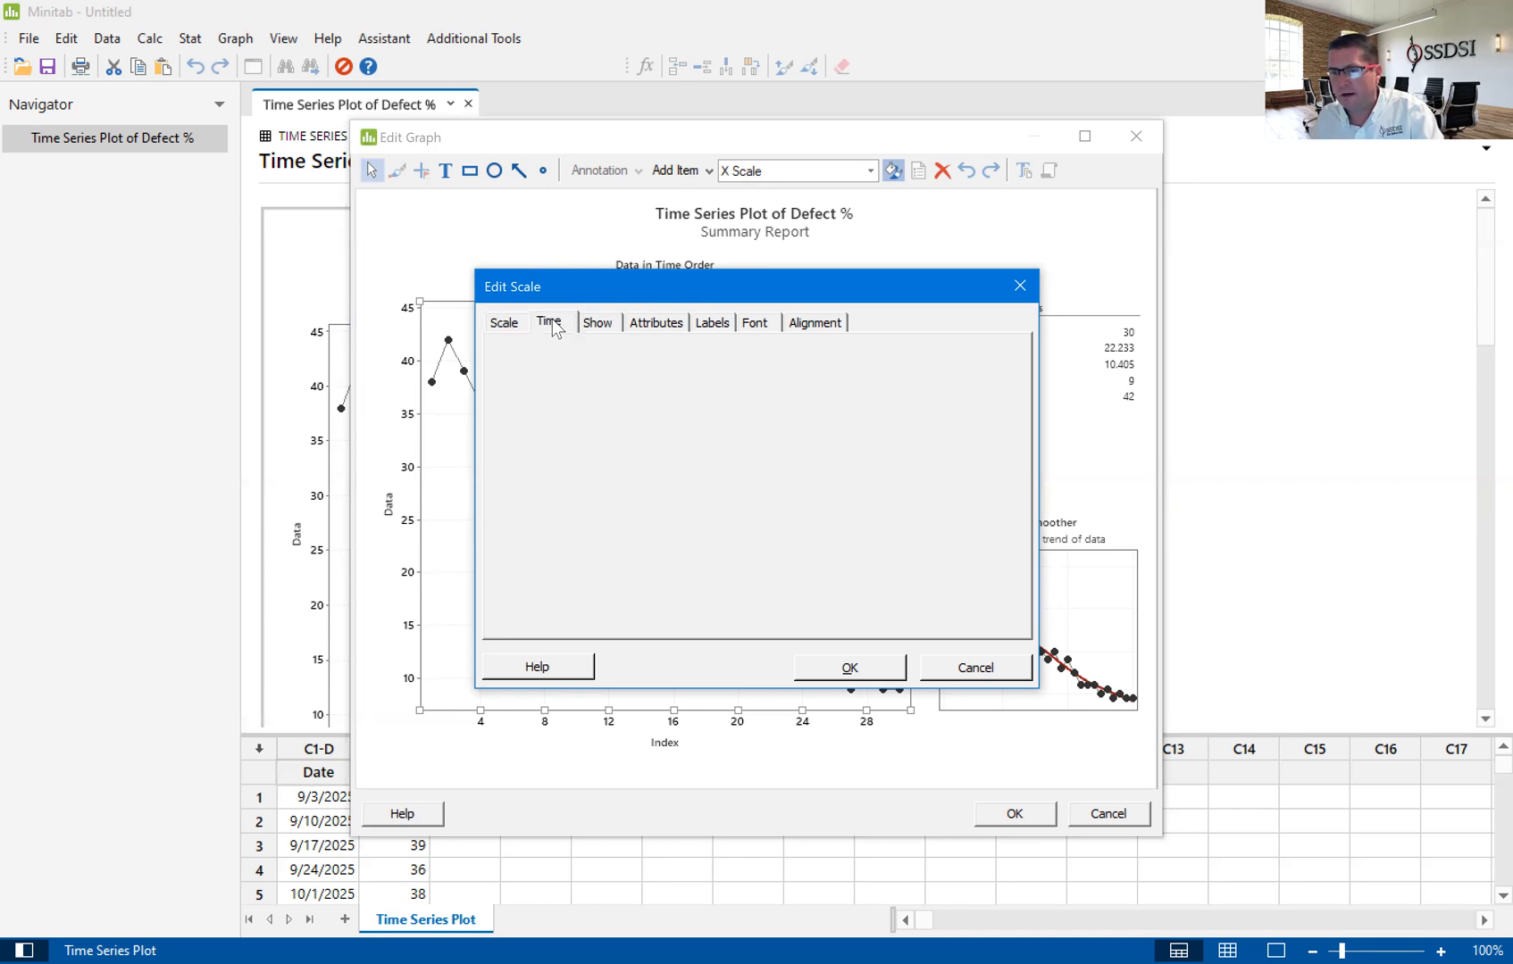
click(548, 321)
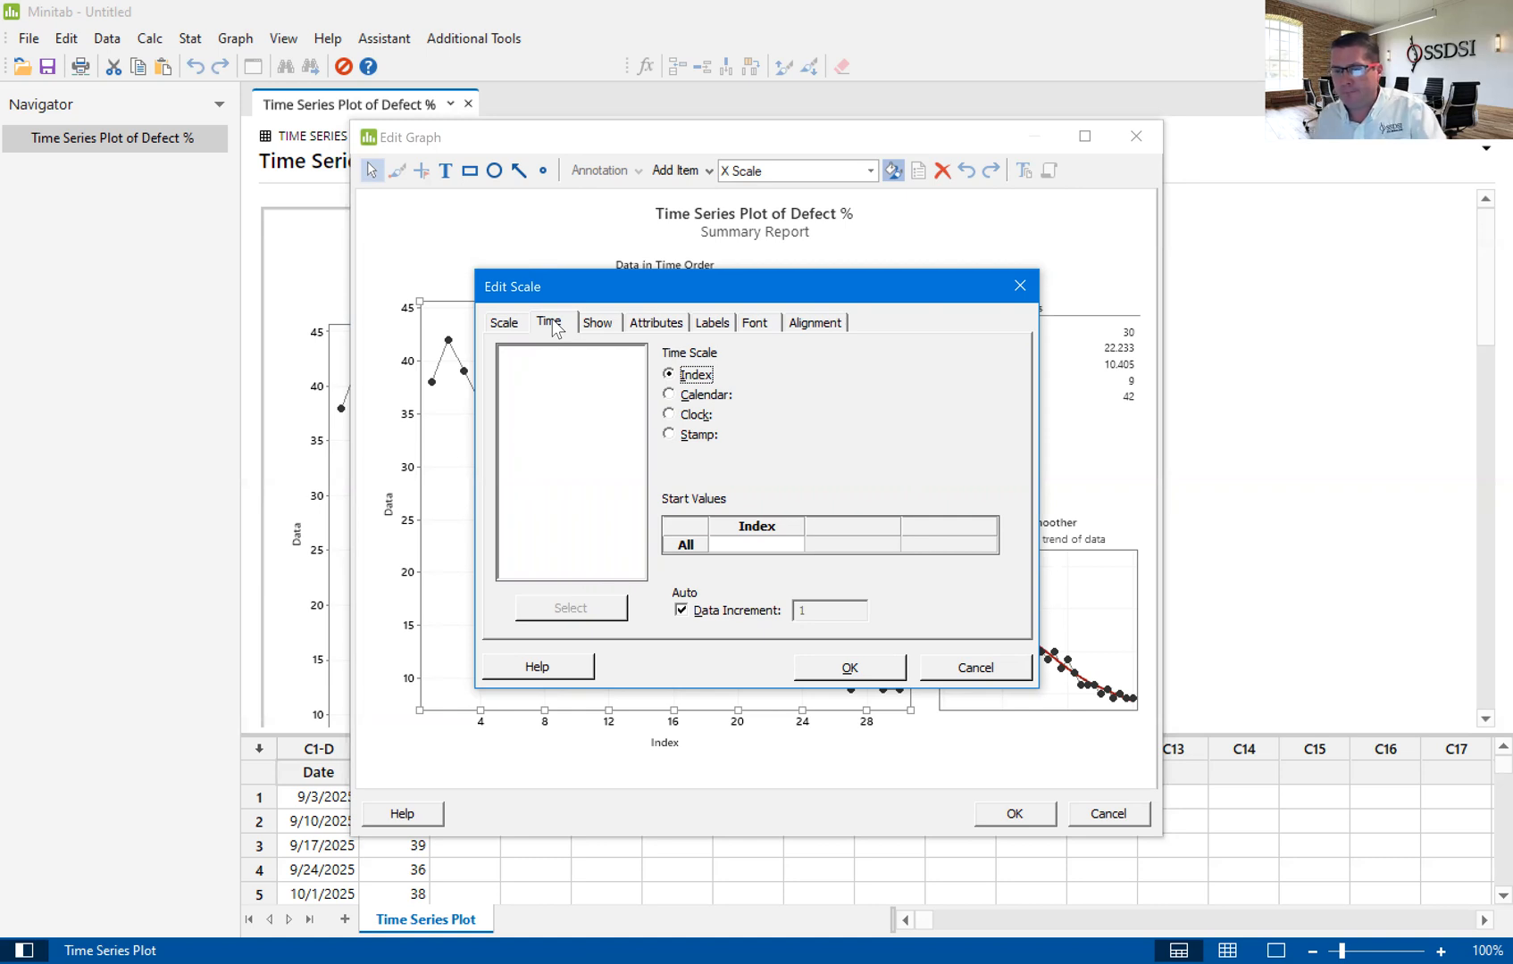
mouse_move(693, 436)
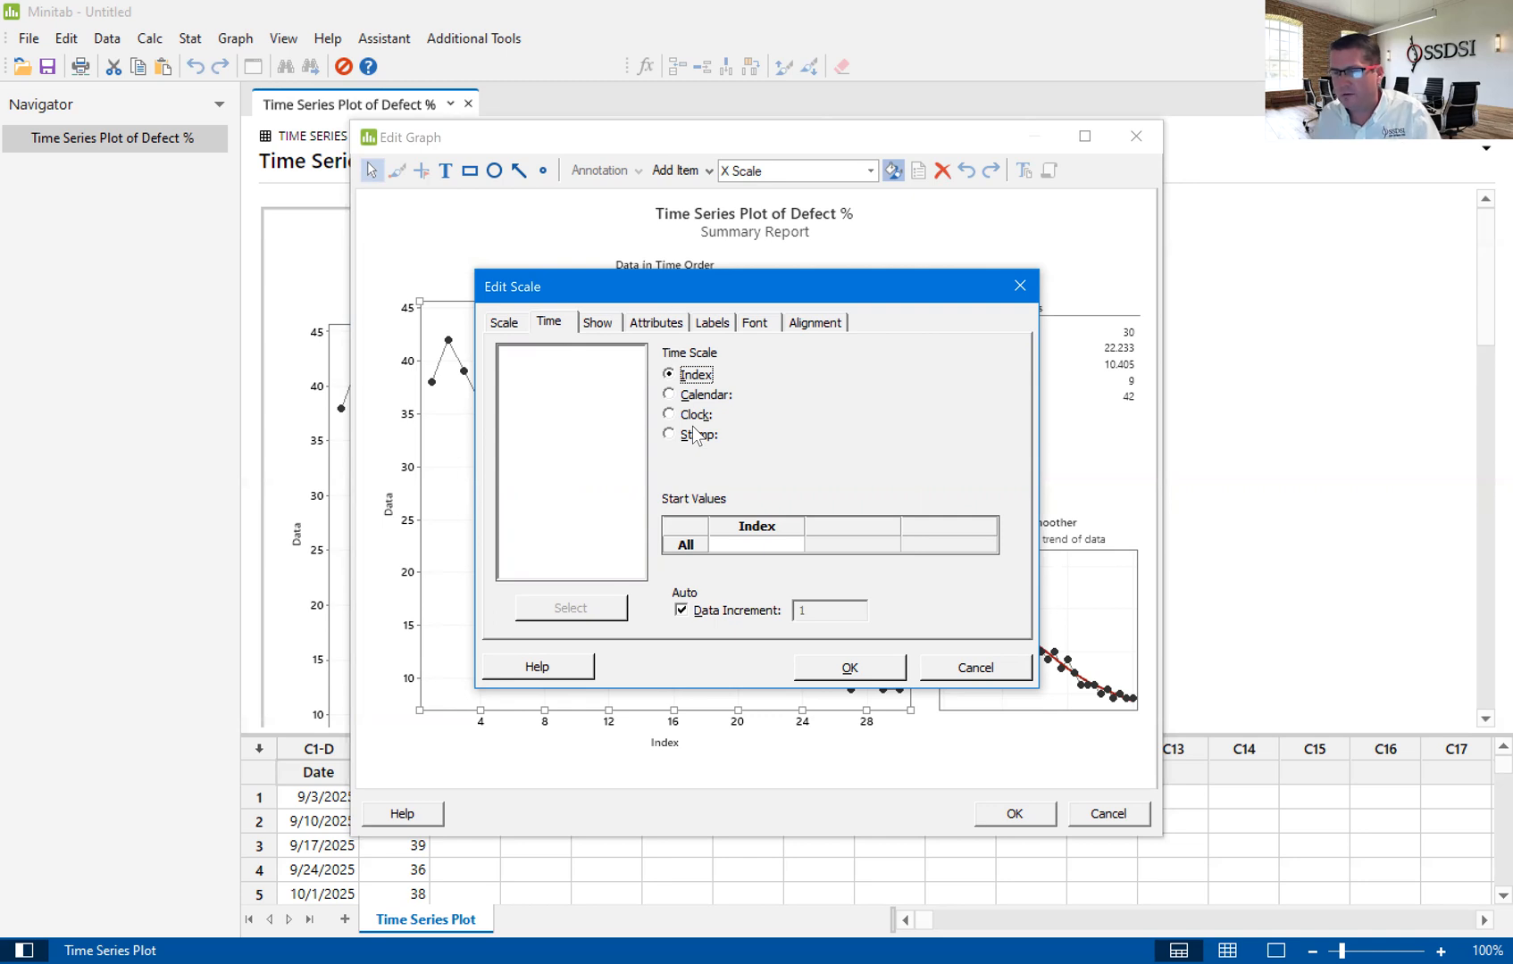
mouse_move(675, 404)
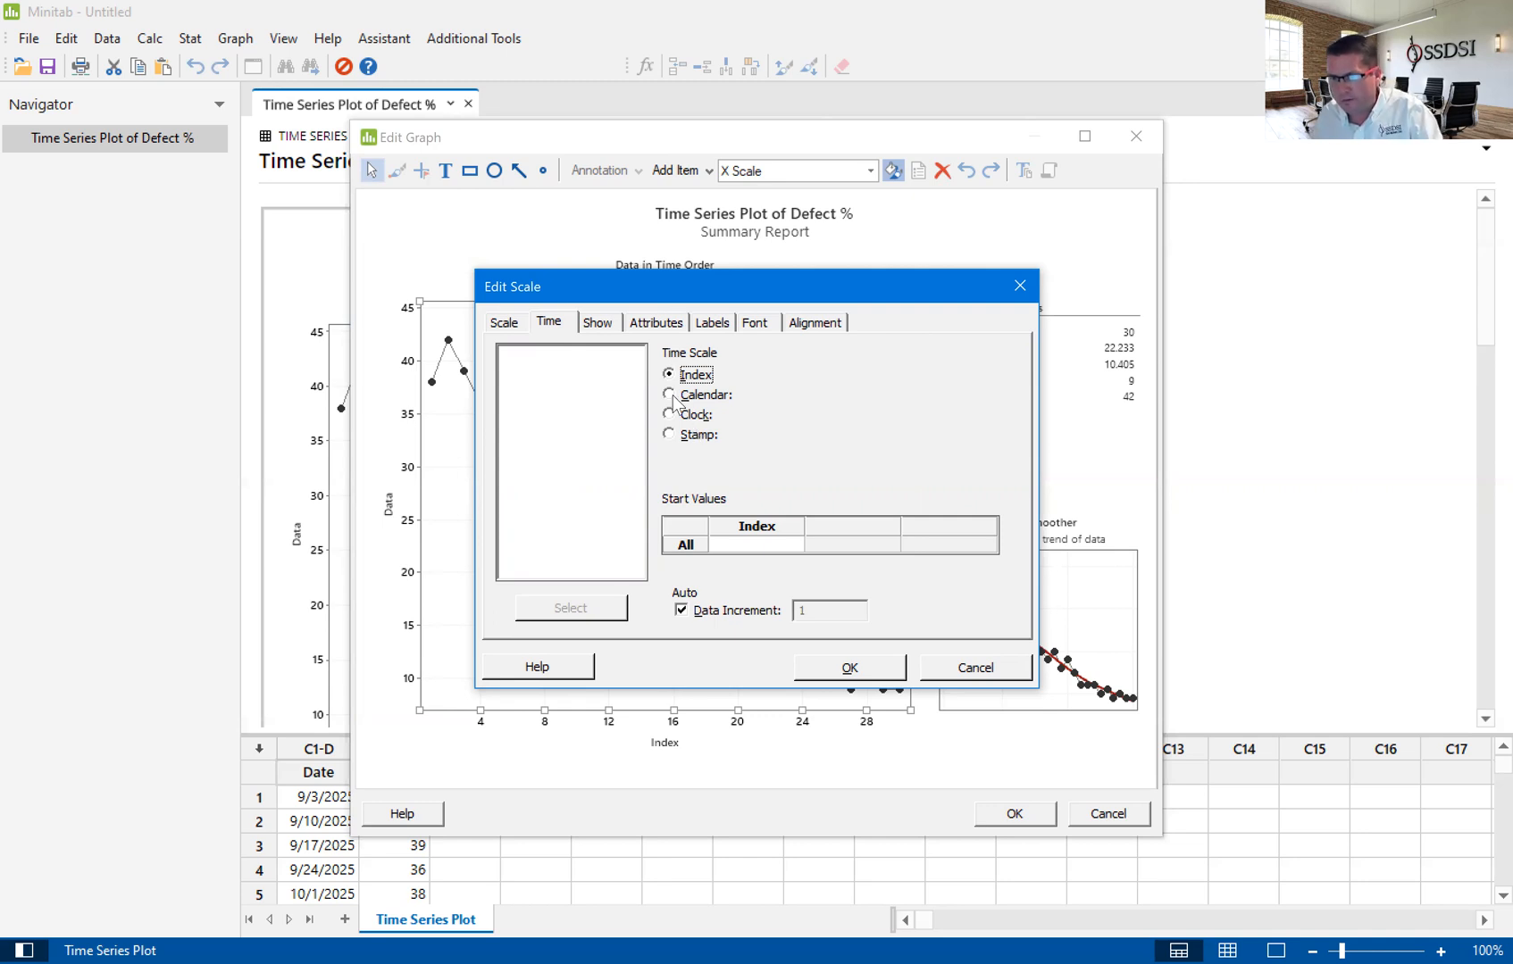
click(668, 395)
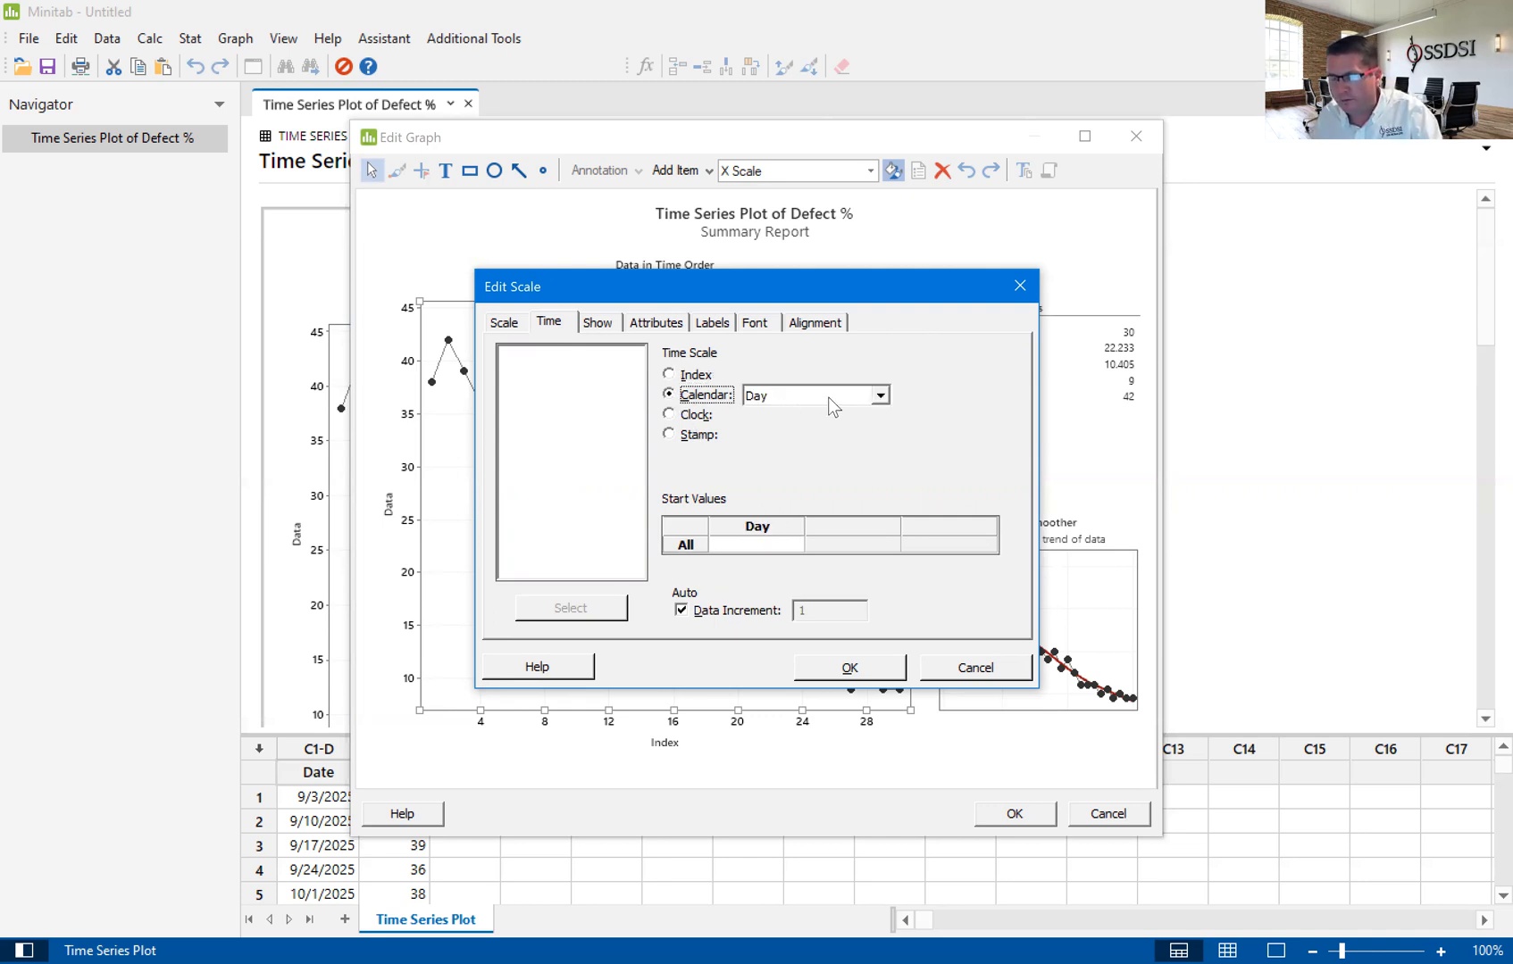
click(668, 415)
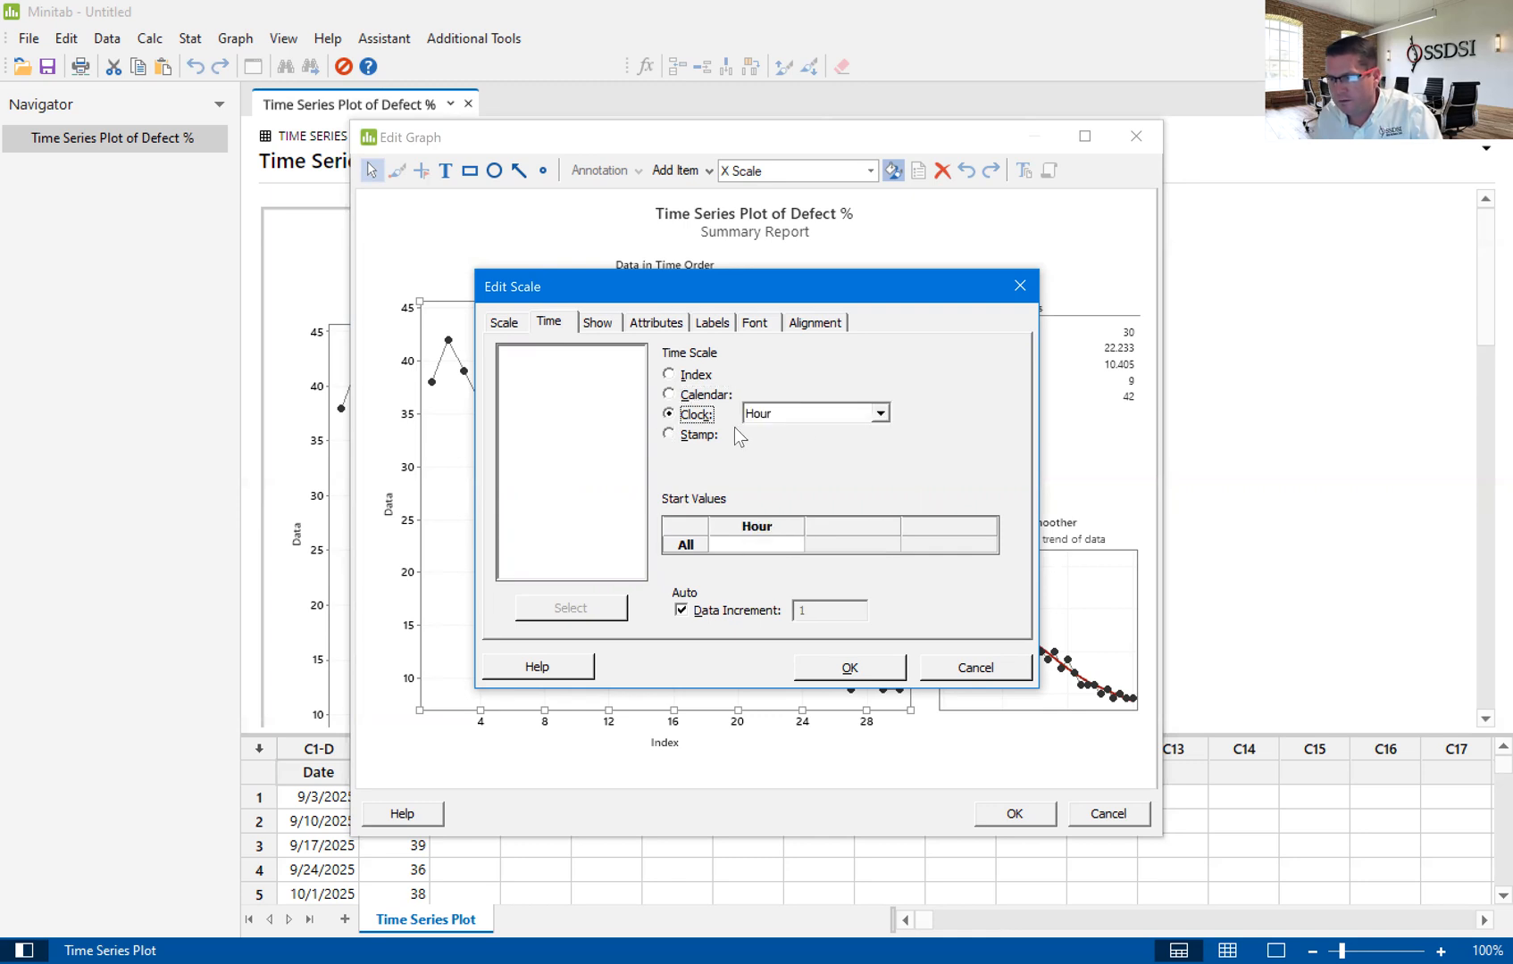
mouse_move(863, 419)
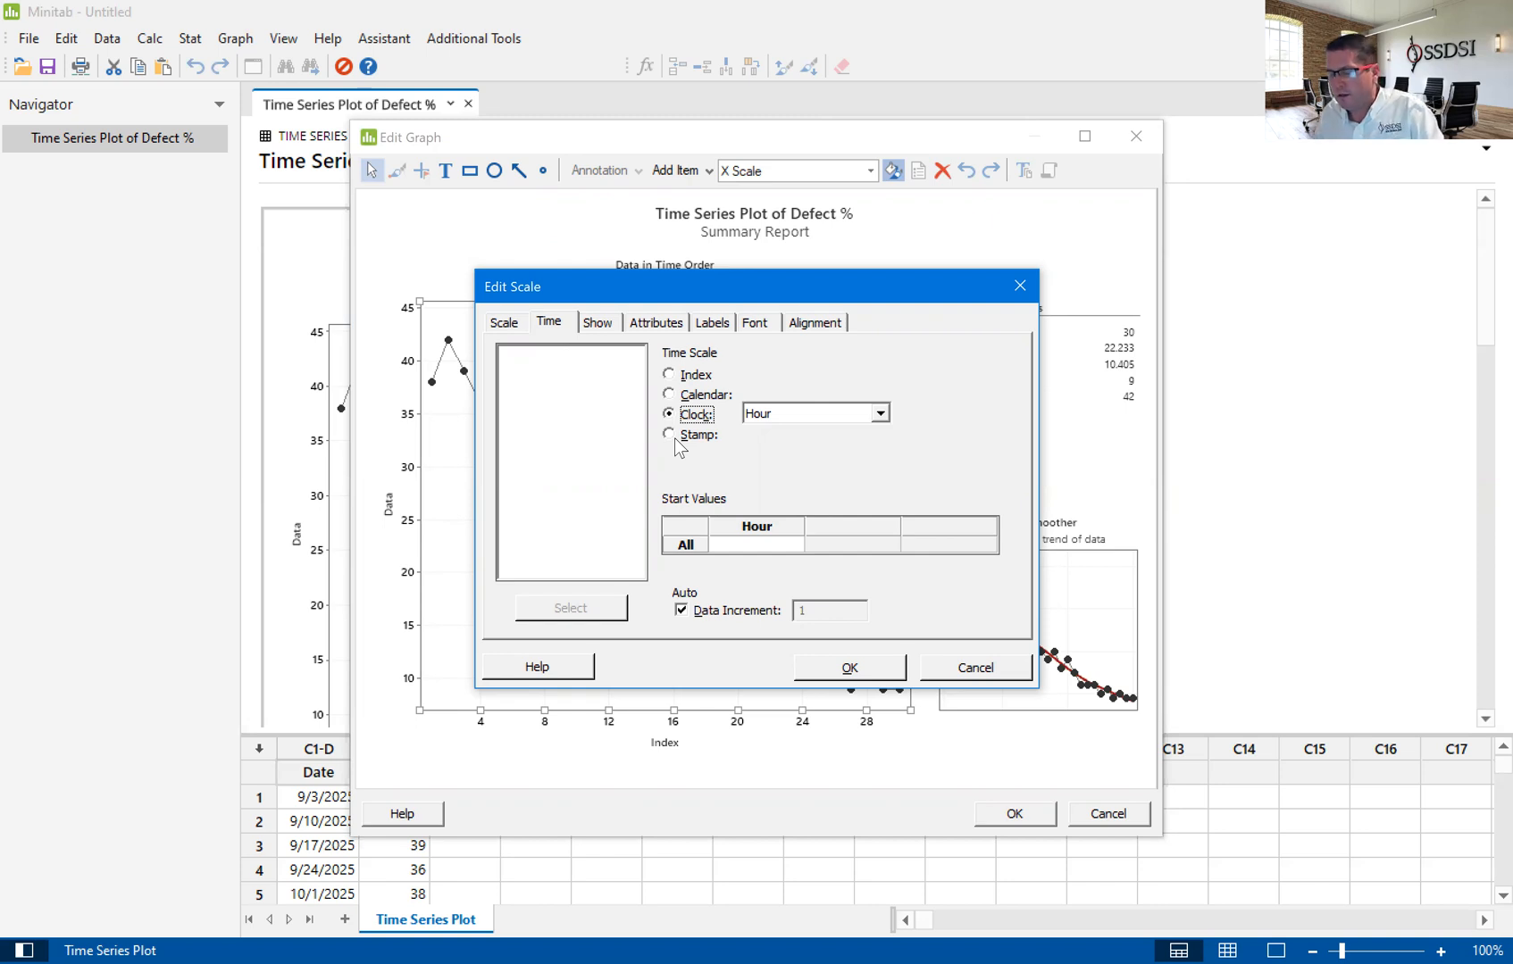
click(668, 436)
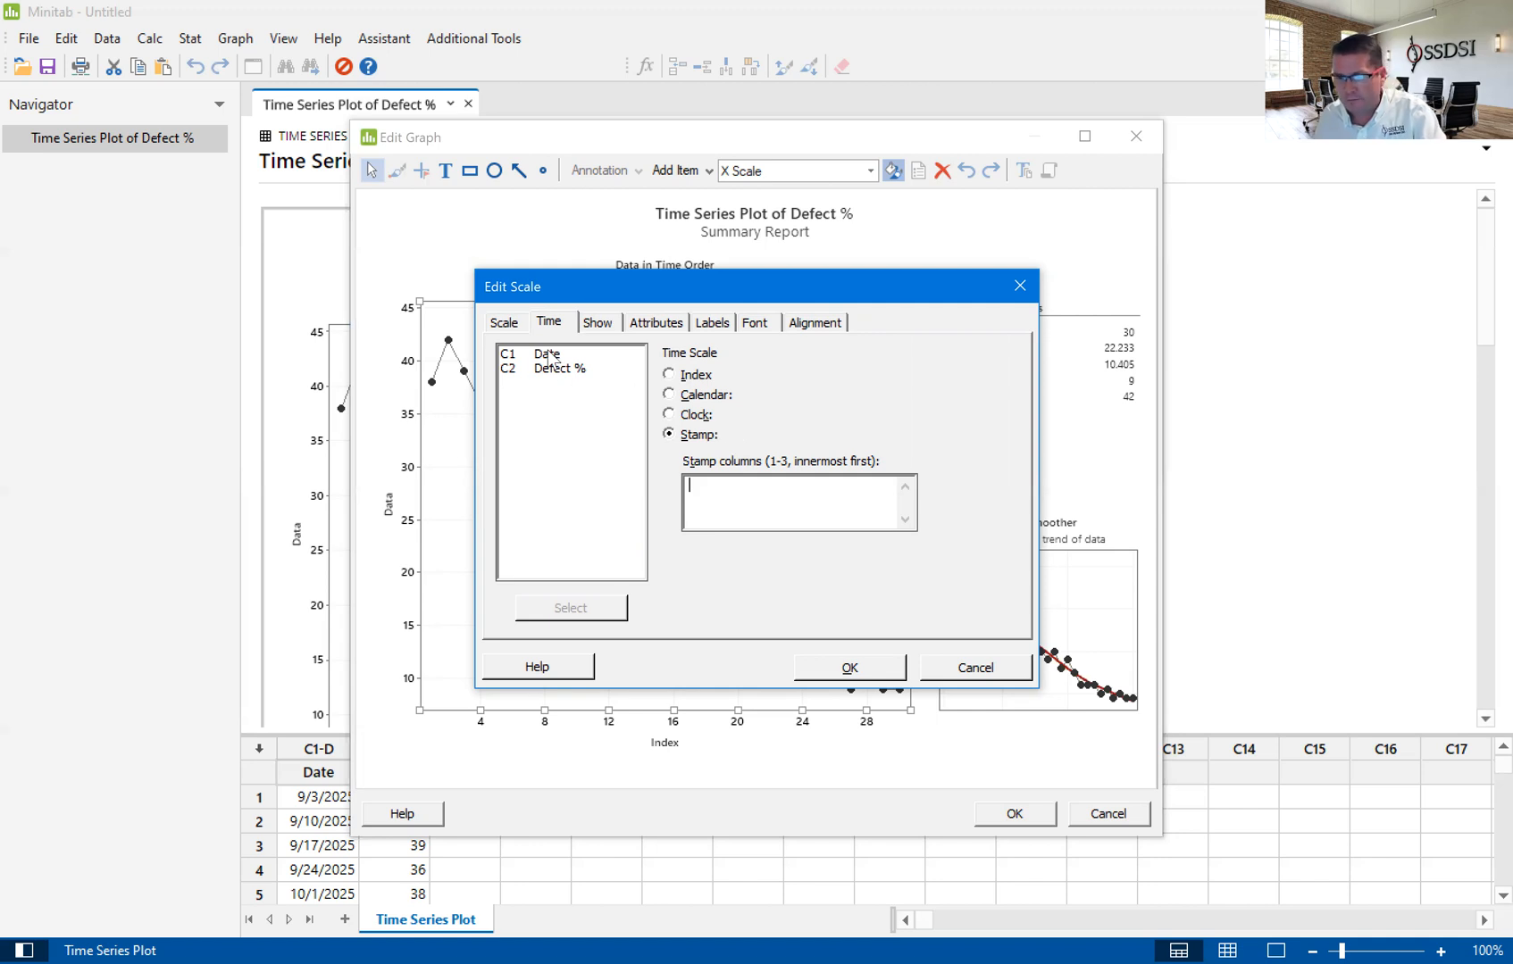
Use C1 Date as the stamp column and apply the date-labelled X axis
double_click(547, 354)
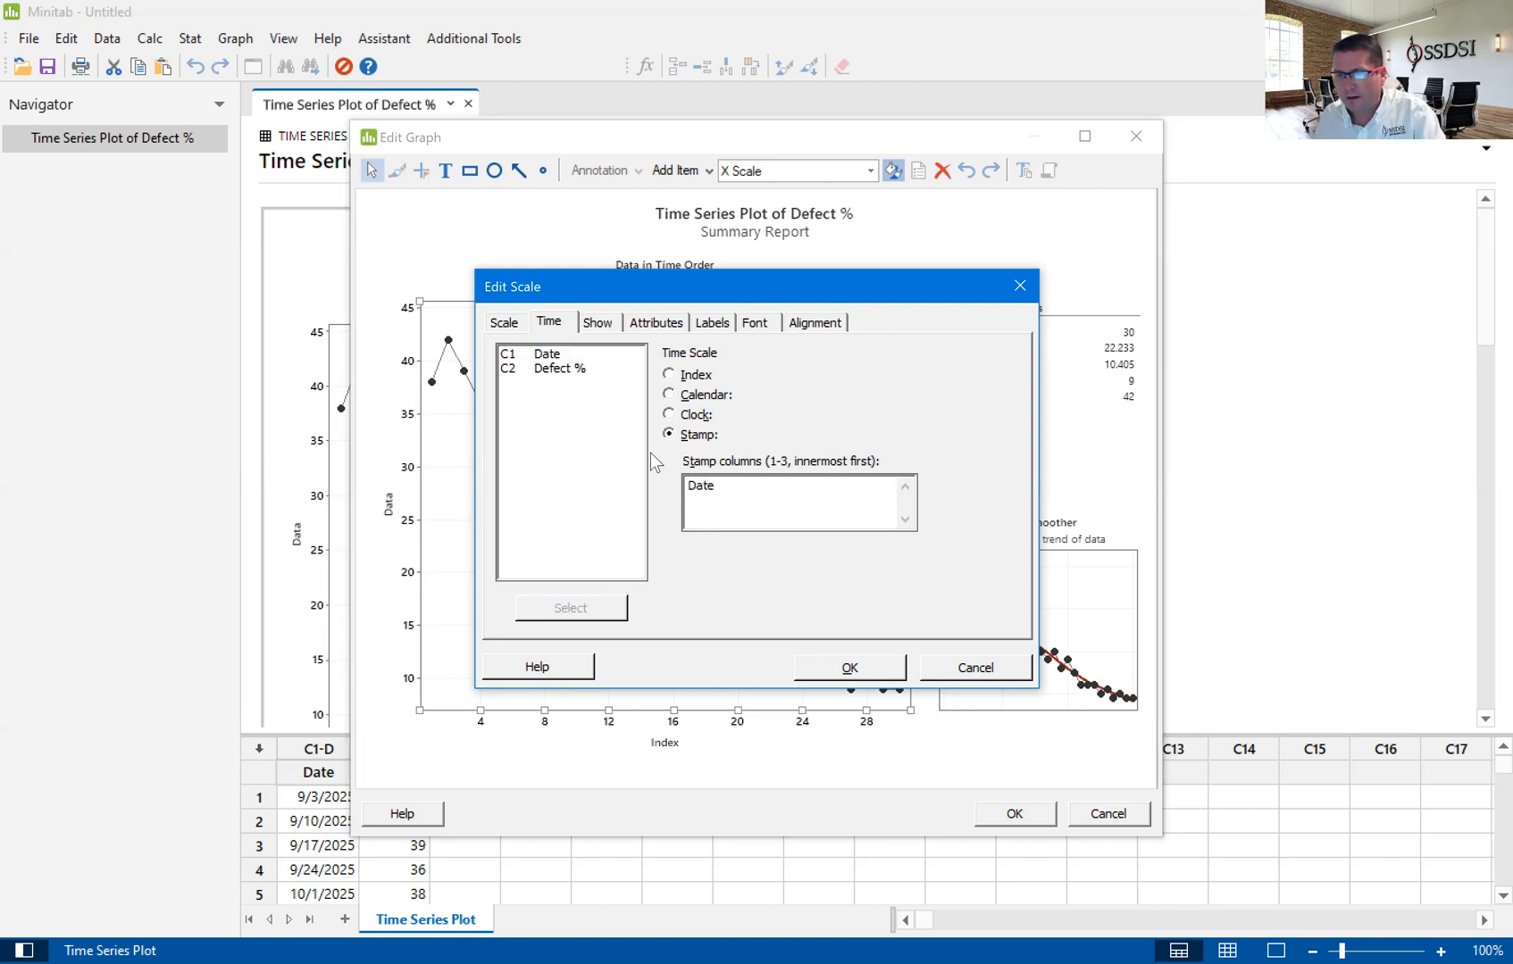
mouse_move(730, 554)
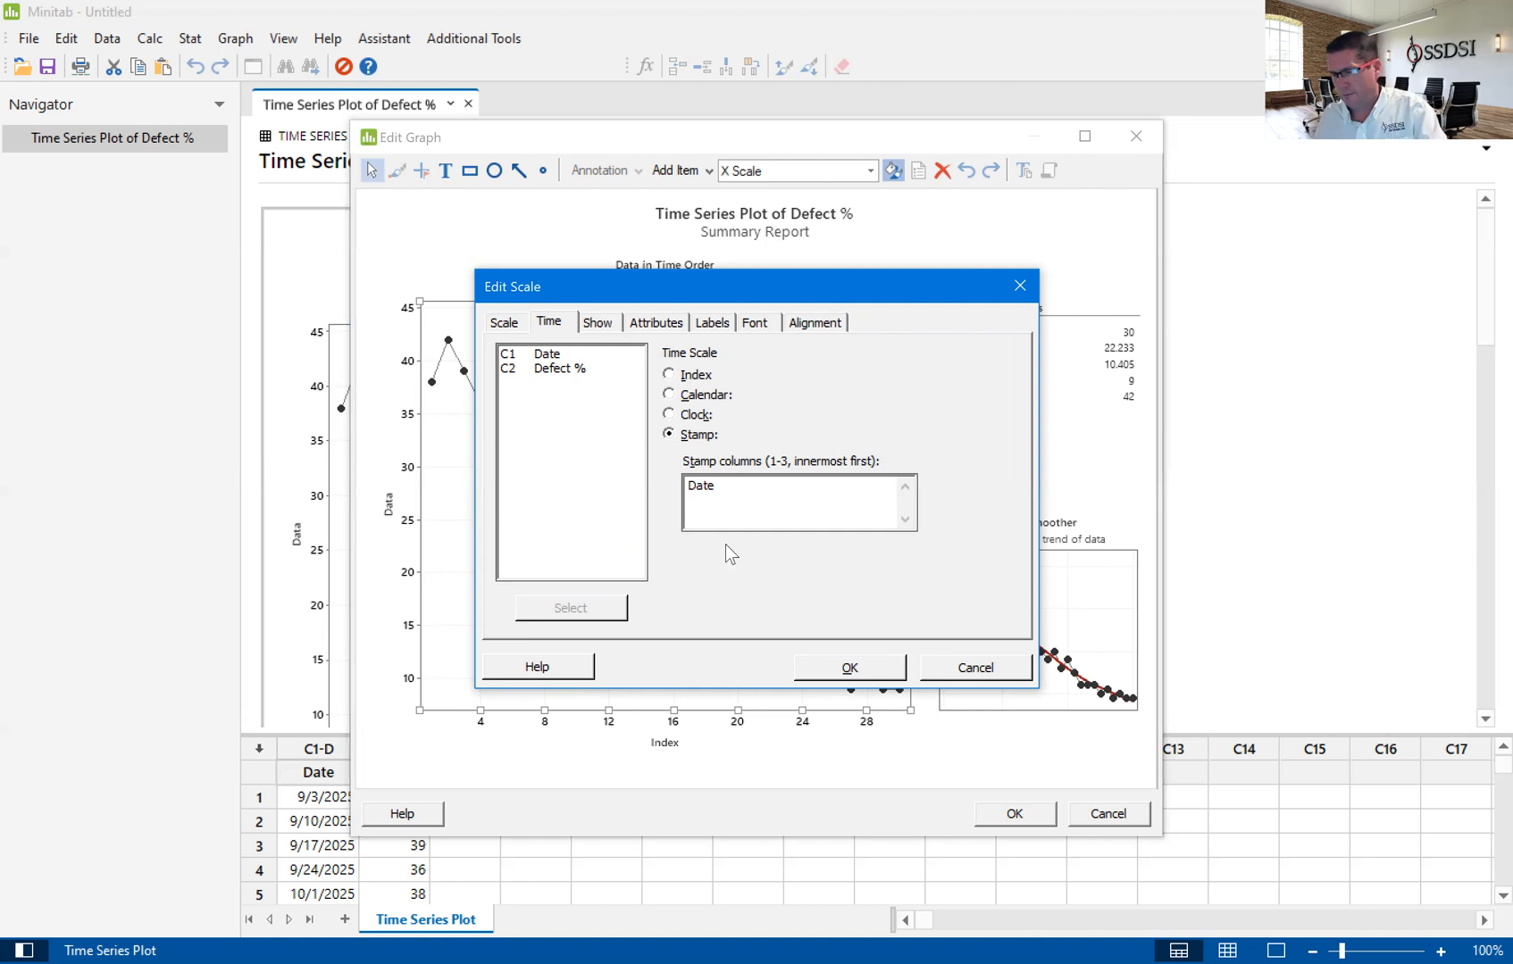
click(848, 666)
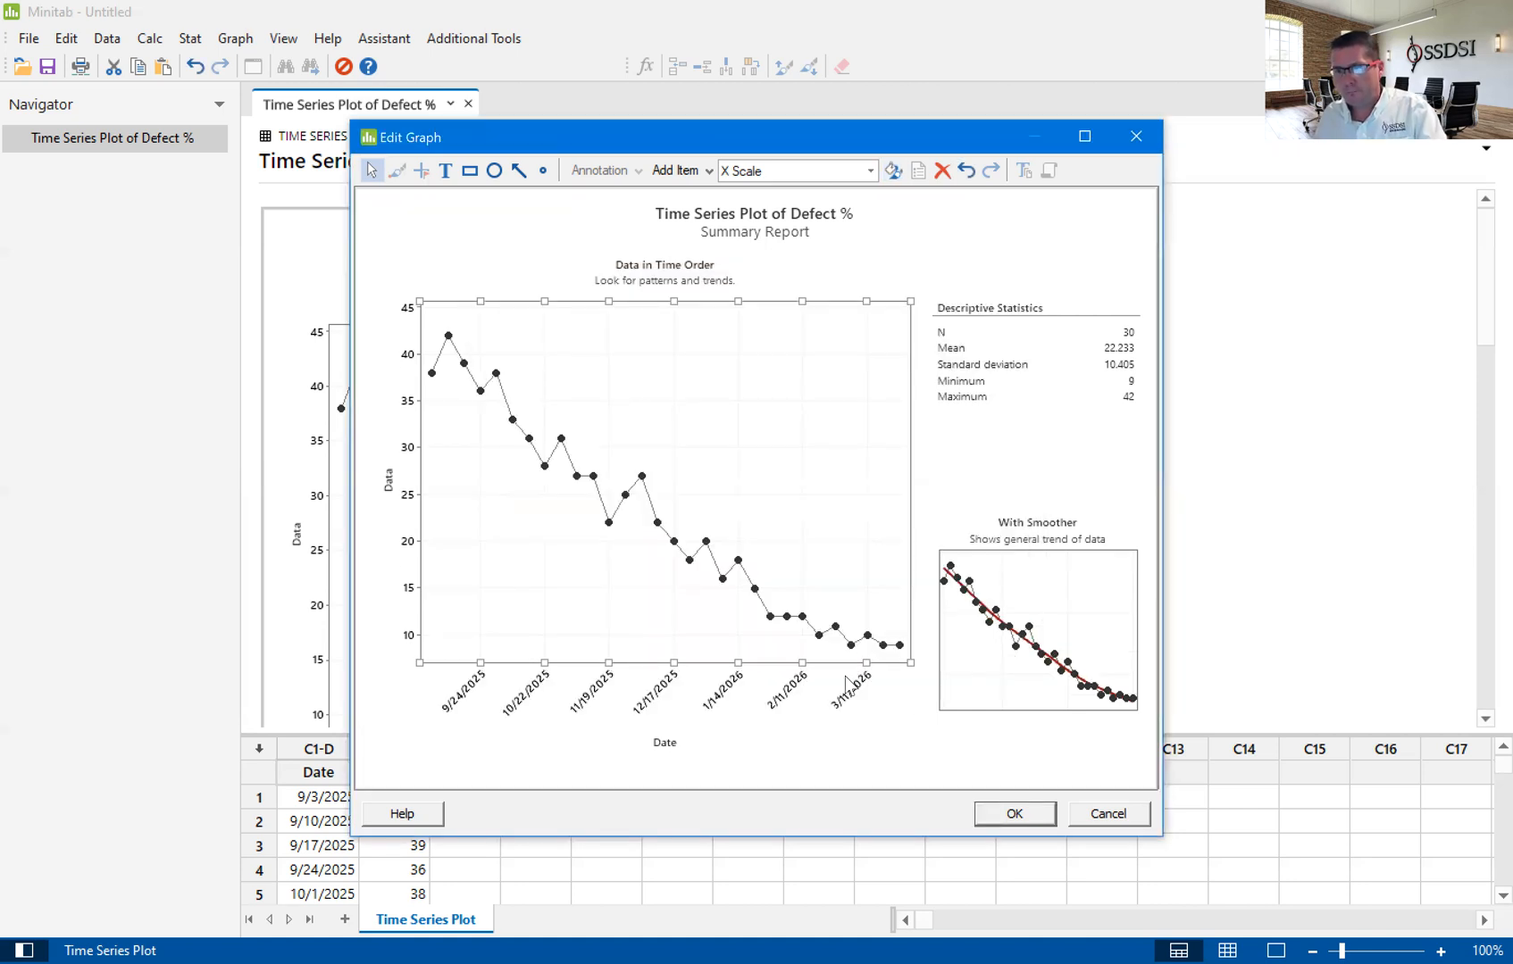
mouse_move(891, 740)
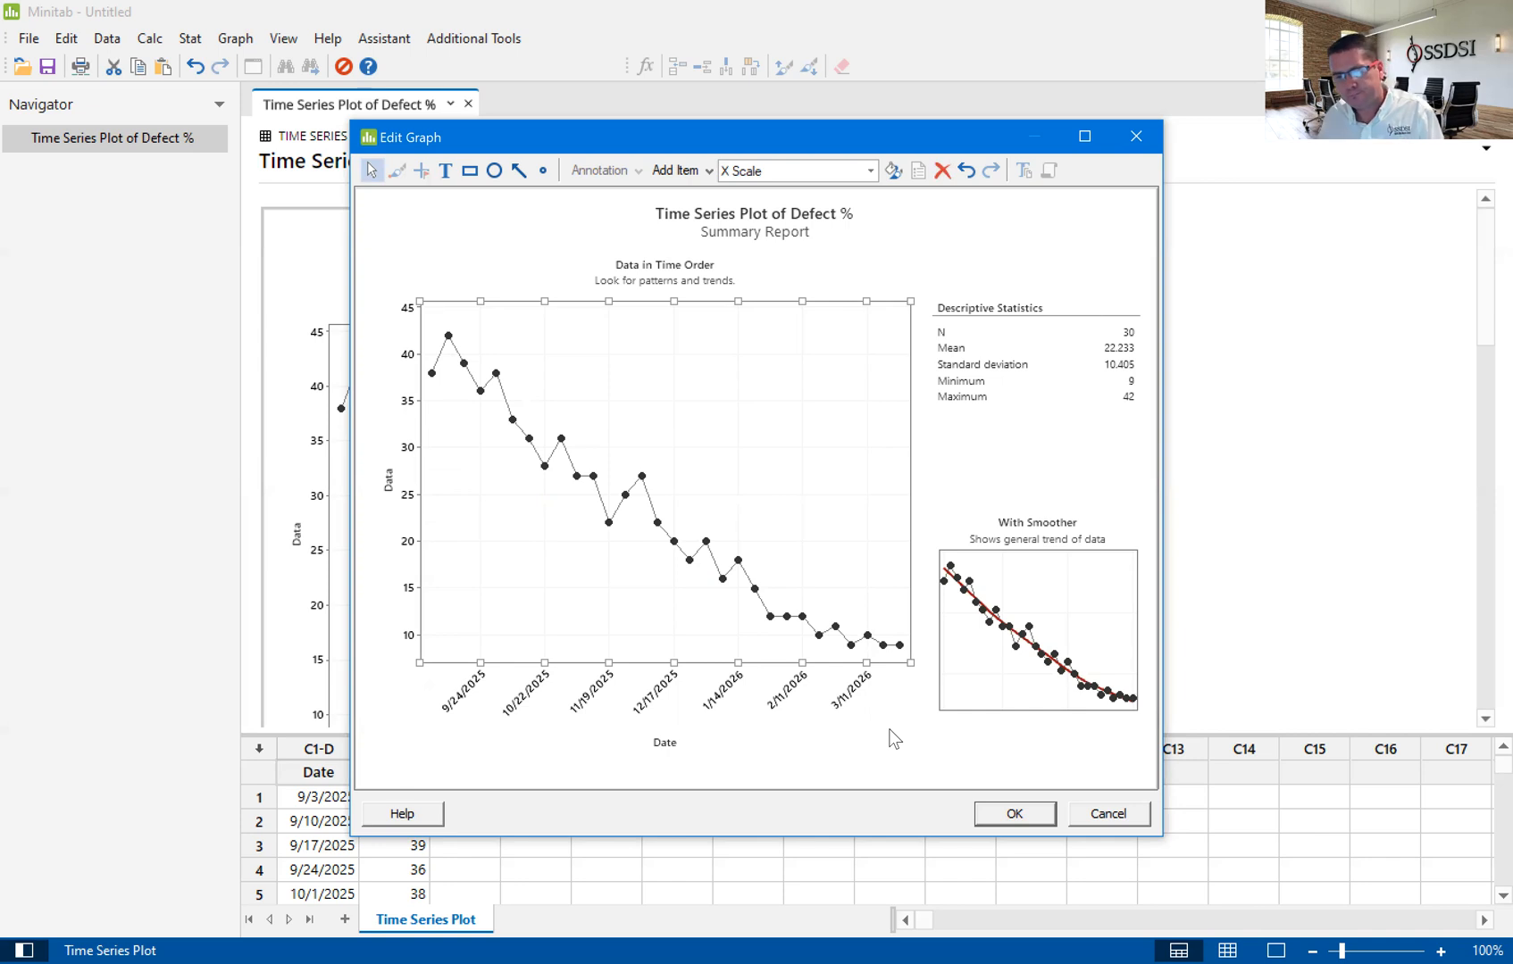
mouse_move(509, 661)
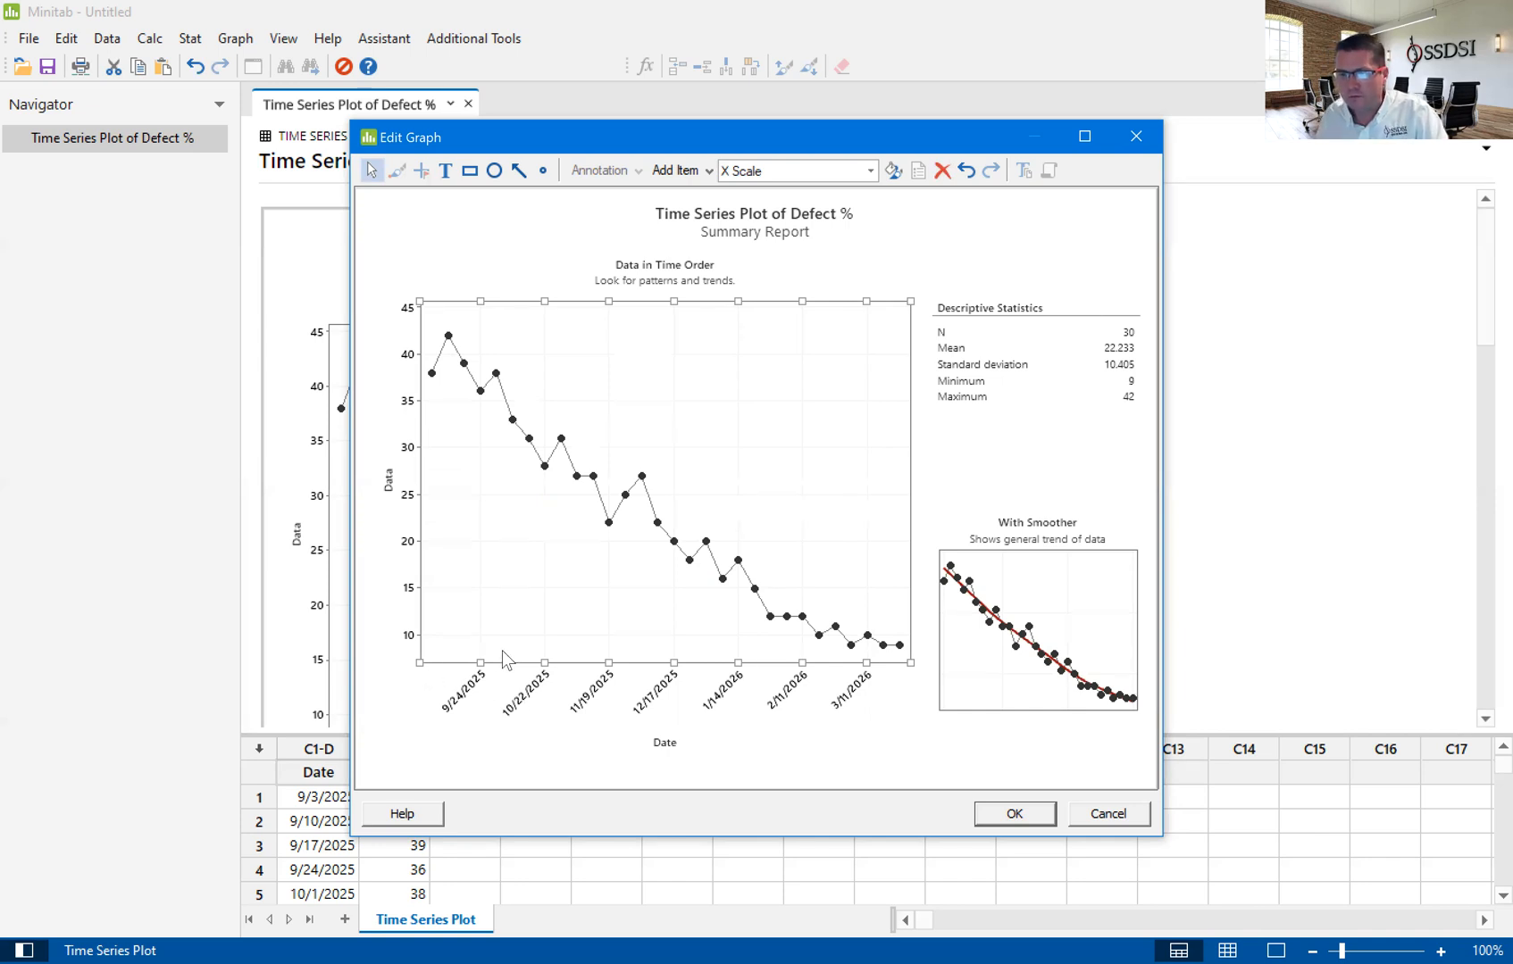
mouse_move(833, 625)
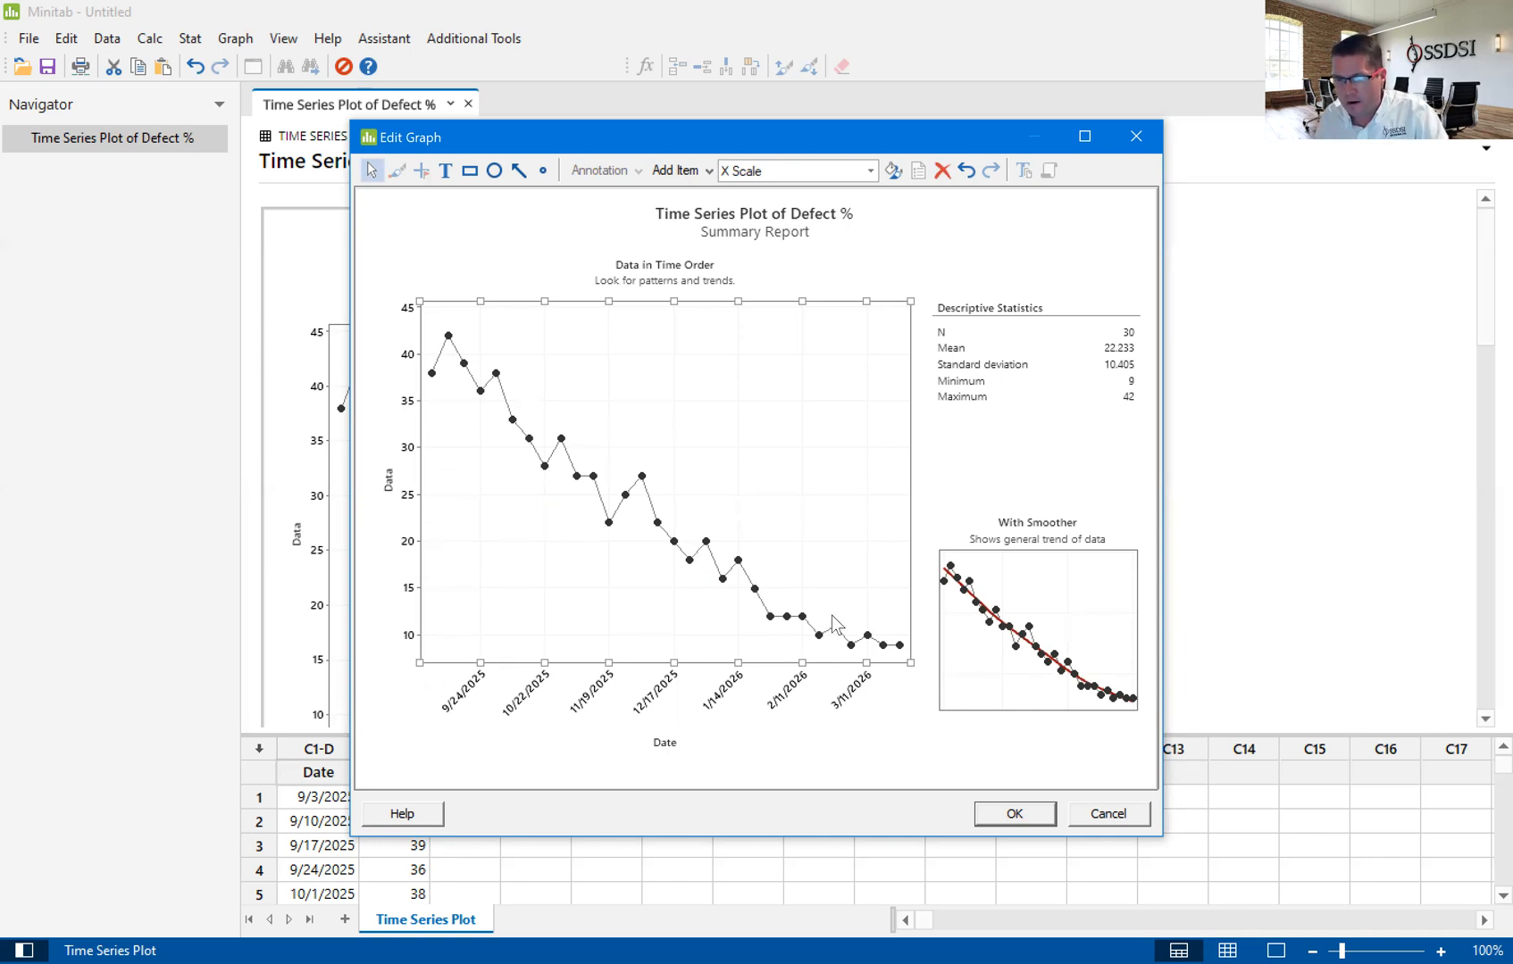
mouse_move(754, 677)
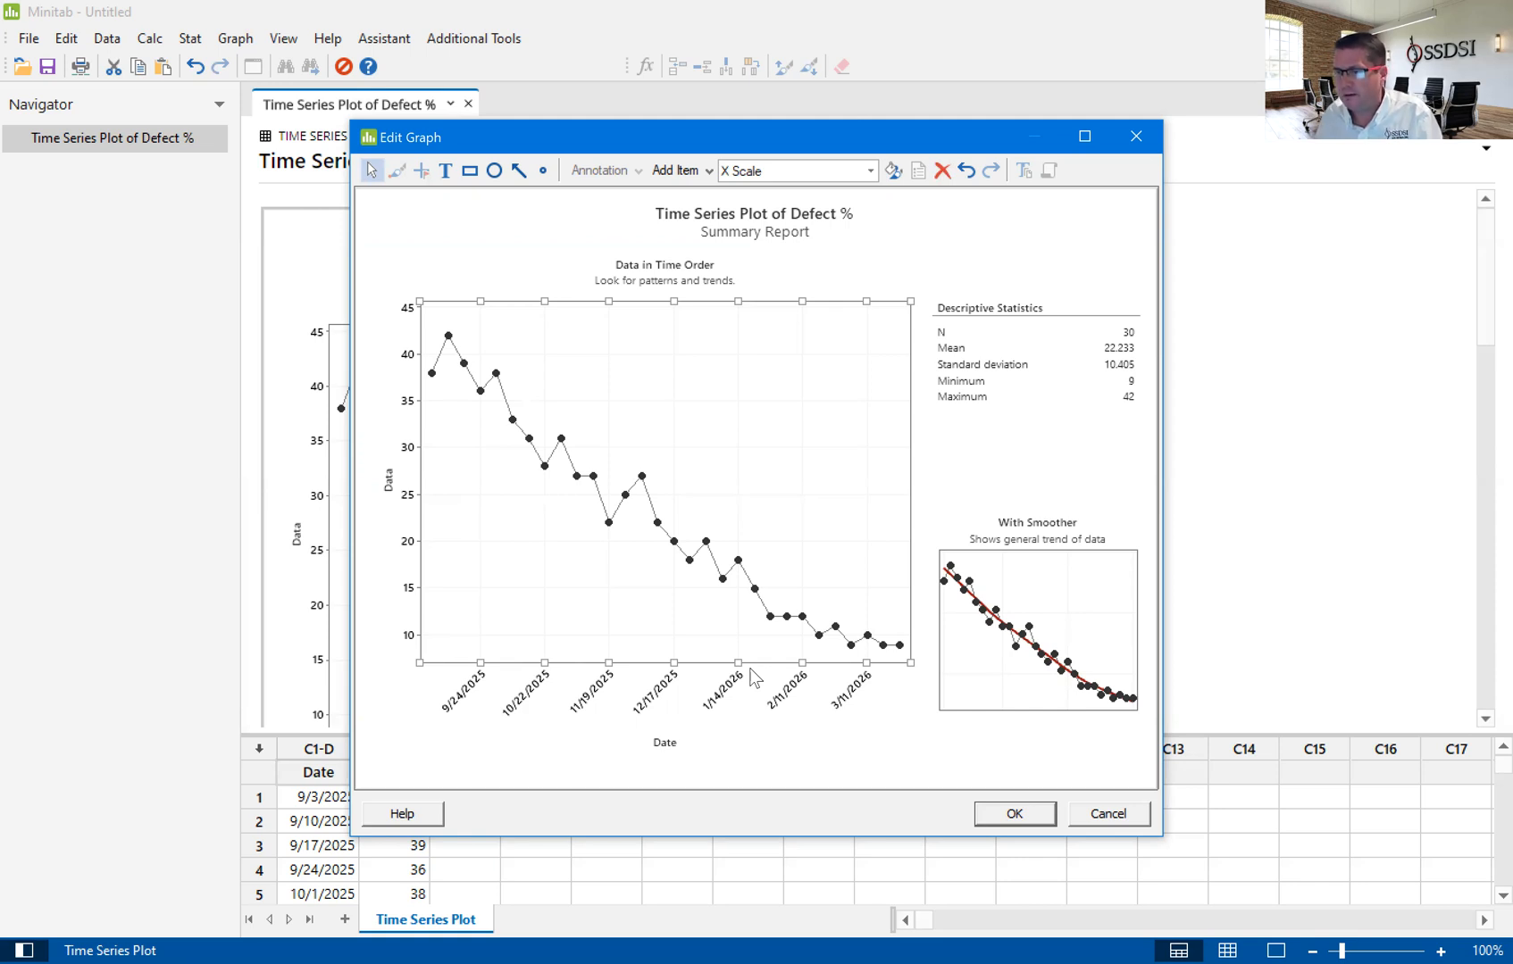
mouse_move(621, 548)
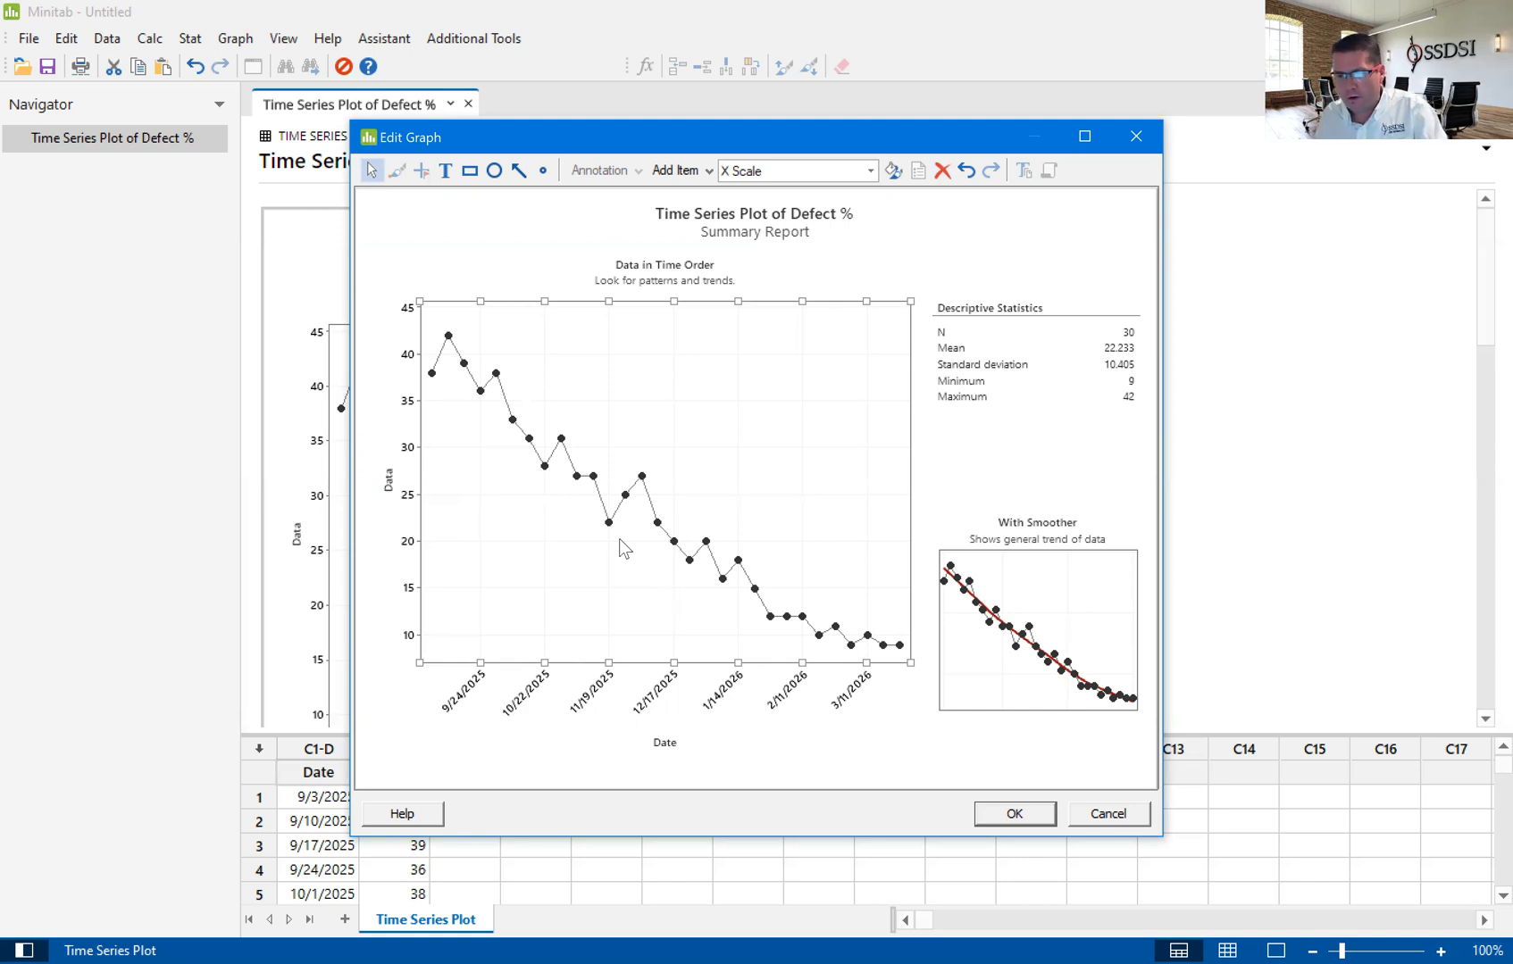
mouse_move(609, 523)
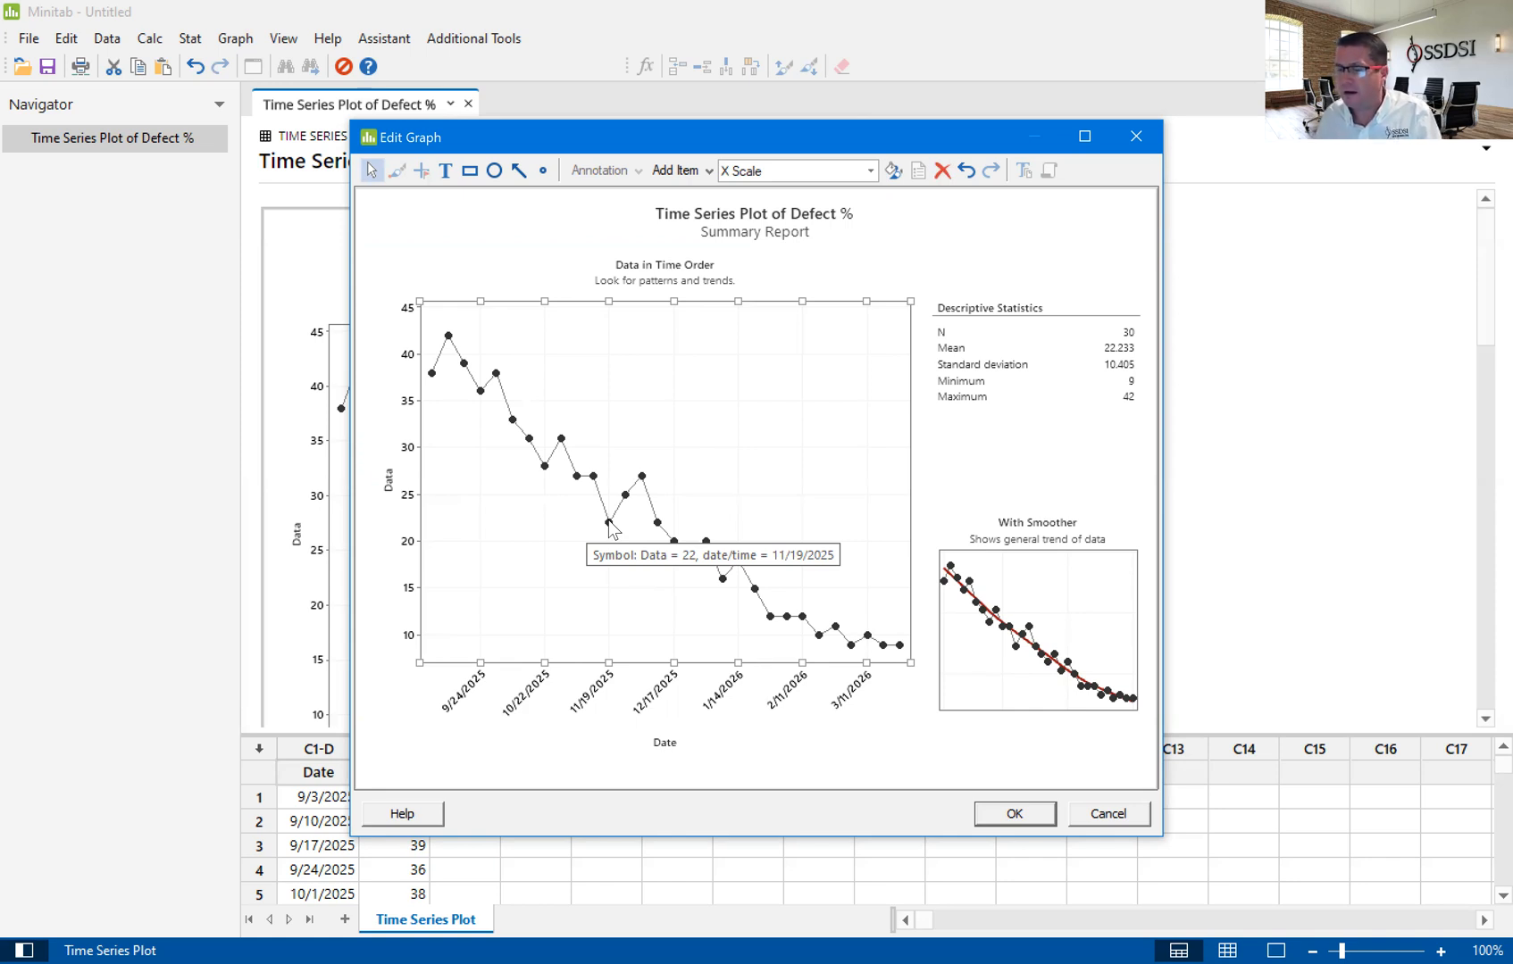
mouse_move(950, 797)
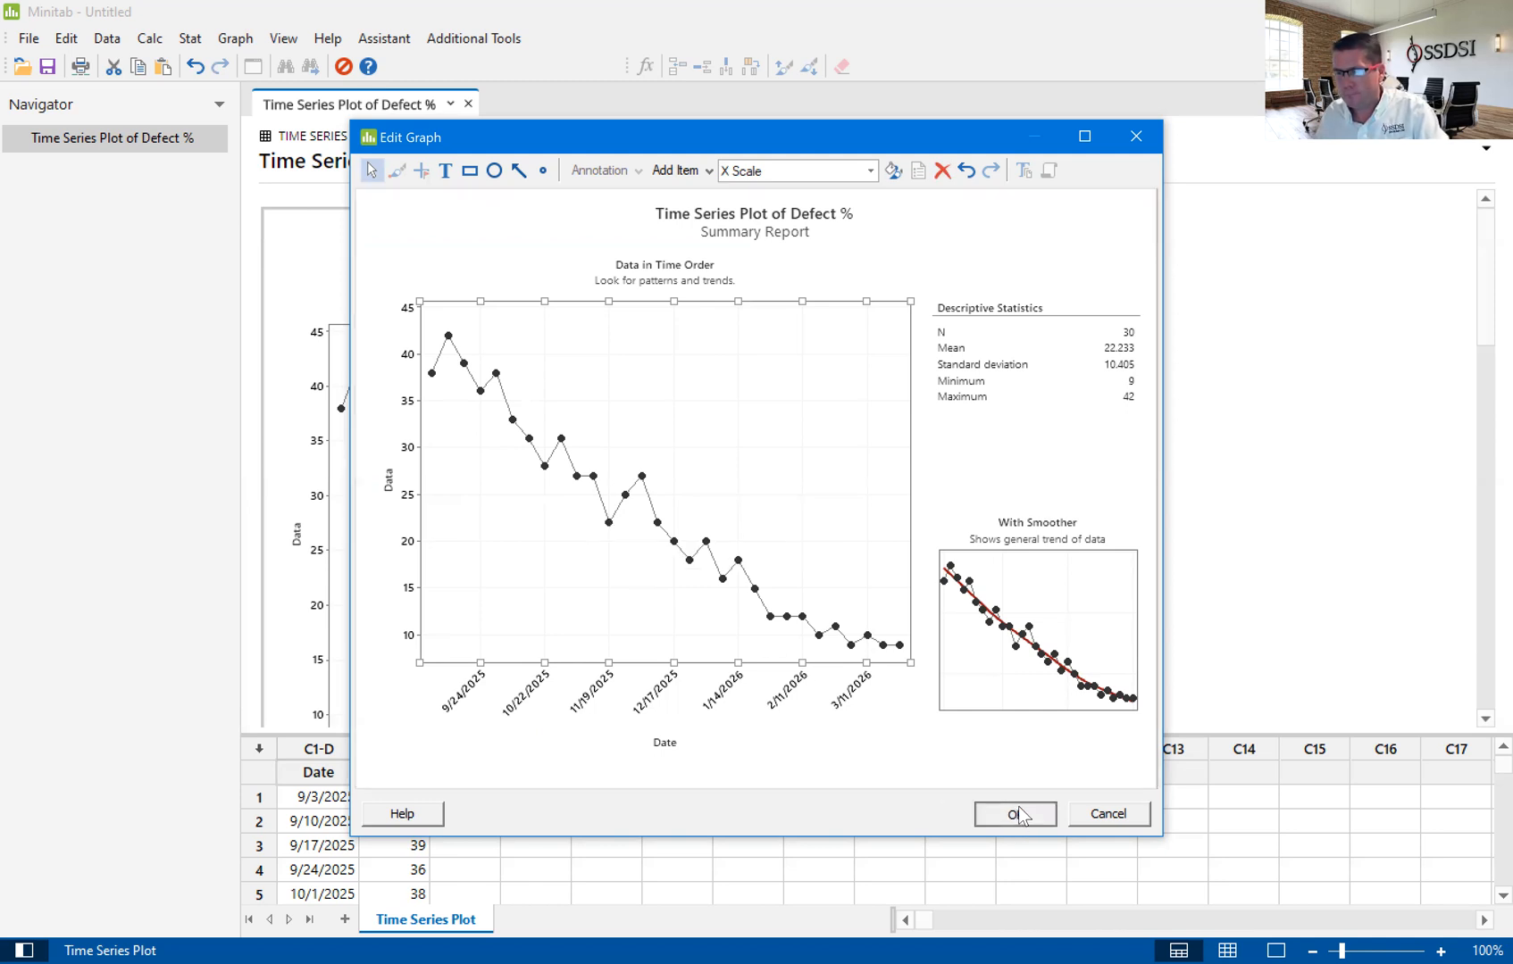
Confirm Edit Graph to keep the date axis and return to the report
click(1015, 814)
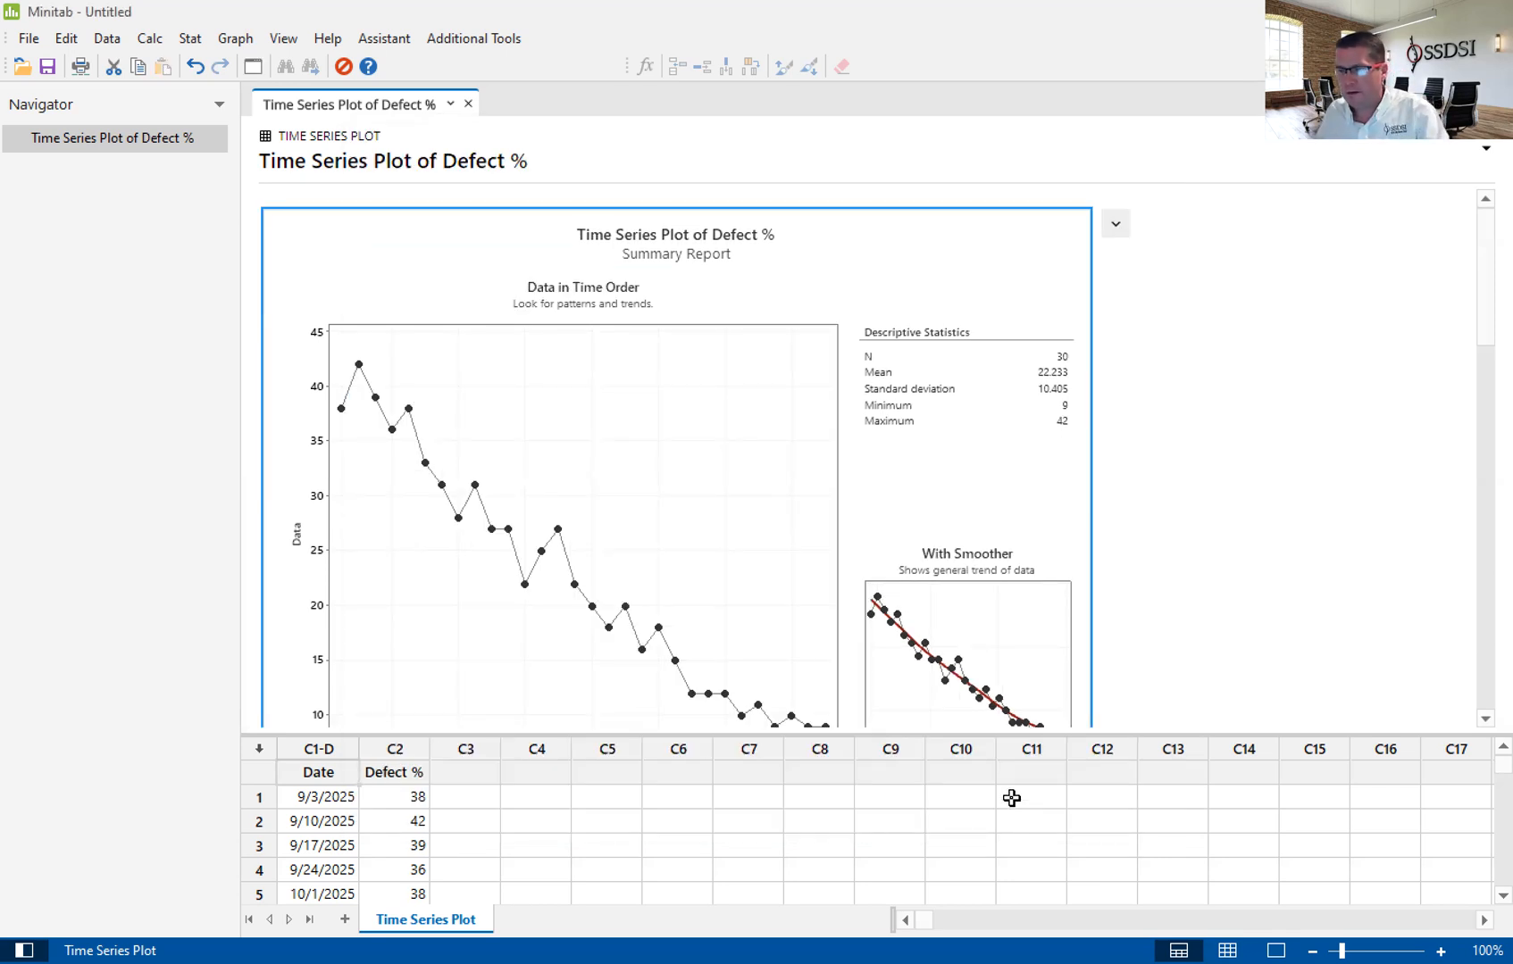
mouse_move(919, 637)
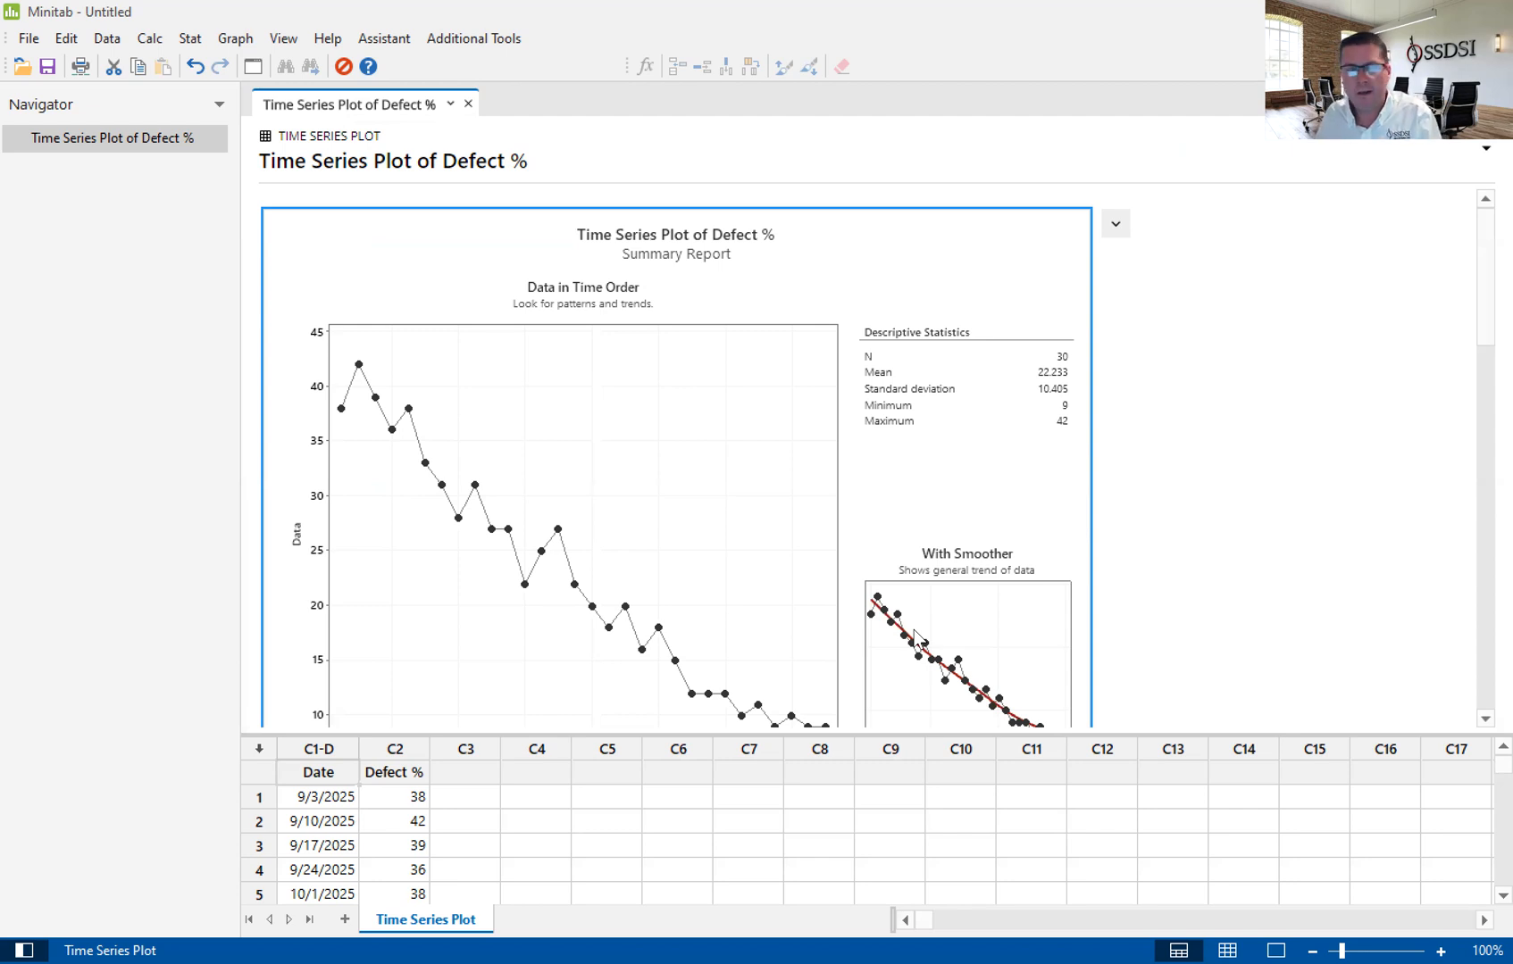
mouse_move(537, 200)
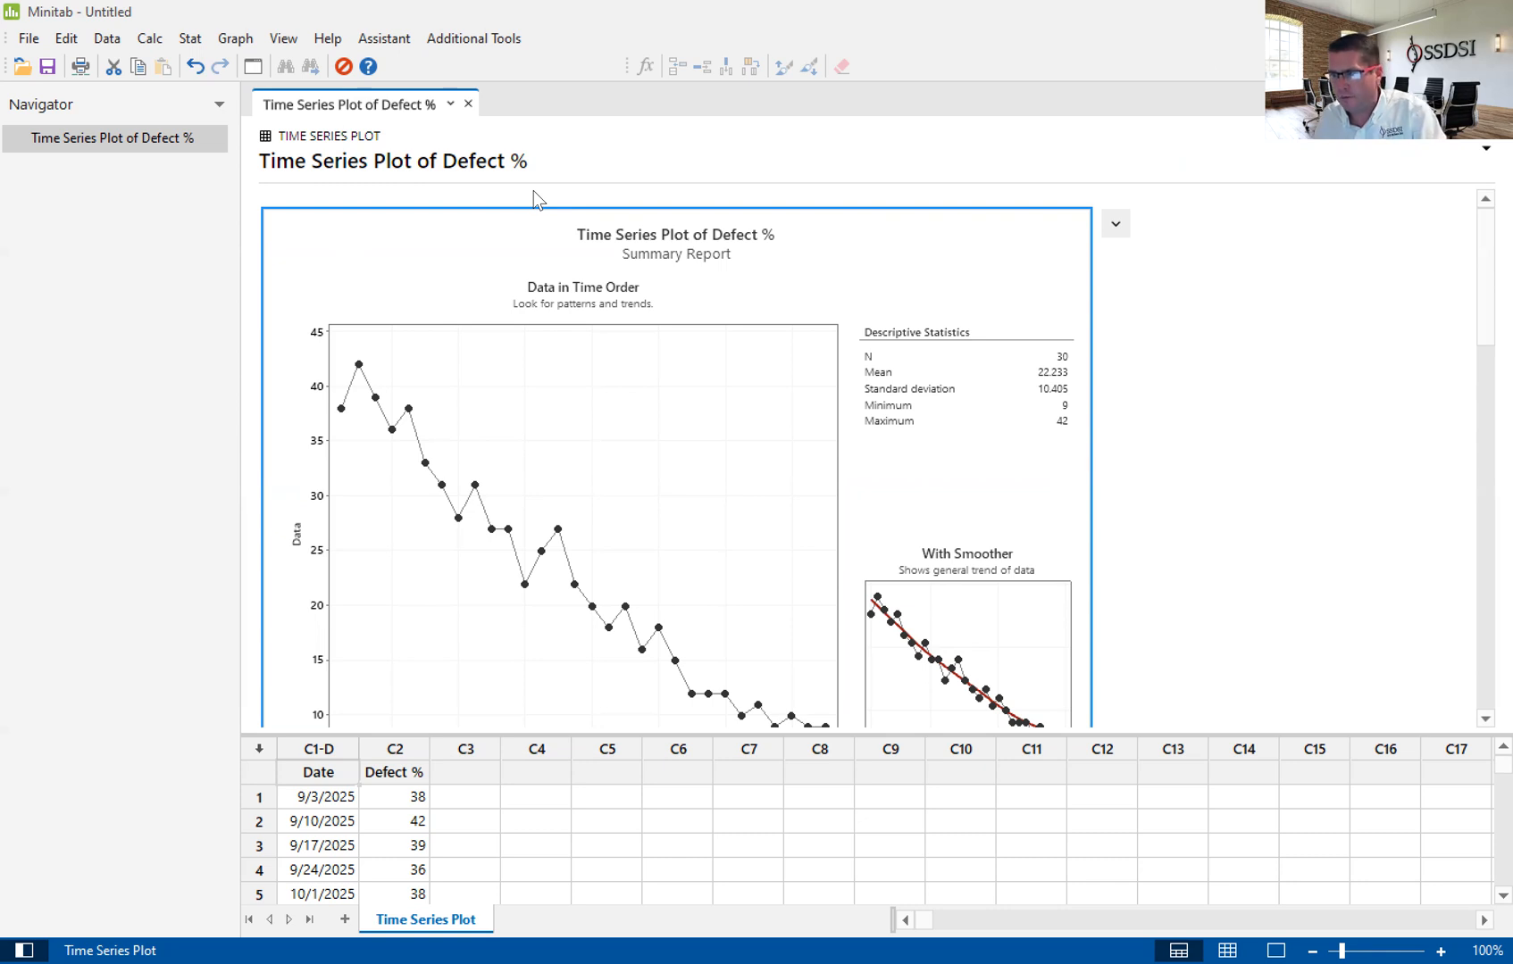
mouse_move(1204, 64)
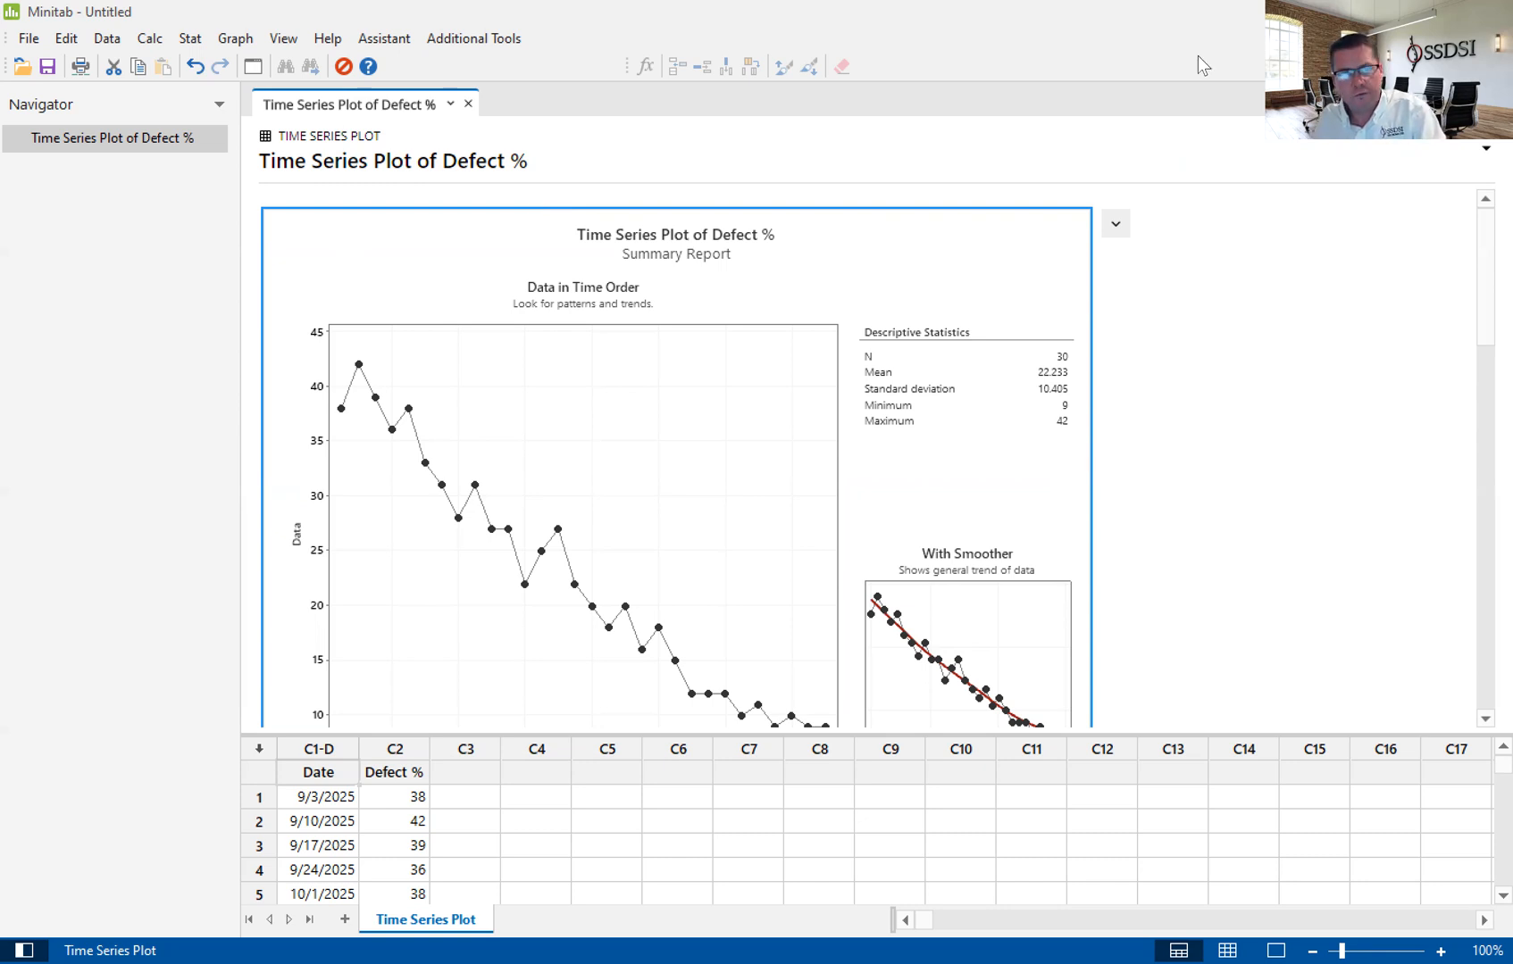